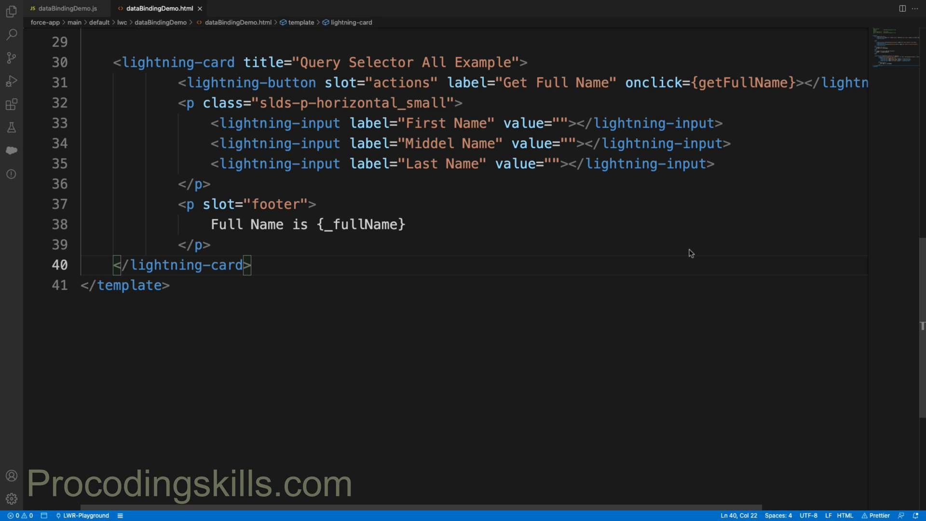
pyautogui.moveTo(537, 280)
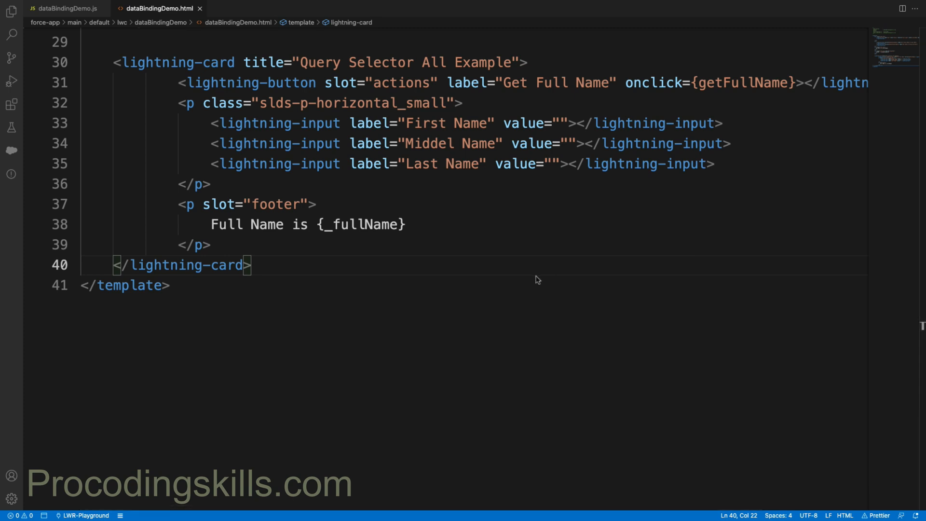
pyautogui.moveTo(356, 290)
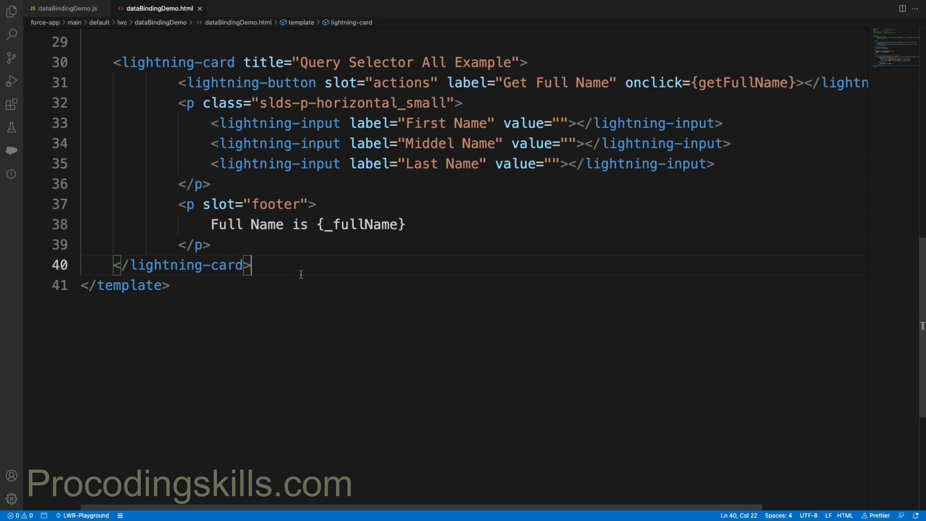
# Add a '<!-- Conditional Statements Demo 1-->' comment on new lines below the lightning-card.
pyautogui.press('Enter')
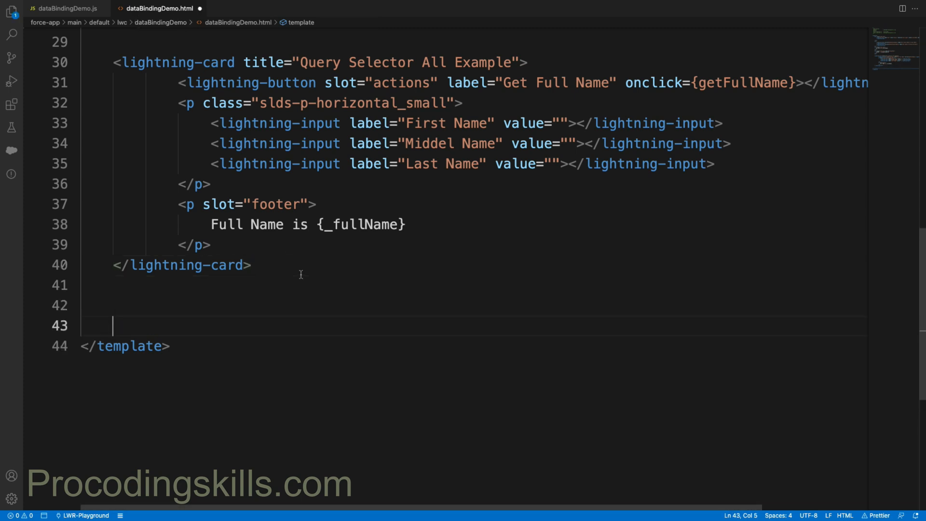
pyautogui.write('<!')
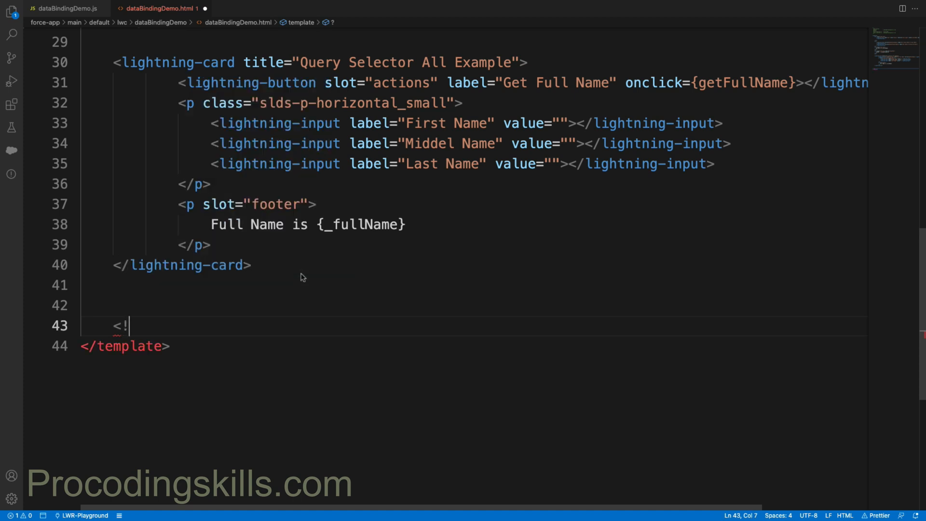
pyautogui.write('--  -->')
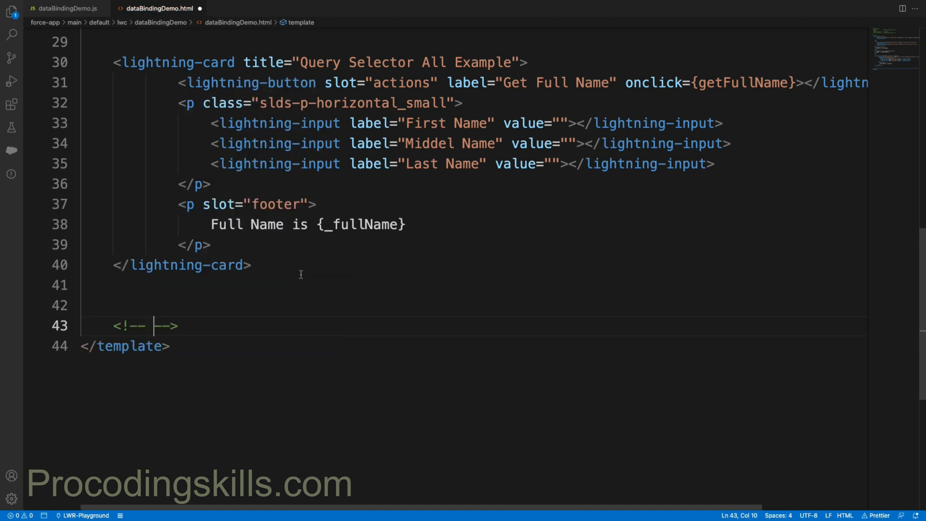
pyautogui.write('Conditional Statements Demo 1')
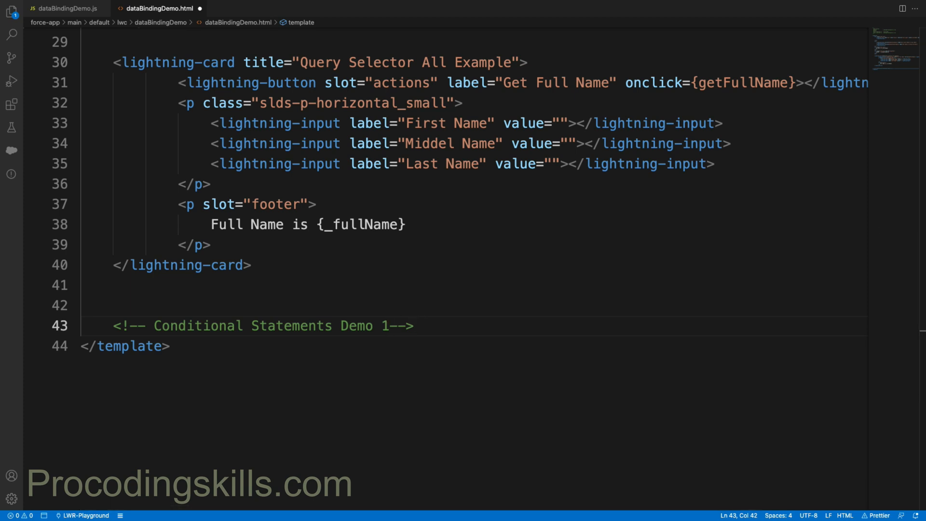
pyautogui.moveTo(682, 139)
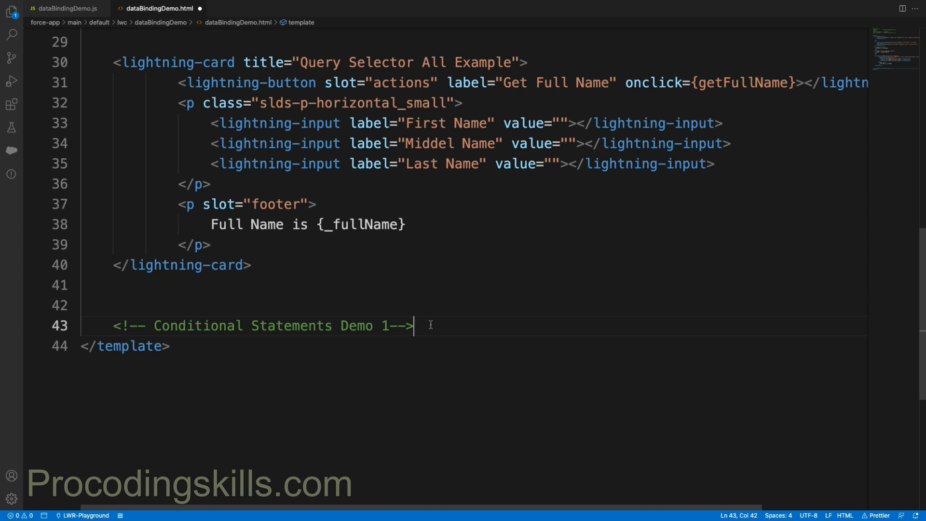
# Add a lightning-card with a title attribute and split its opening and closing tags.
pyautogui.press('Enter')
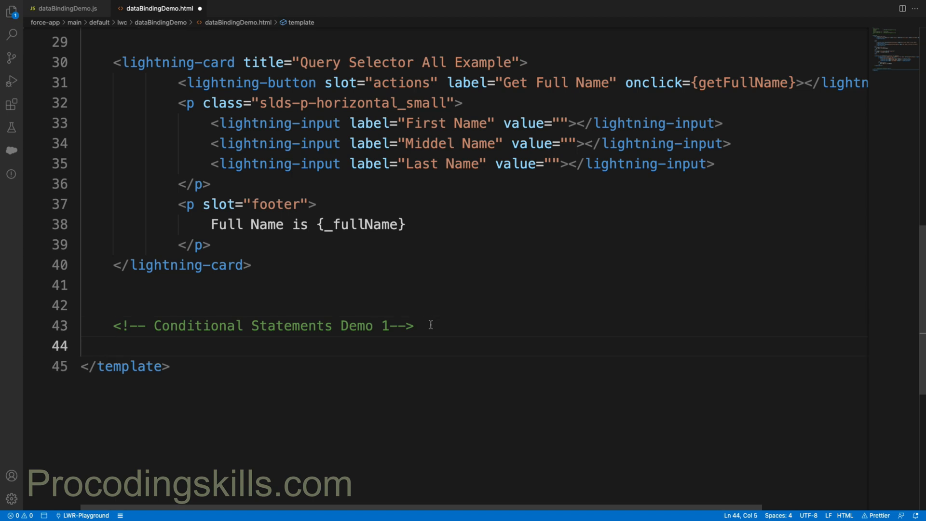
pyautogui.write('<')
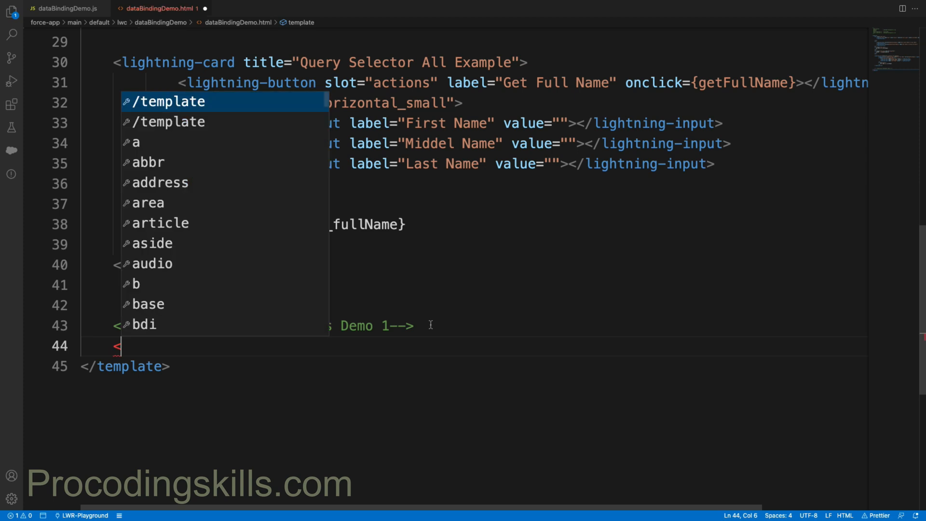
pyautogui.write('templa')
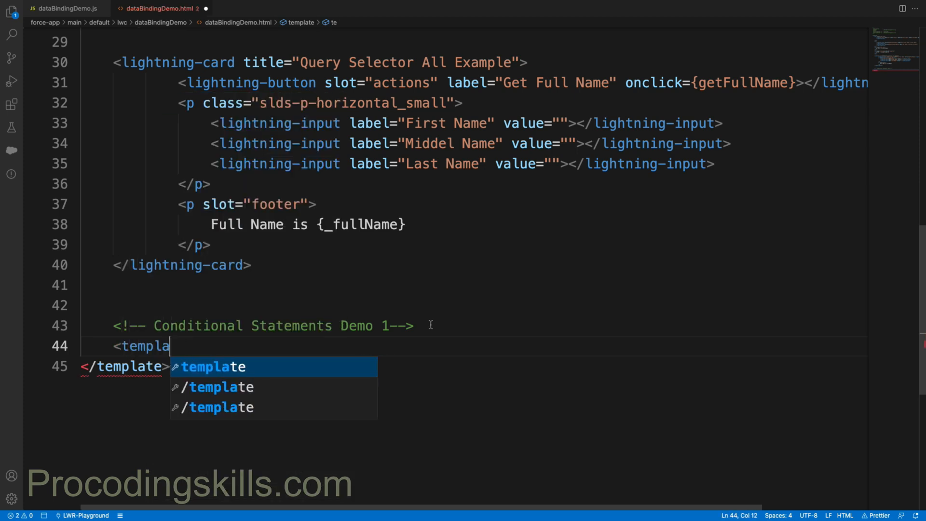
pyautogui.write('li')
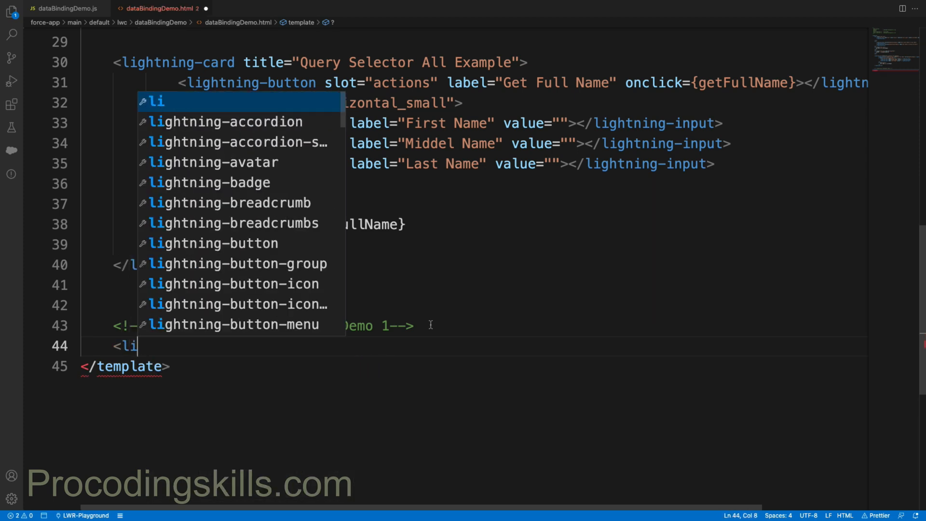
pyautogui.write('ghtning-card')
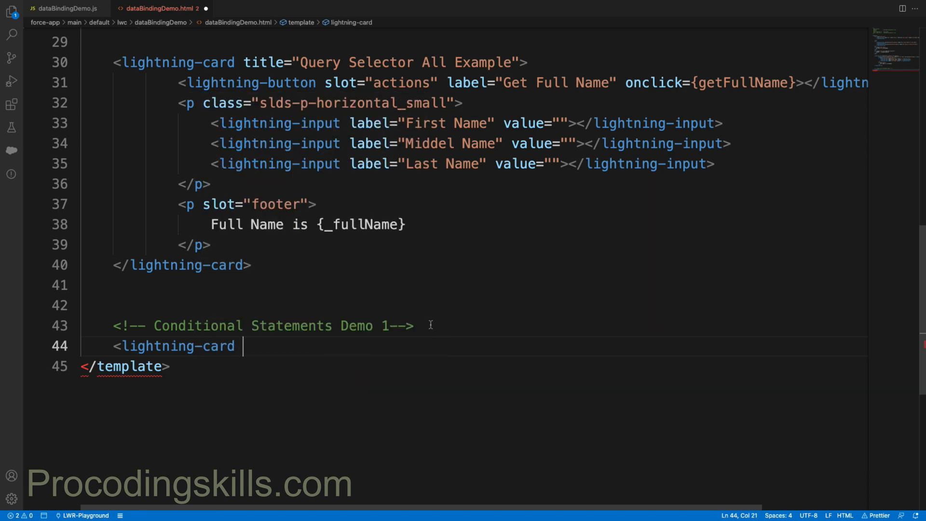
pyautogui.write('title="')
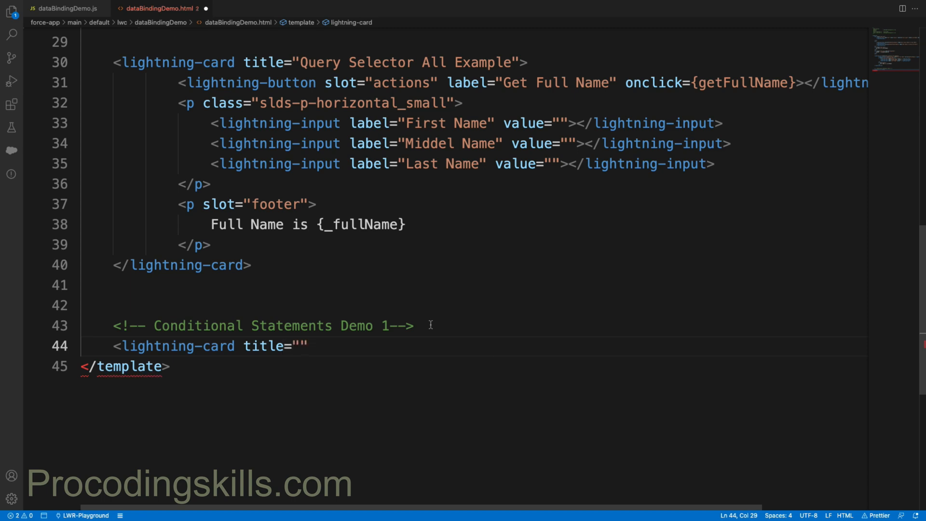
pyautogui.write('></lightning-card>')
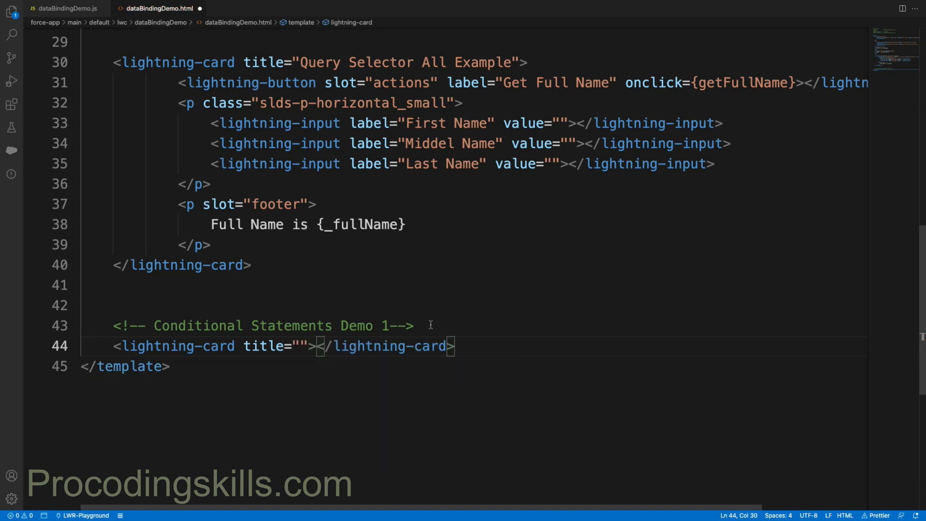
pyautogui.press('Enter')
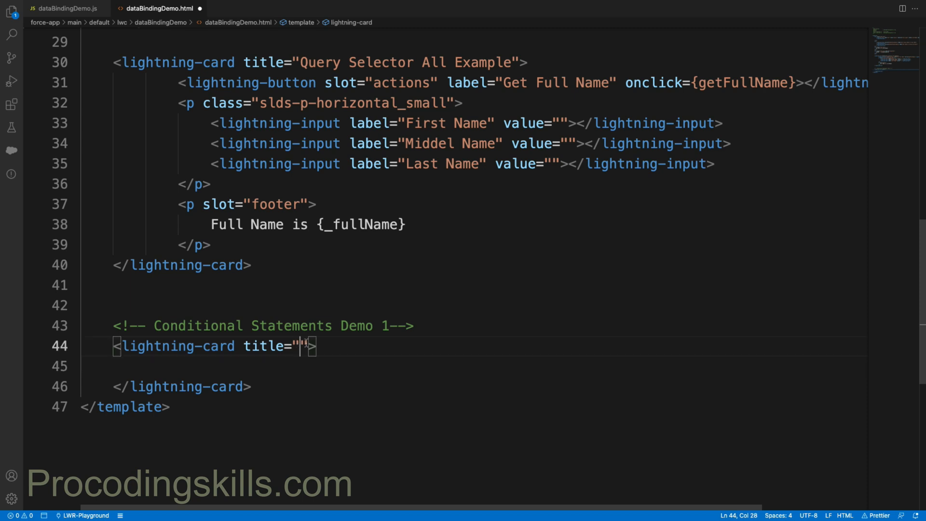
# Set the card's title to 'Conditional Statement 1 Example'.
pyautogui.write('Condi')
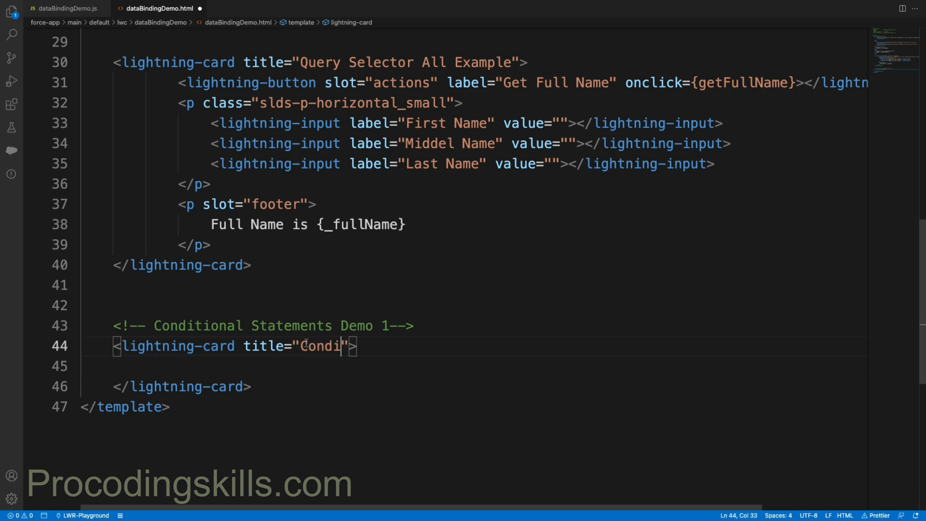
pyautogui.write('tional Sta')
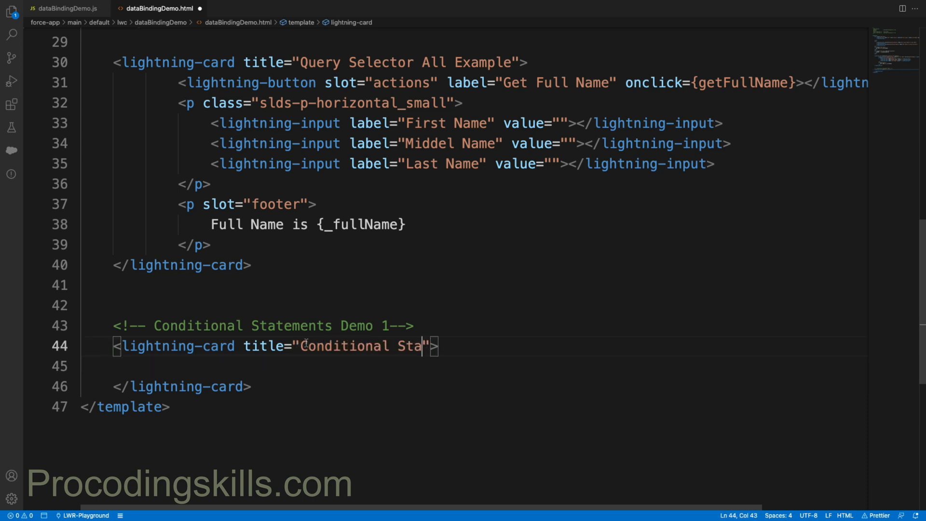
pyautogui.write('tement')
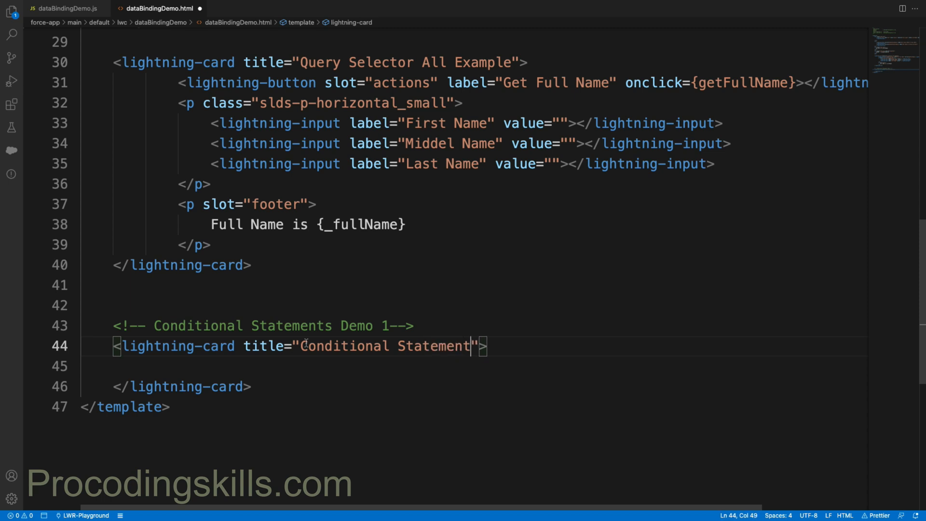
pyautogui.write('1')
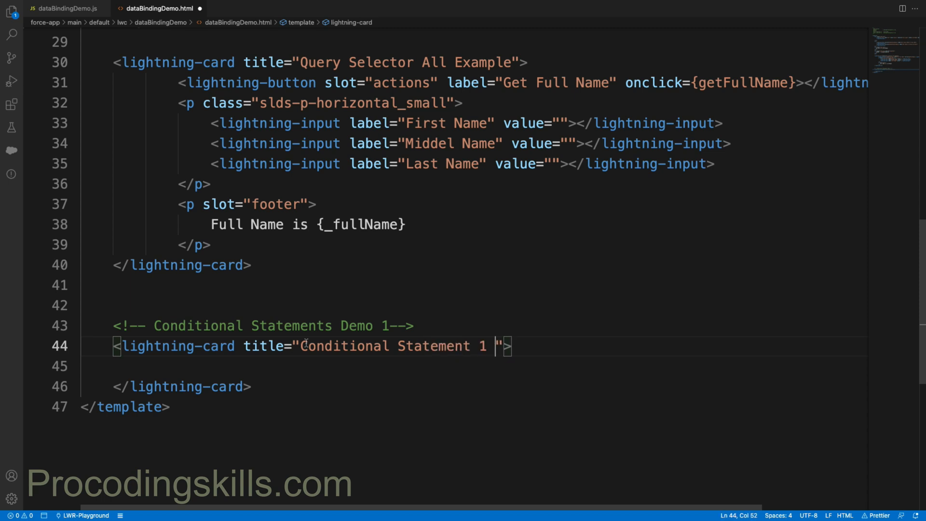
pyautogui.write('Example')
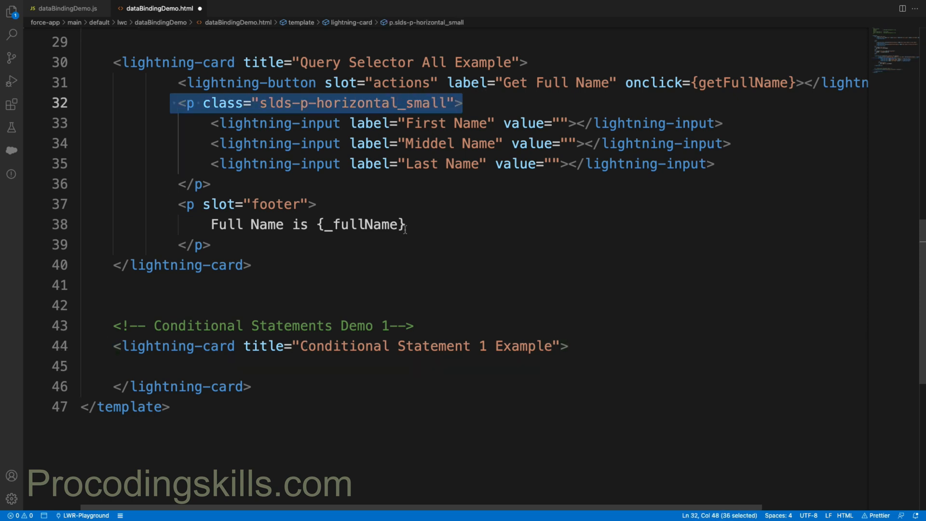
# Insert a <p class="slds-p-horizontal_small"></p> paragraph inside the new card.
pyautogui.click(146, 366)
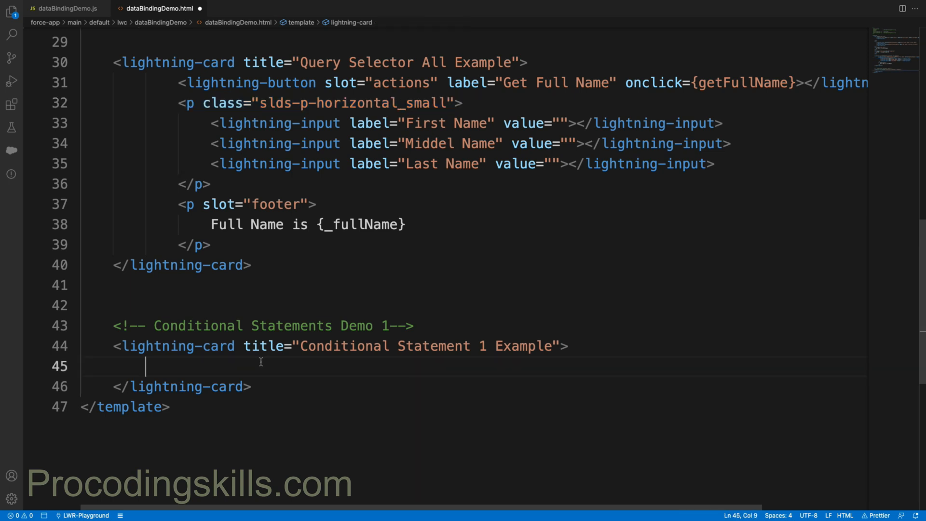
pyautogui.write('<p class="slds-p-horizontal_small">')
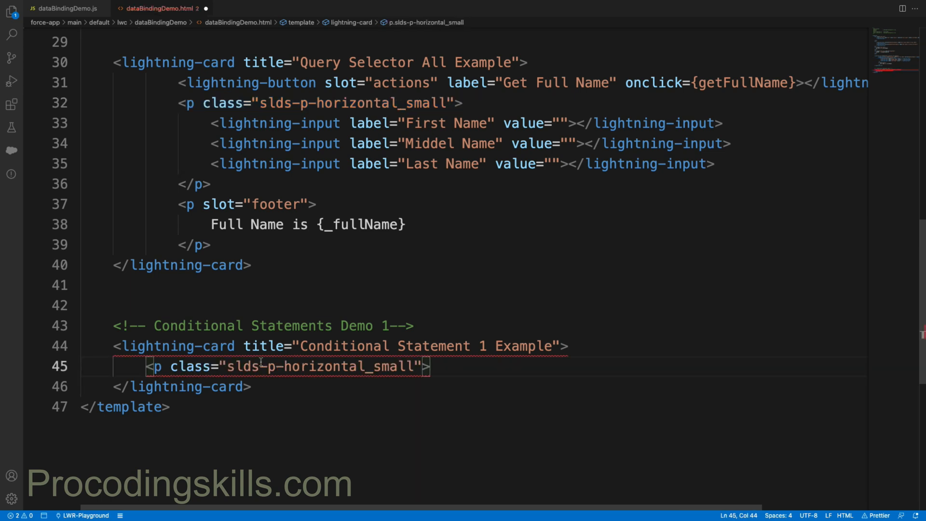
pyautogui.press('enter')
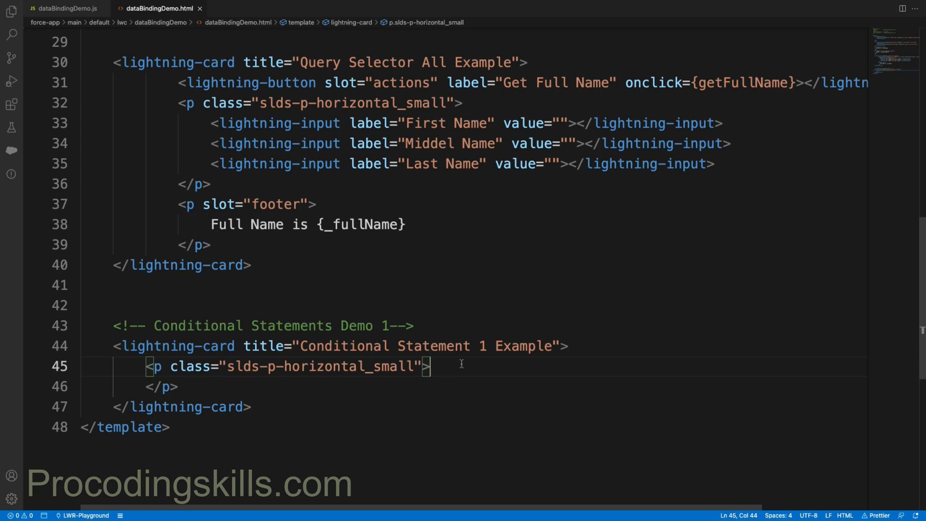
# Start a lightning-checkbox-group element on a blank line inside the paragraph.
pyautogui.press('Enter')
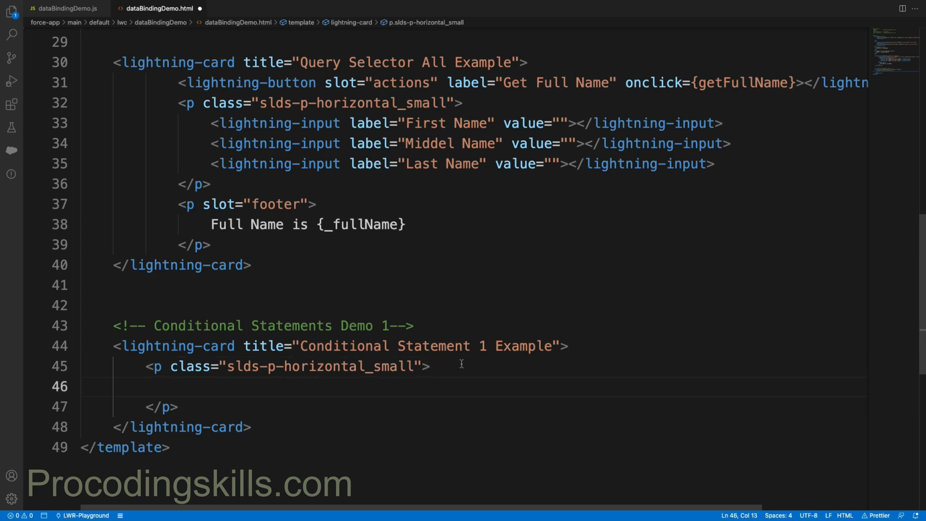
pyautogui.write('<liughtning')
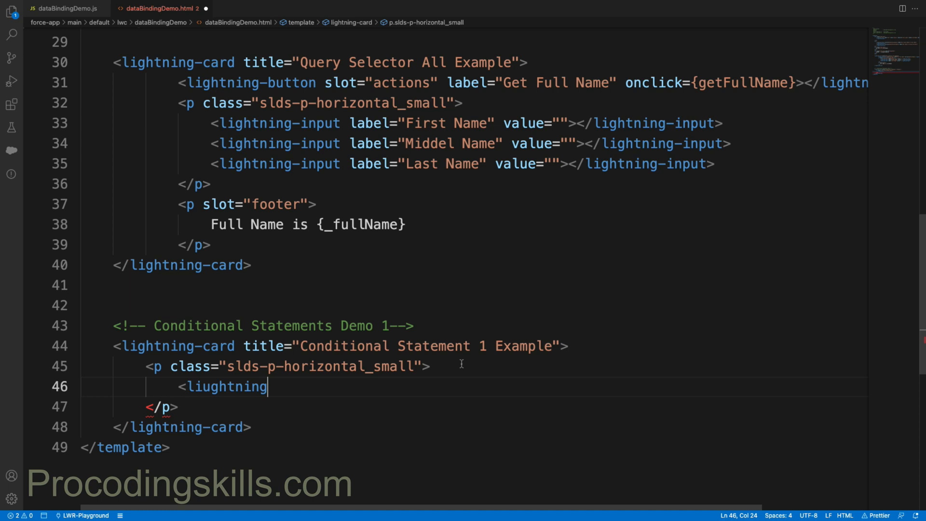
pyautogui.write('-')
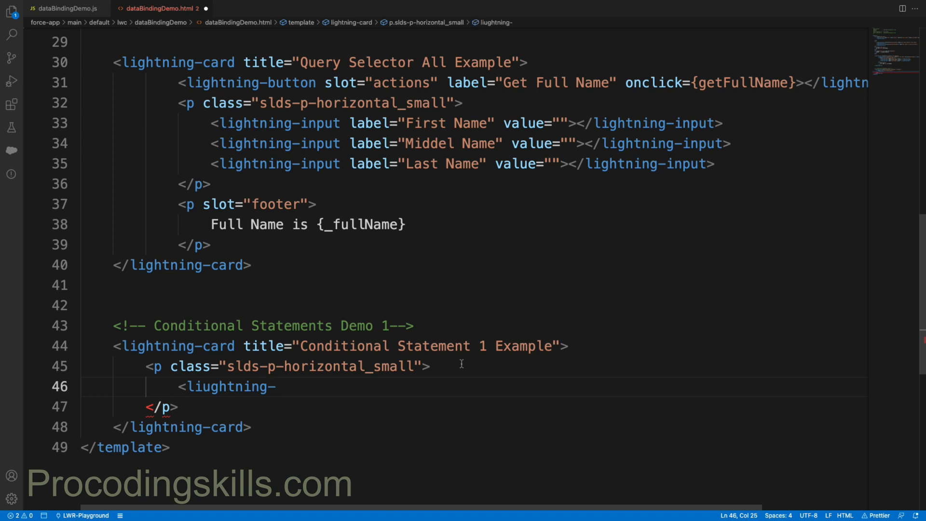
pyautogui.write('c')
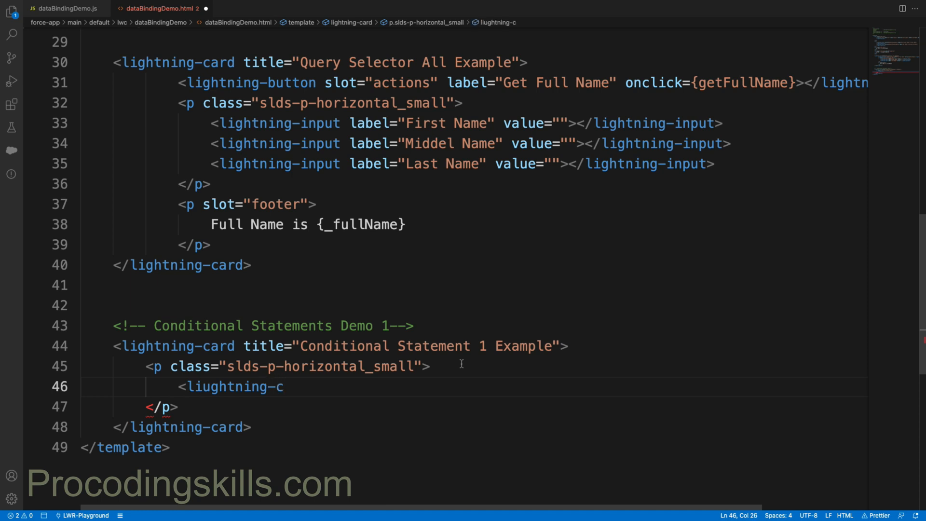
pyautogui.write('check')
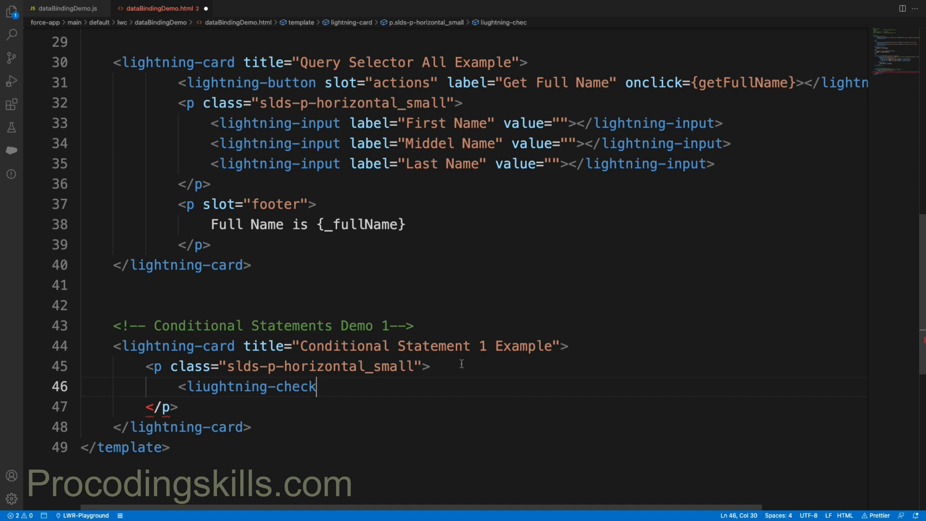
pyautogui.write('box')
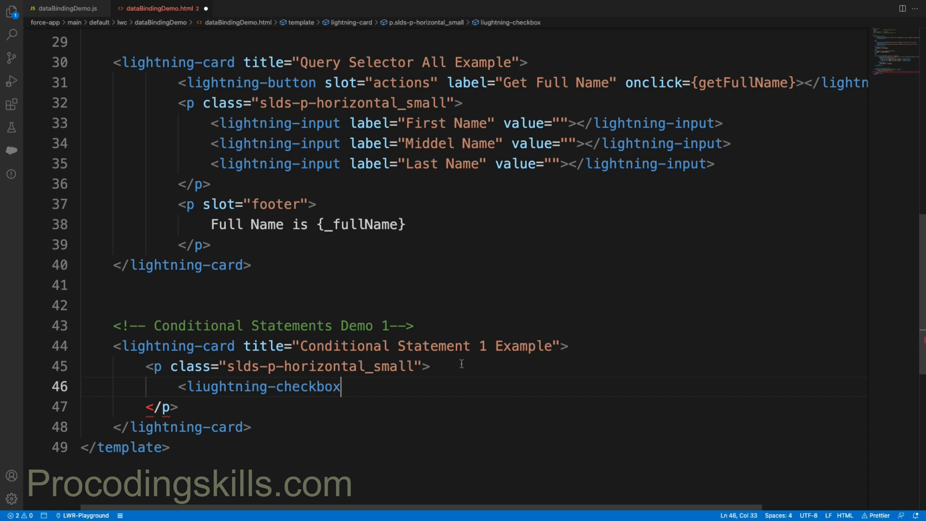
pyautogui.write('-group n')
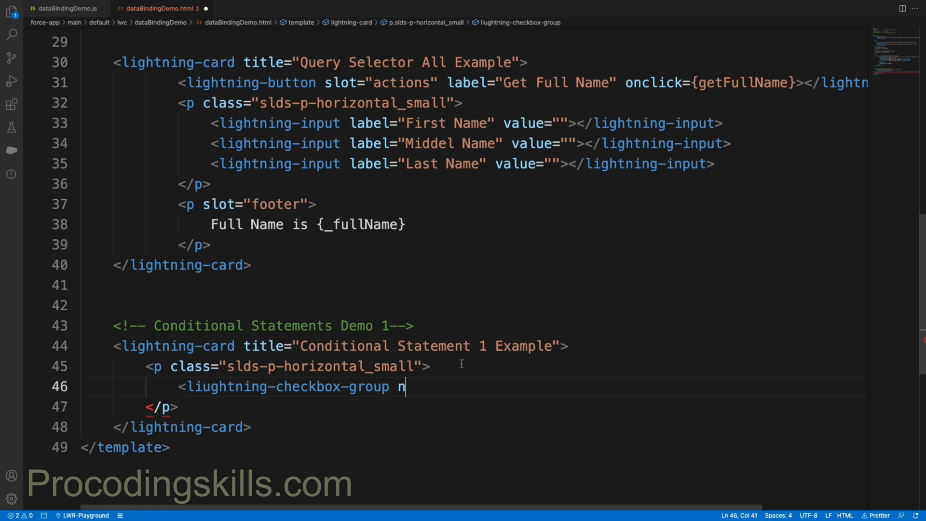
# Give the checkbox group name="Skills" and label="Select Skills".
pyautogui.write('ame=""')
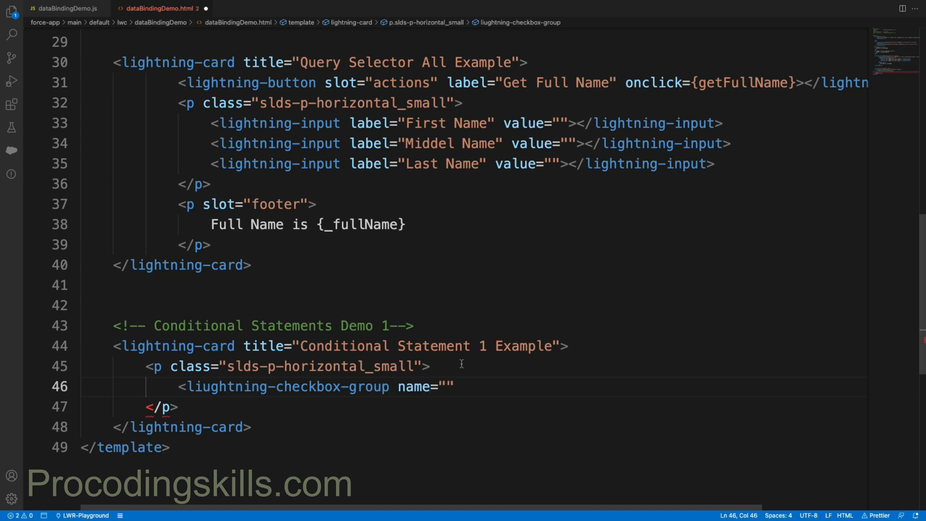
pyautogui.write('Skills')
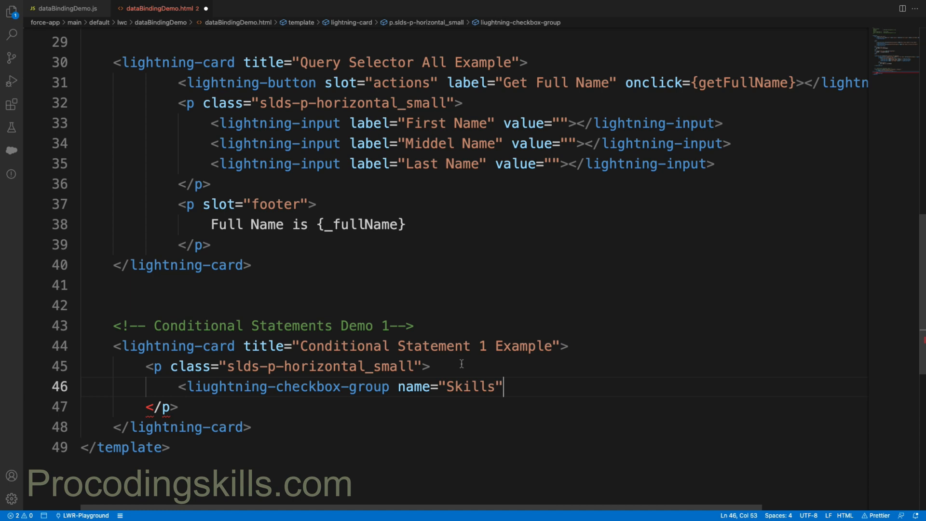
pyautogui.write('label="')
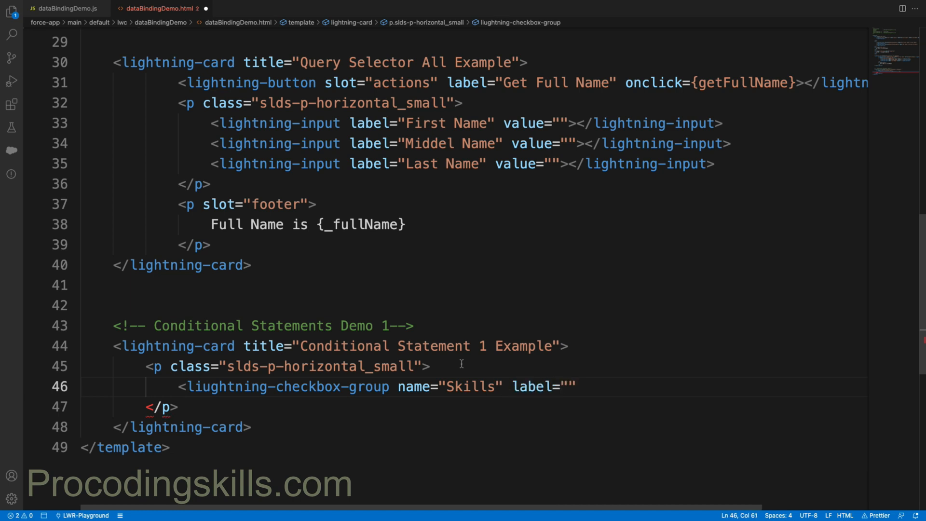
pyautogui.write('Select')
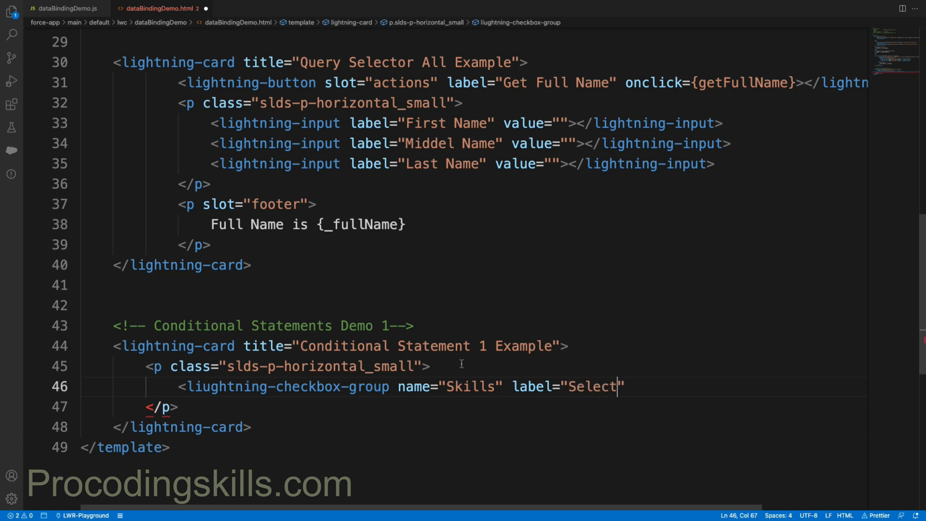
pyautogui.write('Skills')
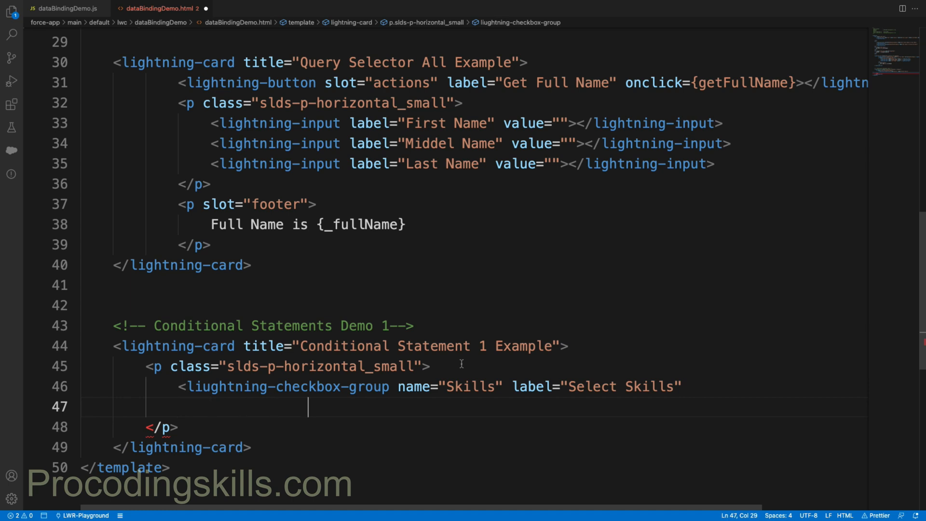
# Add empty options and value attributes, dismiss the crash report and switch to dataBindingDemo.js.
pyautogui.write('Optio')
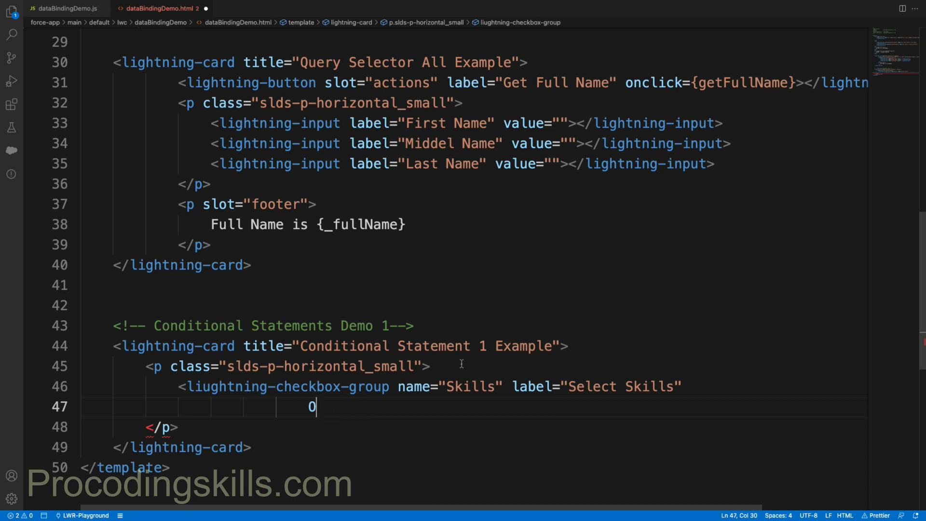
pyautogui.write('ptions')
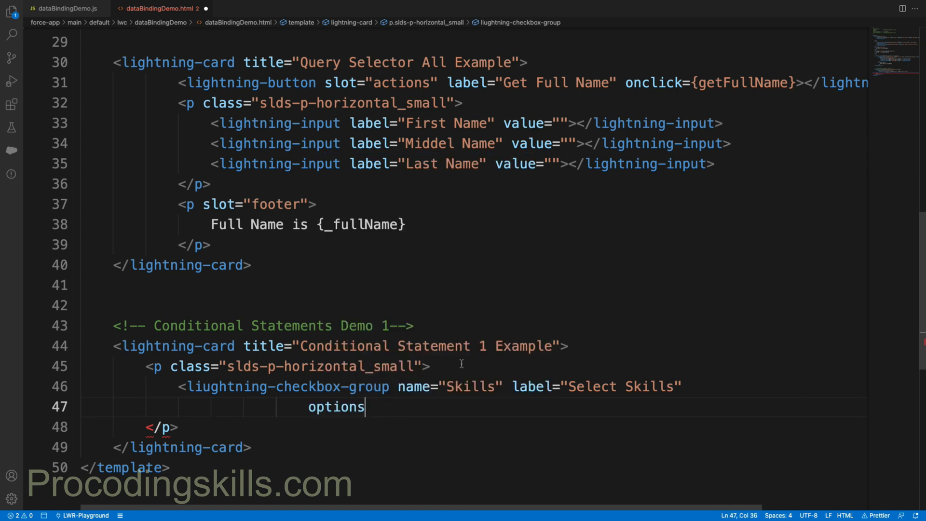
pyautogui.write('="')
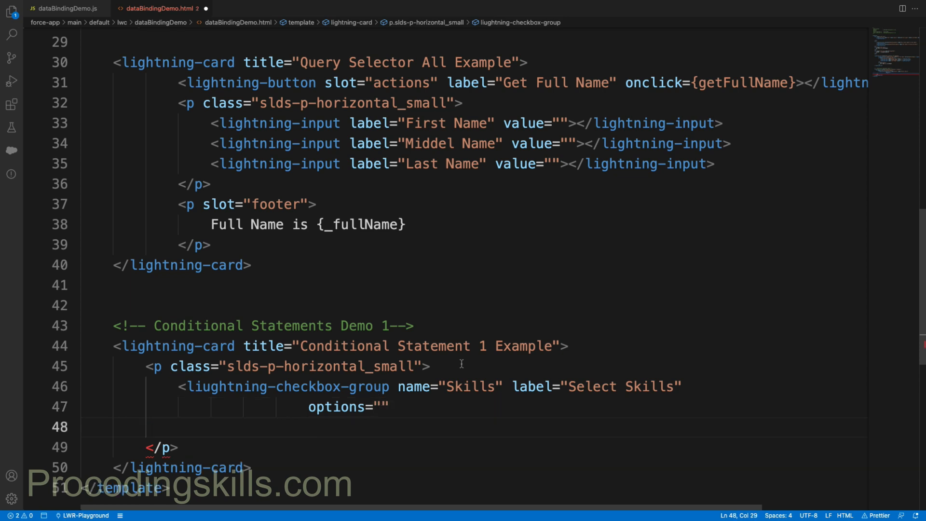
pyautogui.write('value')
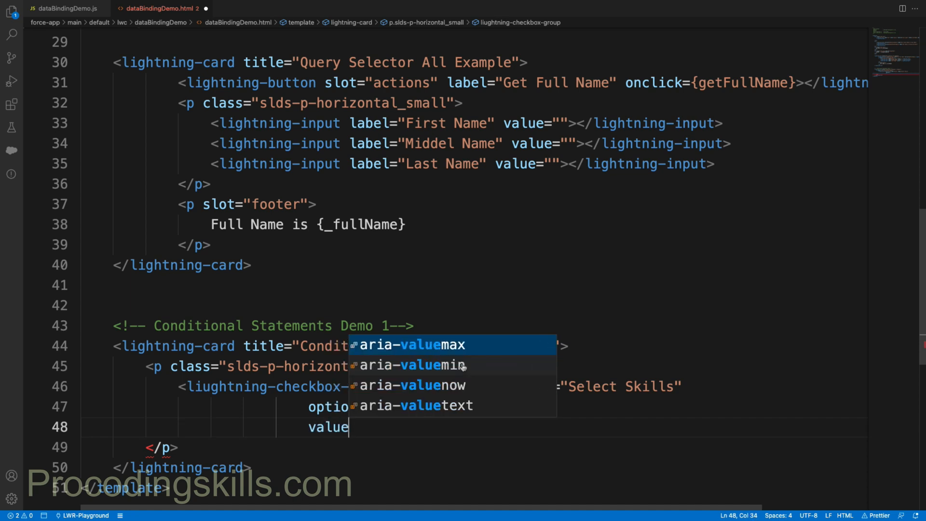
pyautogui.write('="">')
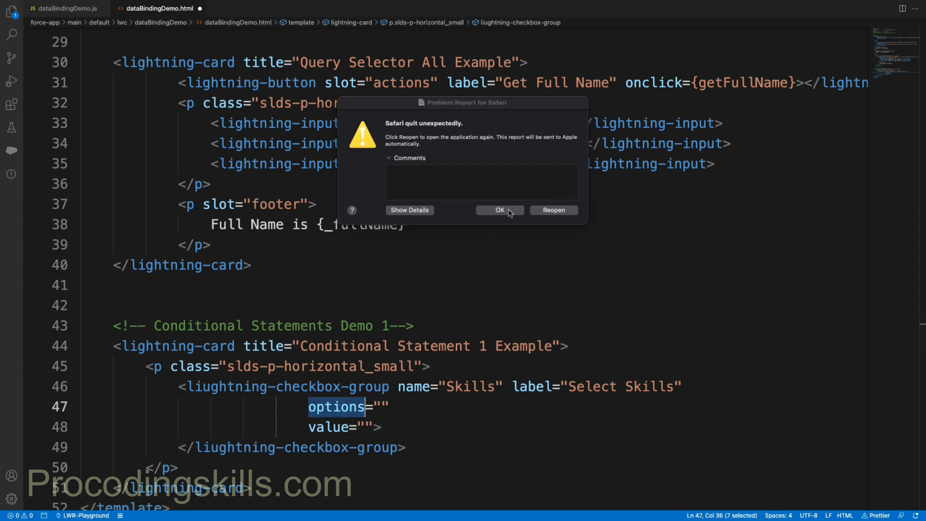
pyautogui.click(498, 209)
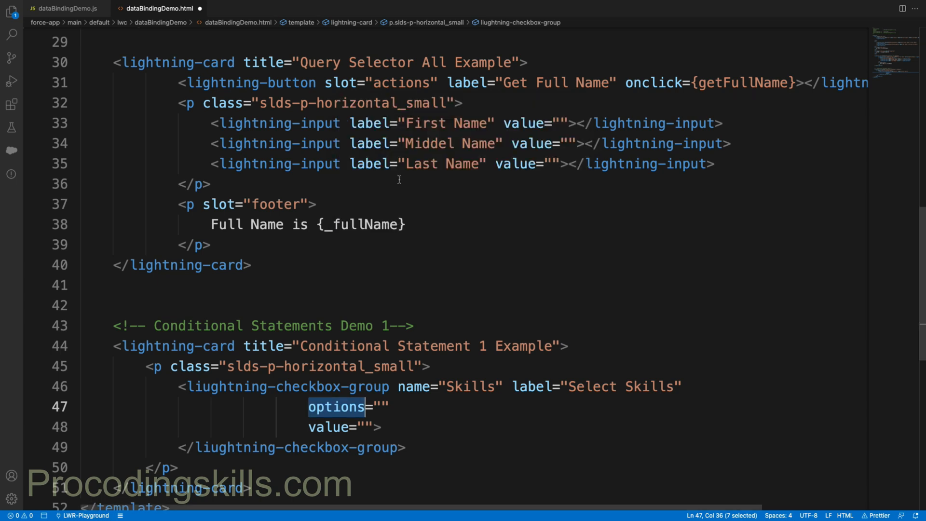
pyautogui.click(65, 9)
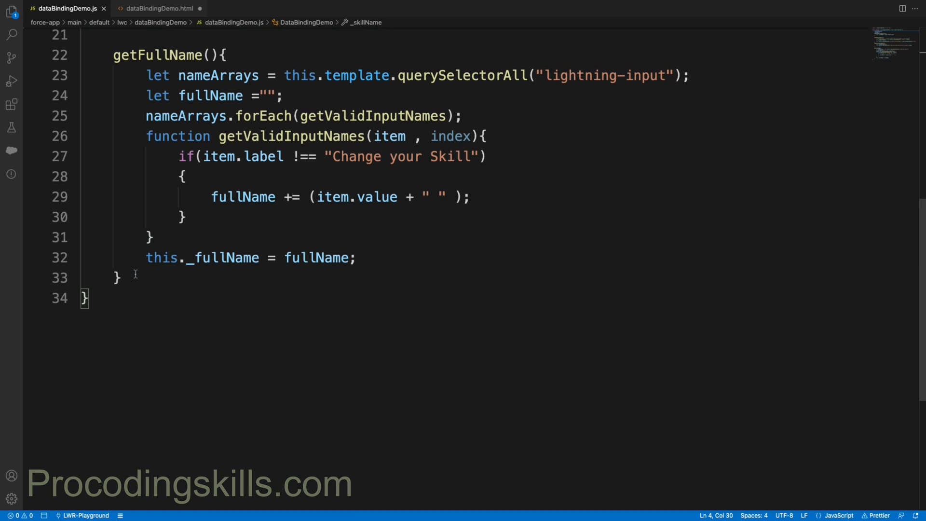
# Add a 'Conditional statement Example' comment at the end of dataBindingDemo.js.
pyautogui.write('//')
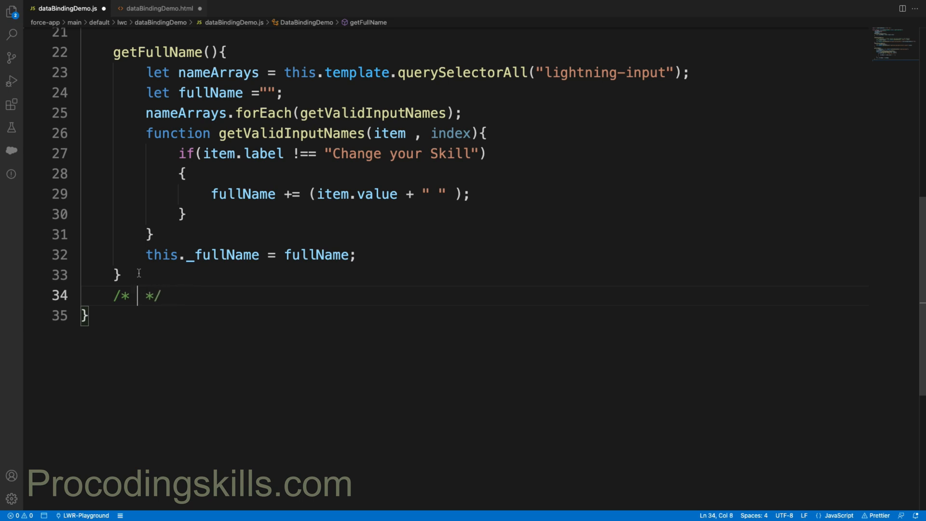
pyautogui.write('Conditional statememt')
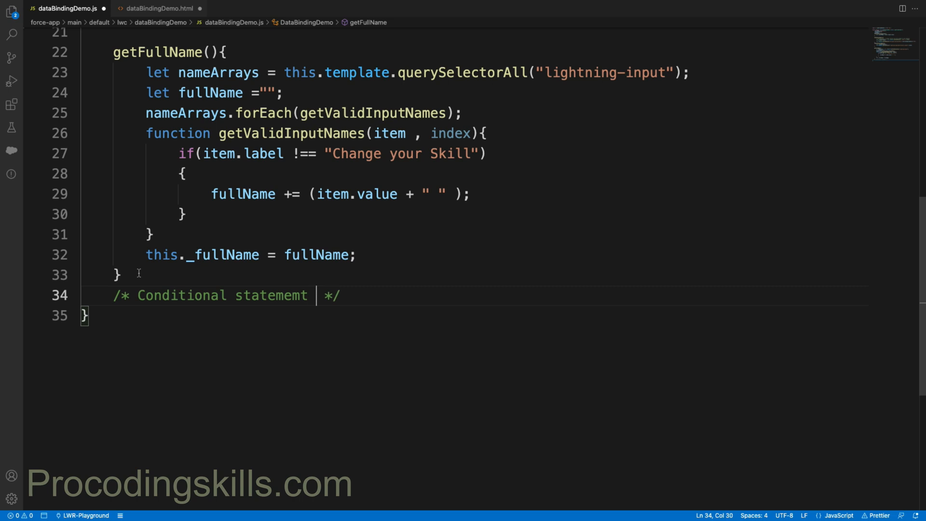
pyautogui.write('Example')
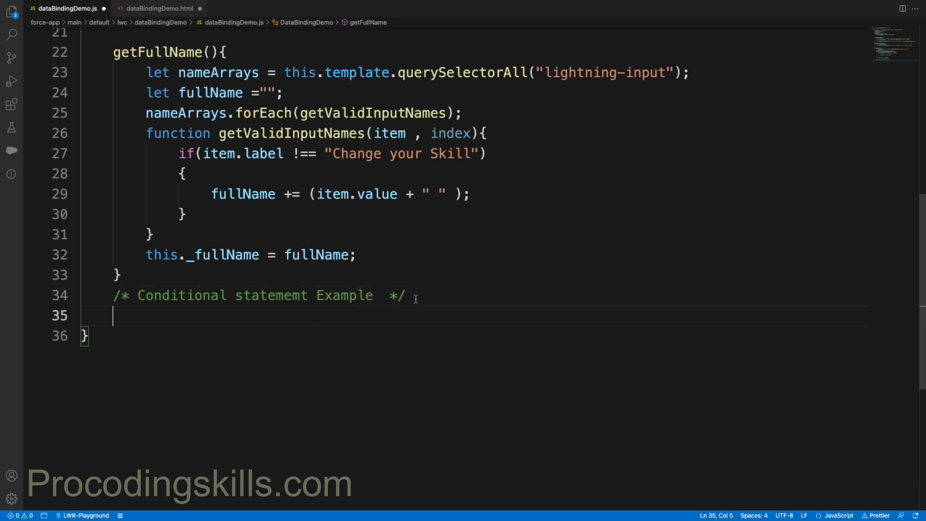
# Begin an _optionsConditional property on the next line.
pyautogui.write('_')
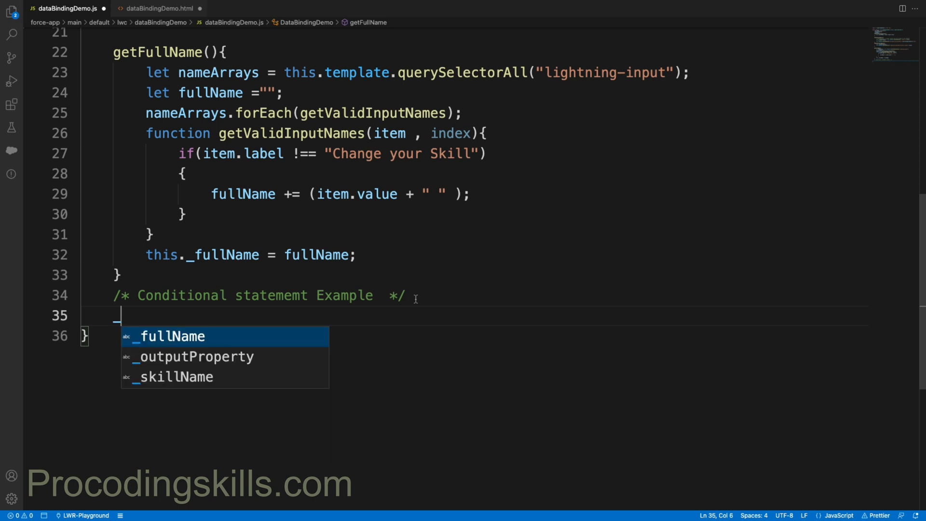
pyautogui.write('_options')
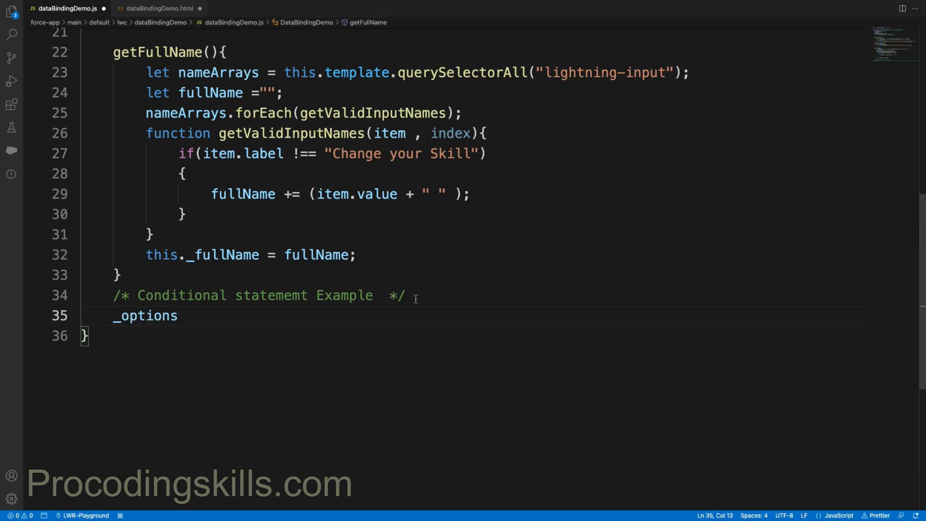
pyautogui.write('Conditiona')
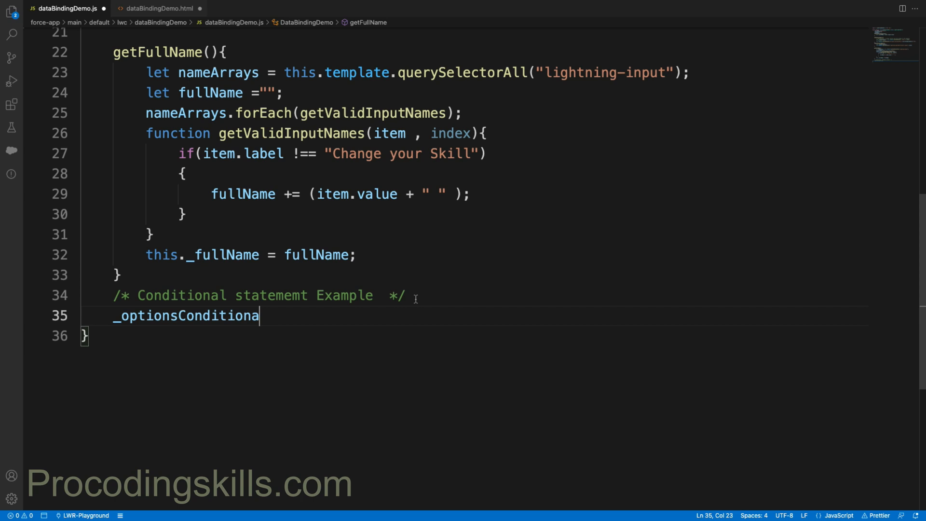
pyautogui.write('l')
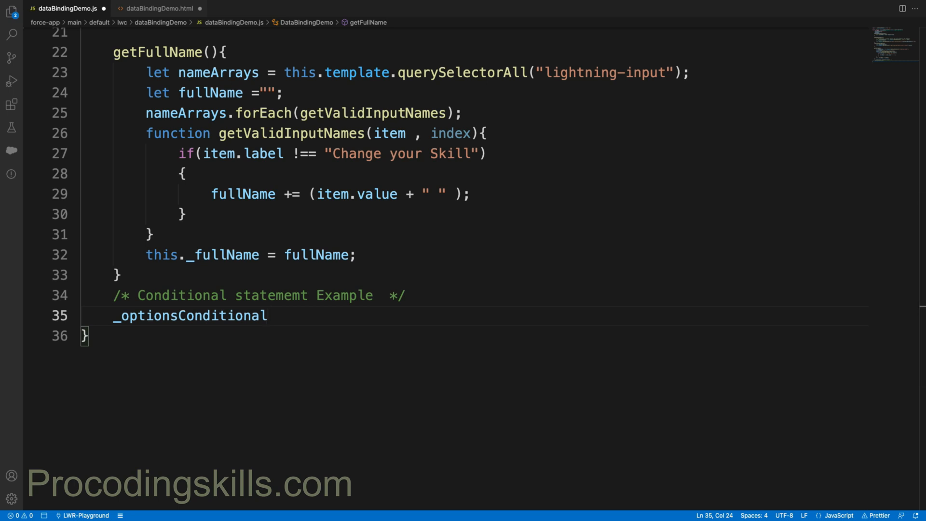
pyautogui.moveTo(919, 334)
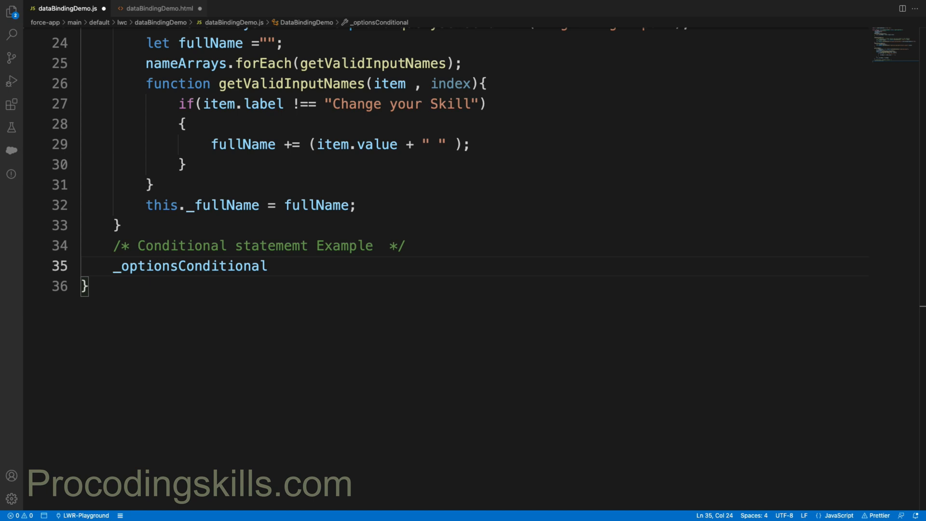
pyautogui.moveTo(371, 351)
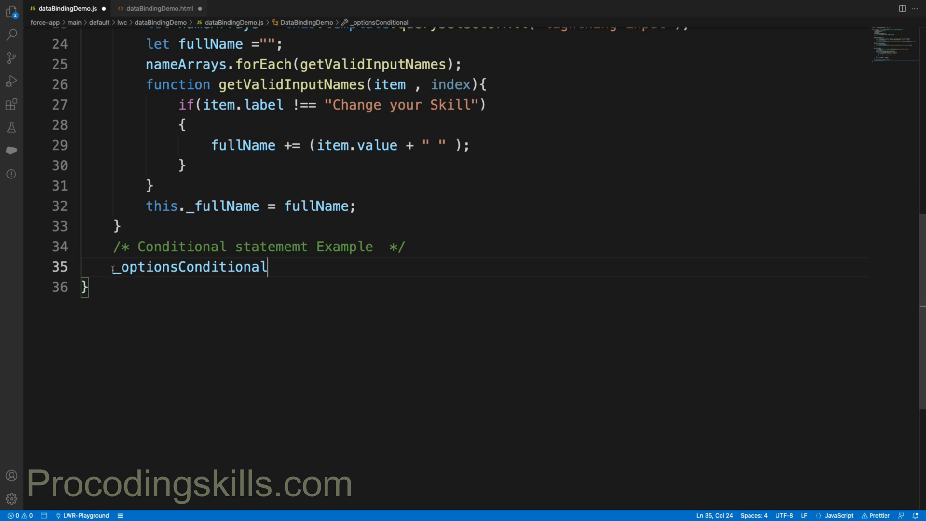
# Turn _optionsConditional into a getter whose body returns an empty array.
pyautogui.write('get')
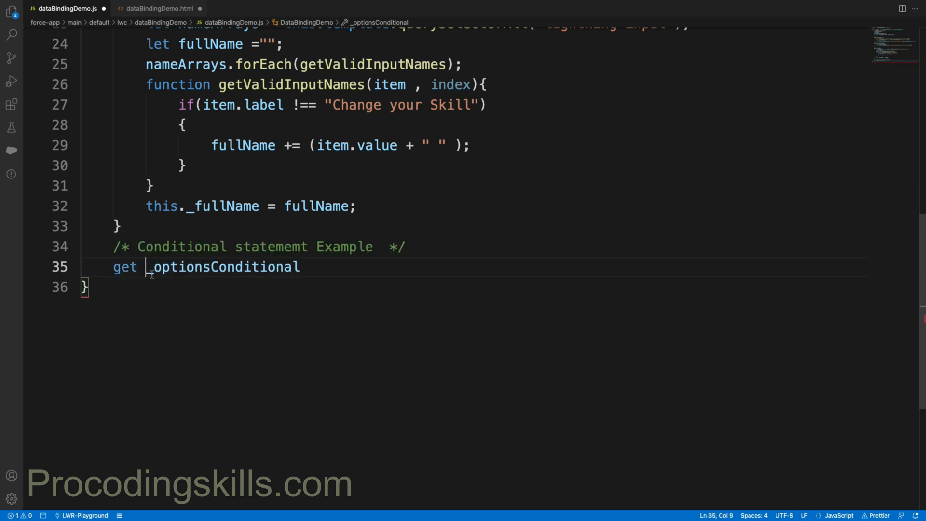
pyautogui.doubleClick(221, 267)
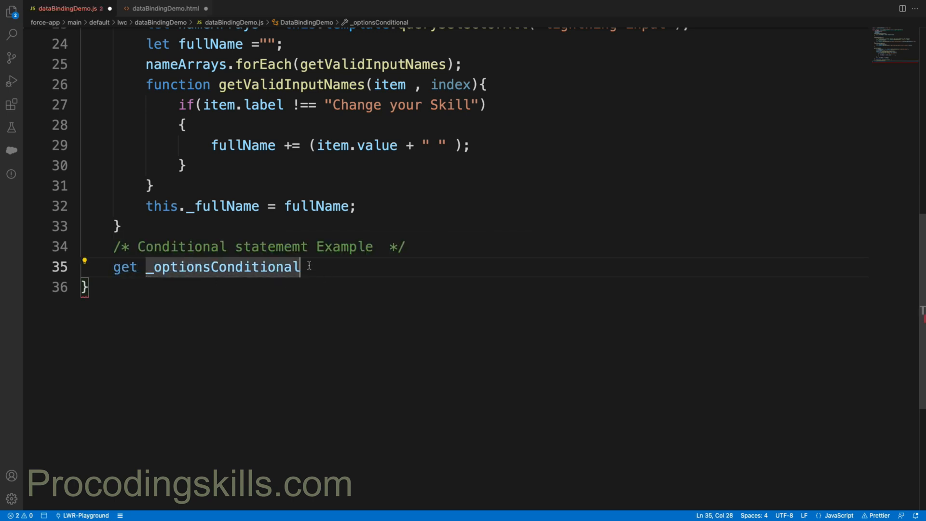
pyautogui.write('(){}')
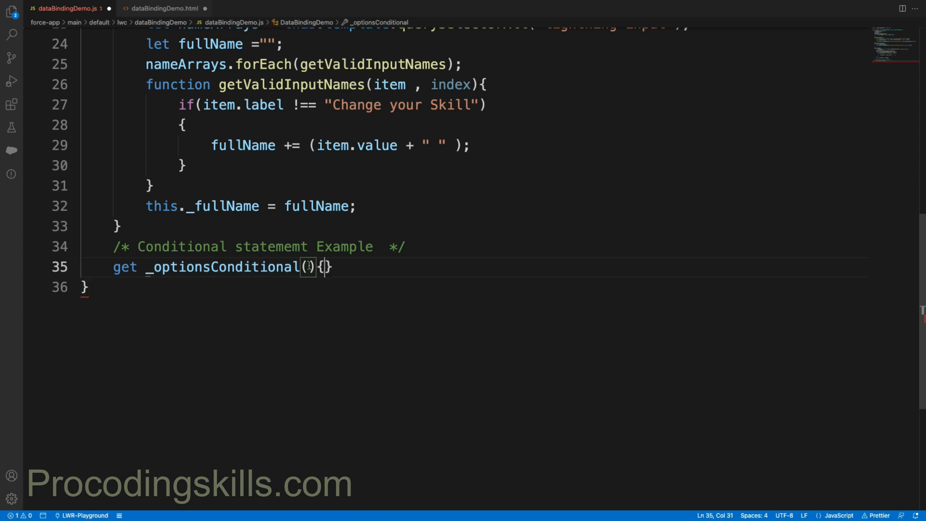
pyautogui.press('Enter')
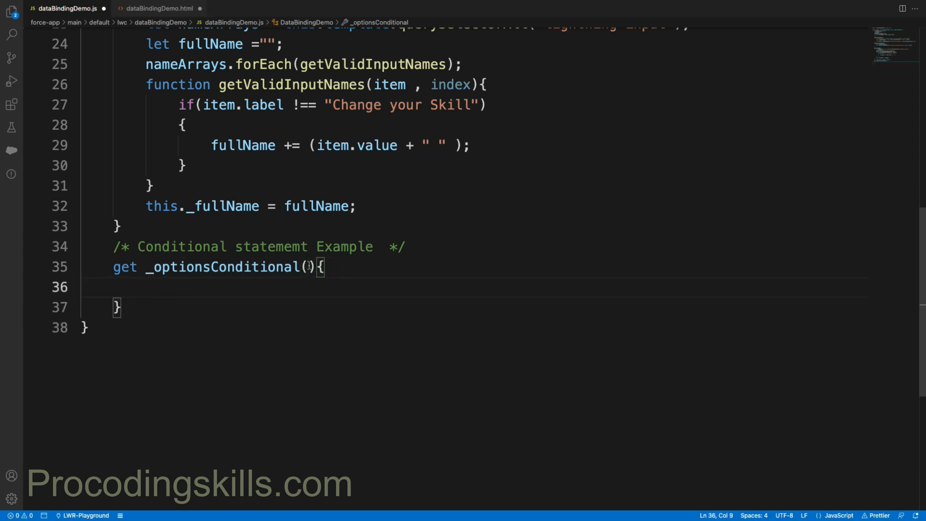
pyautogui.write('retrun')
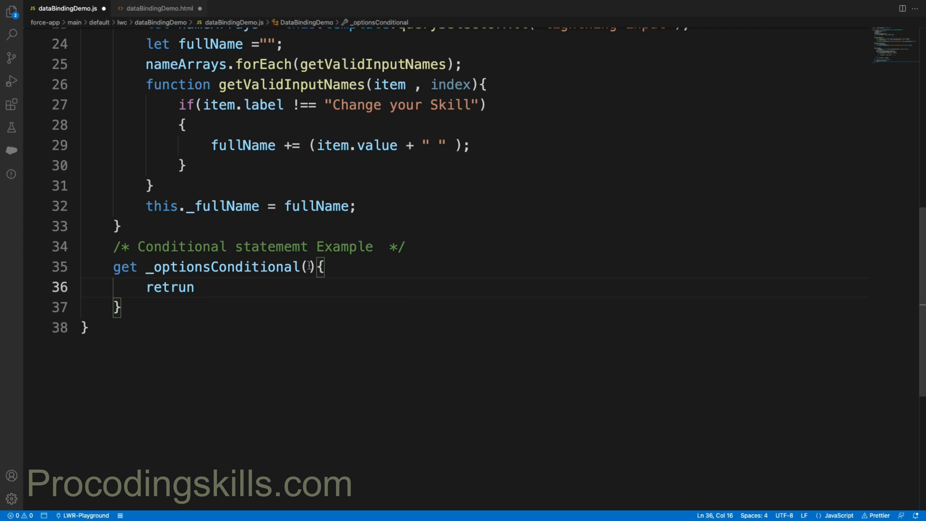
pyautogui.write('[]')
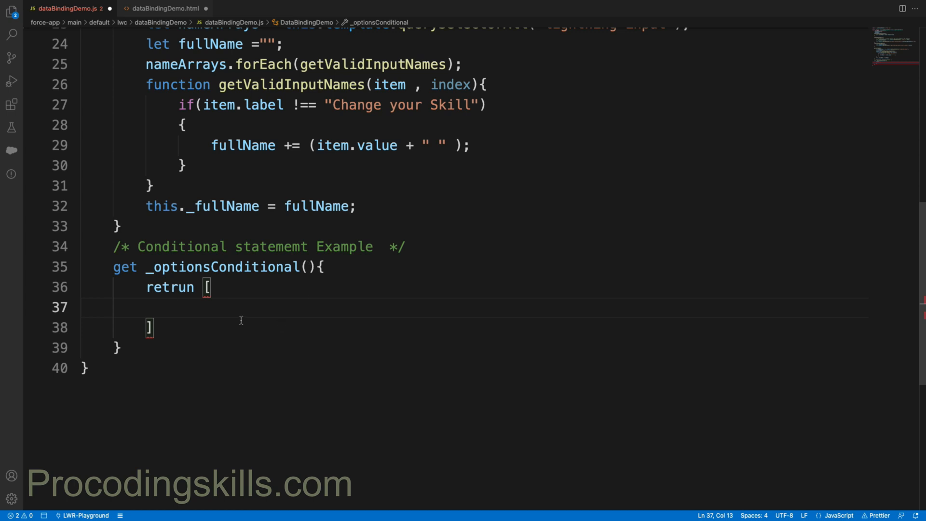
pyautogui.write(';')
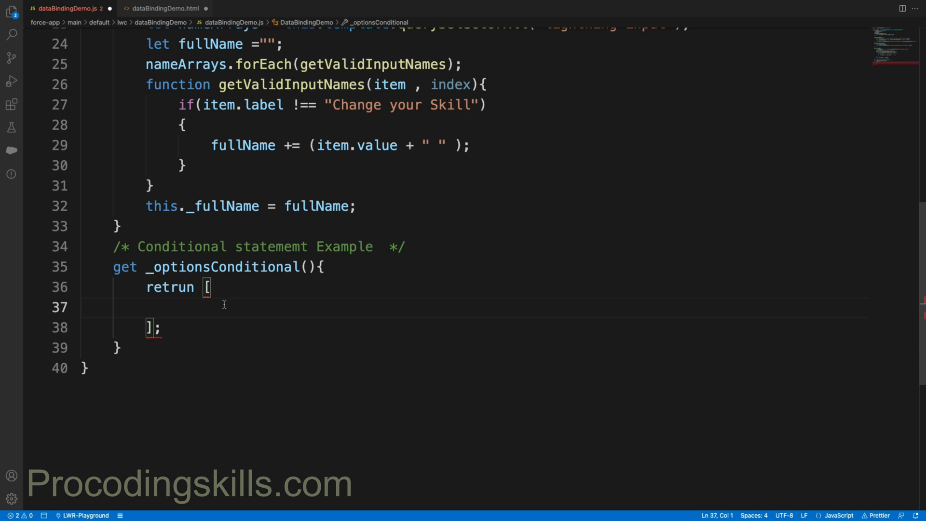
# Fill the returned array with three empty objects and start a label in the first.
pyautogui.write('{}')
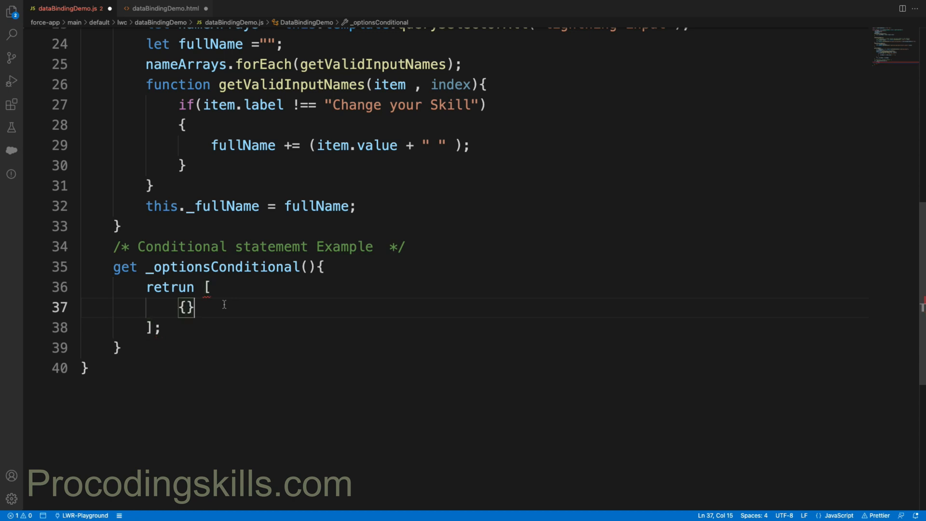
pyautogui.write(',{}')
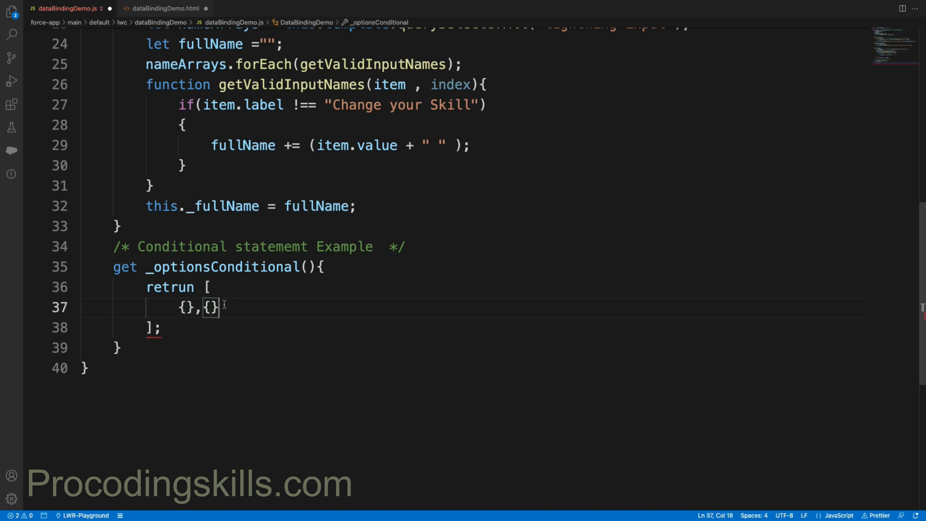
pyautogui.write(',{}')
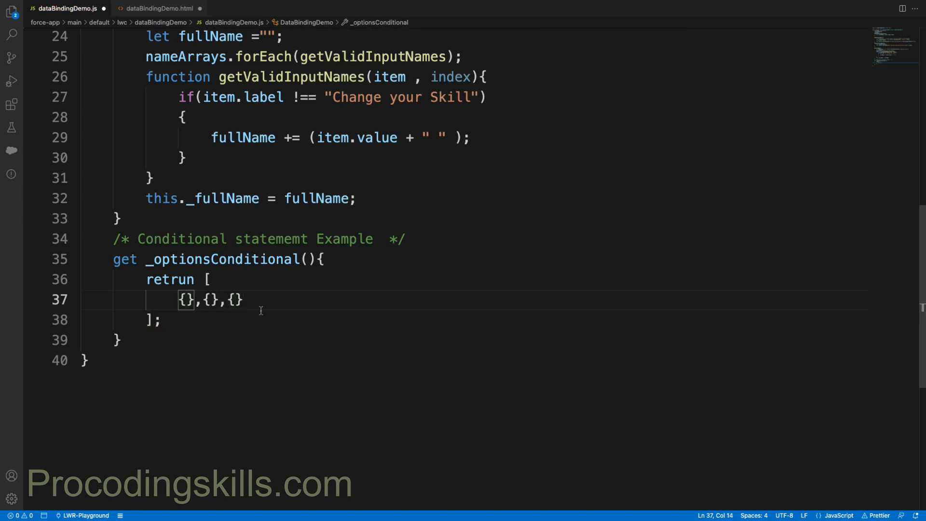
pyautogui.write('label="')
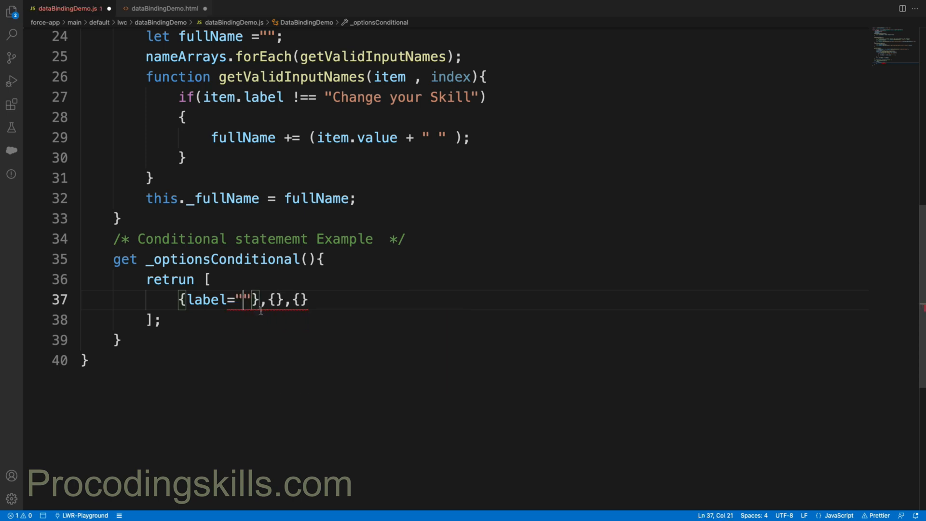
# Complete the Apex label/value object and add the Aura label with its value started.
pyautogui.write('Apex')
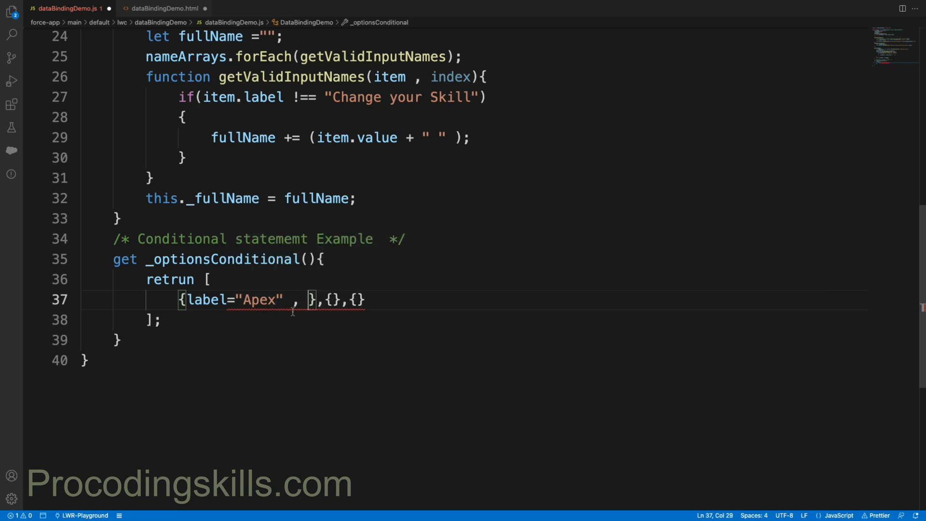
pyautogui.write('value=""')
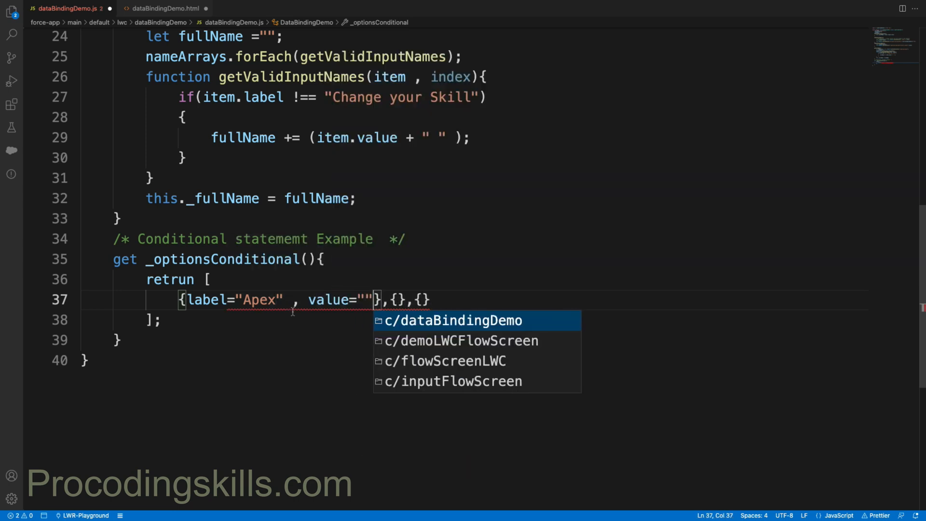
pyautogui.write('Apex')
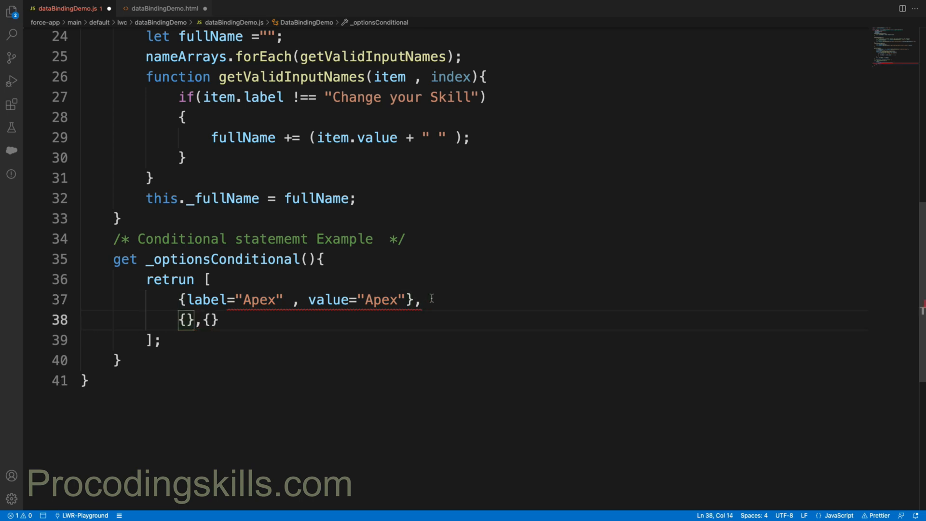
pyautogui.write('label=""')
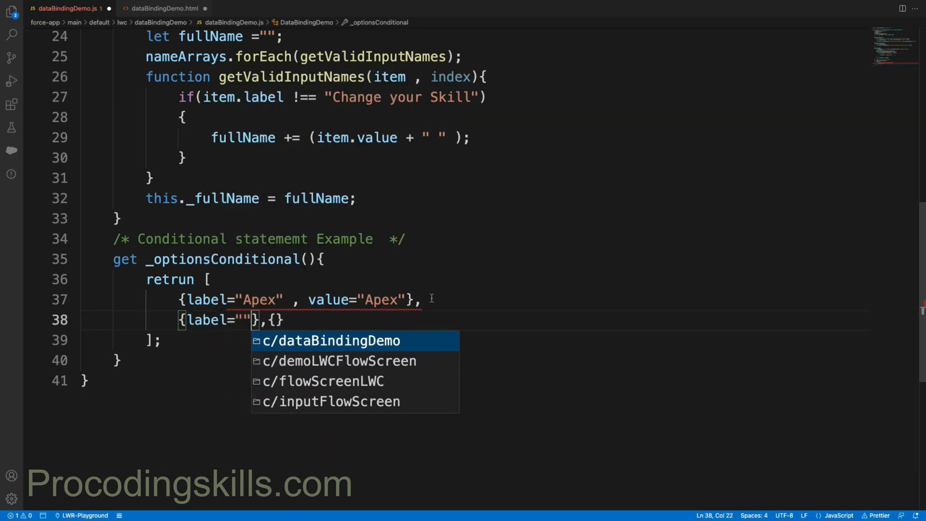
pyautogui.write('Aura')
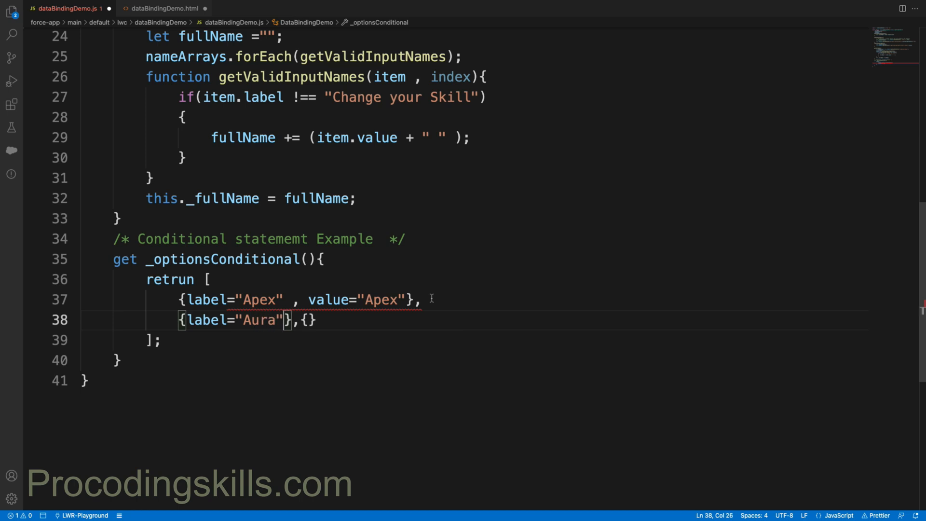
pyautogui.write(', value="Aura')
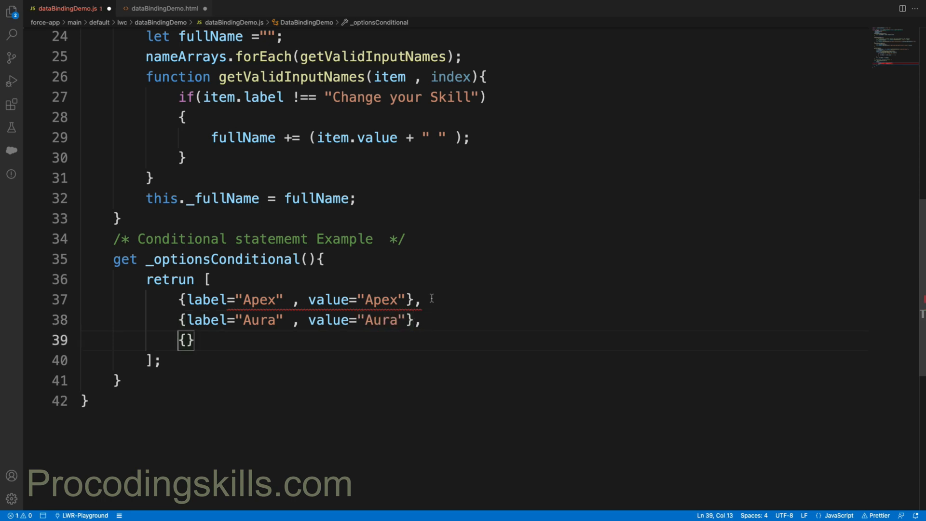
# Add the LWC option object with label 'LWC' and value 'lwc'.
pyautogui.write('label="')
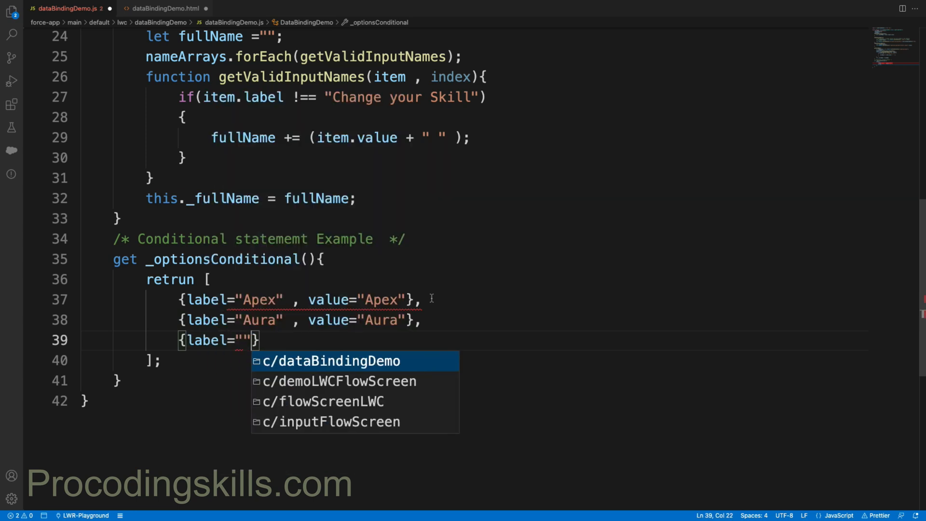
pyautogui.write('LWC')
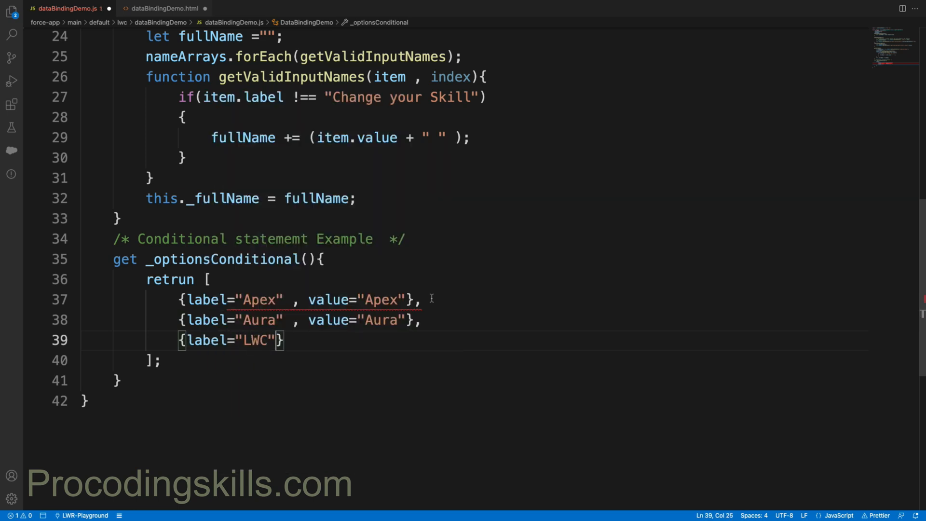
pyautogui.write(',')
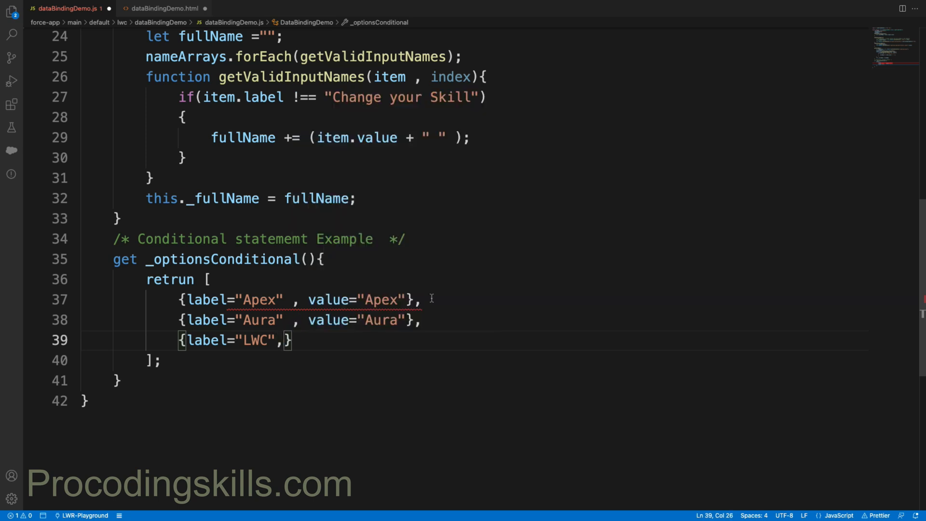
pyautogui.write('value="')
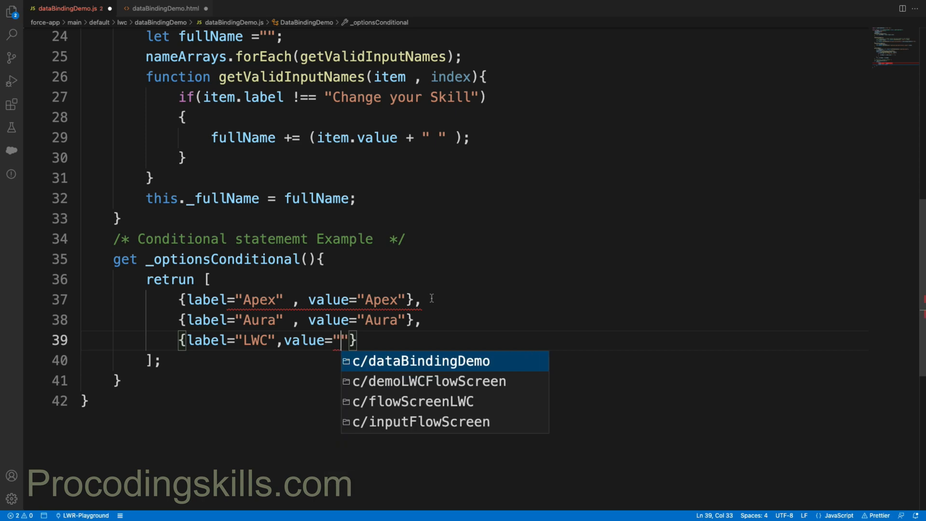
pyautogui.write('lwc')
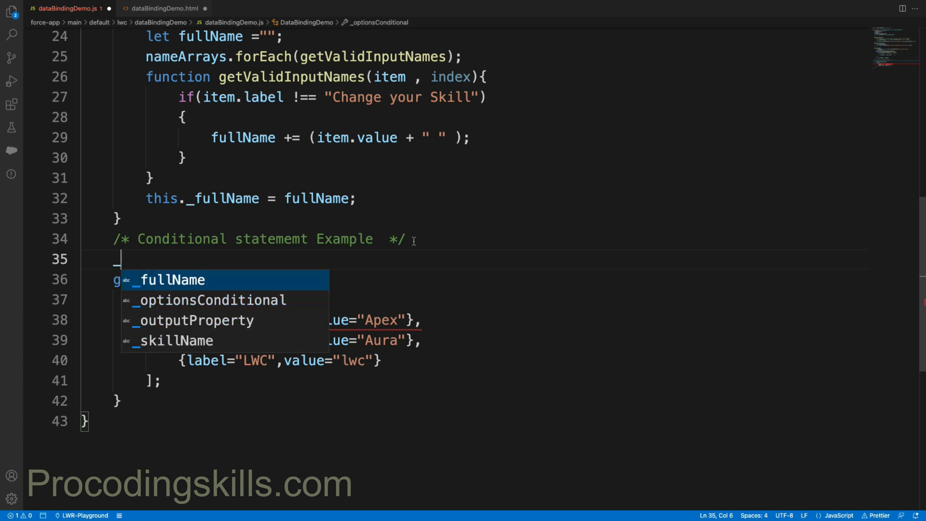
# Declare '_selecetdSkills =[];' above the _optionsConditional getter.
pyautogui.write('_selecetd')
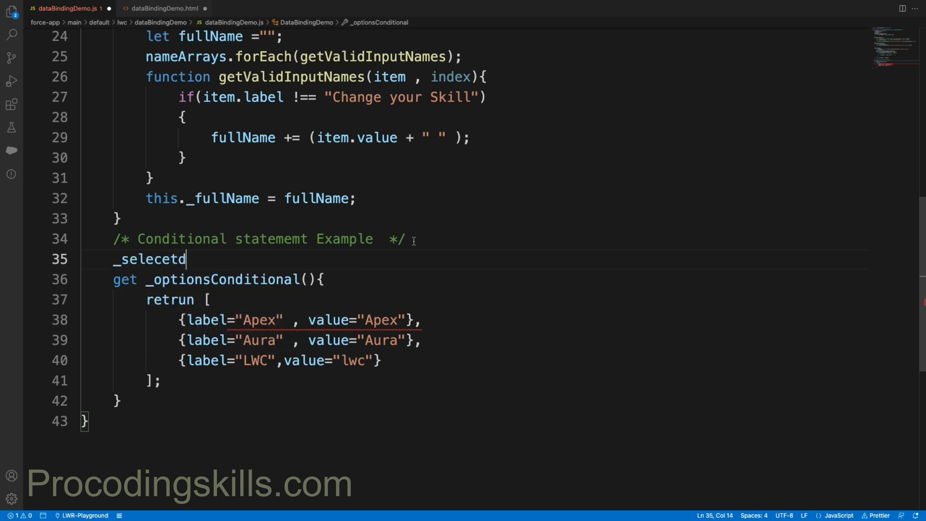
pyautogui.write('Skills')
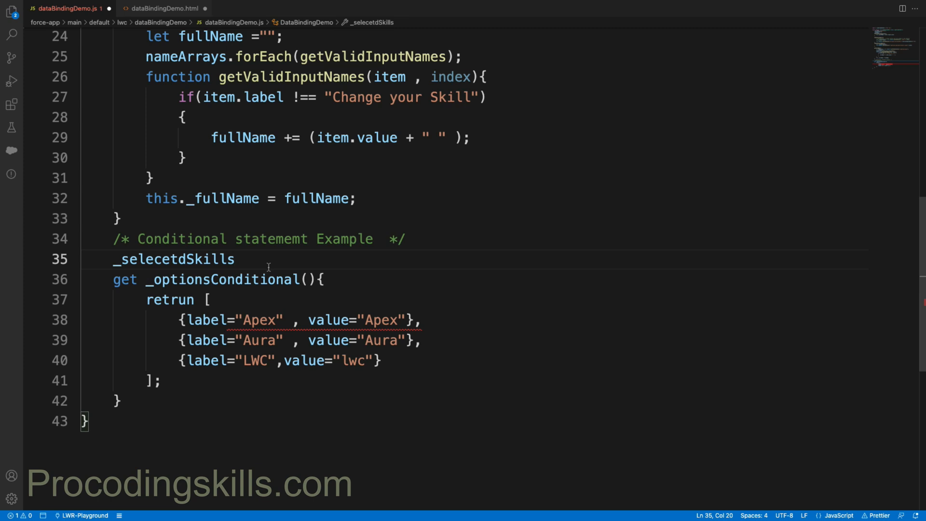
pyautogui.write('=[];')
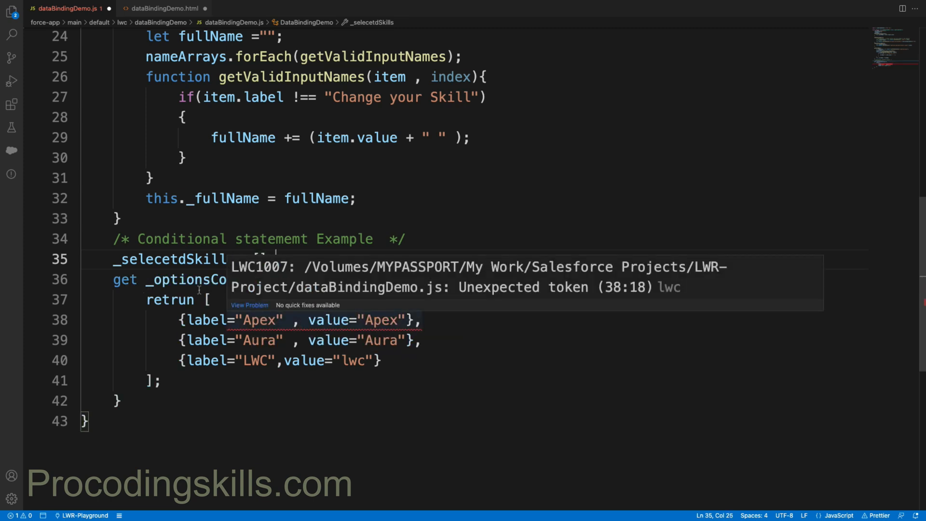
pyautogui.doubleClick(174, 258)
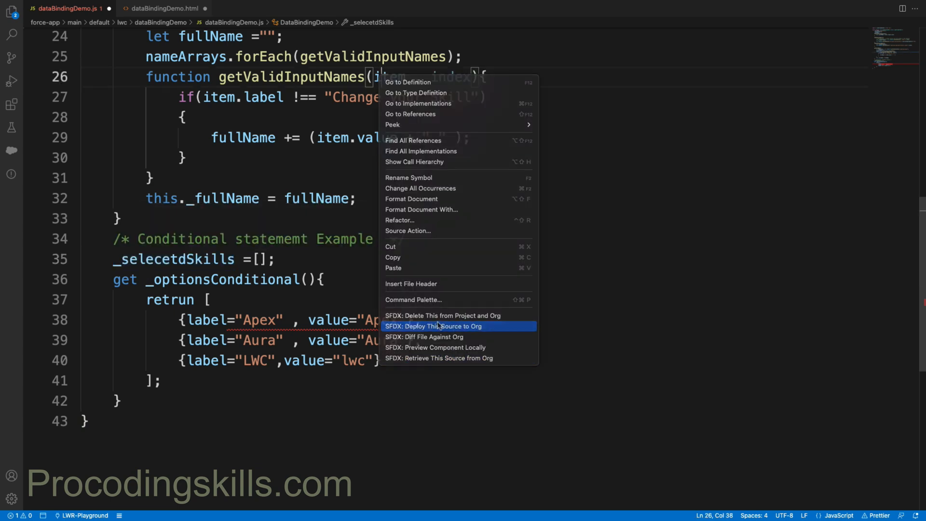
# Run 'SFDX: Deploy This Source to Org' for dataBindingDemo.js.
pyautogui.click(433, 326)
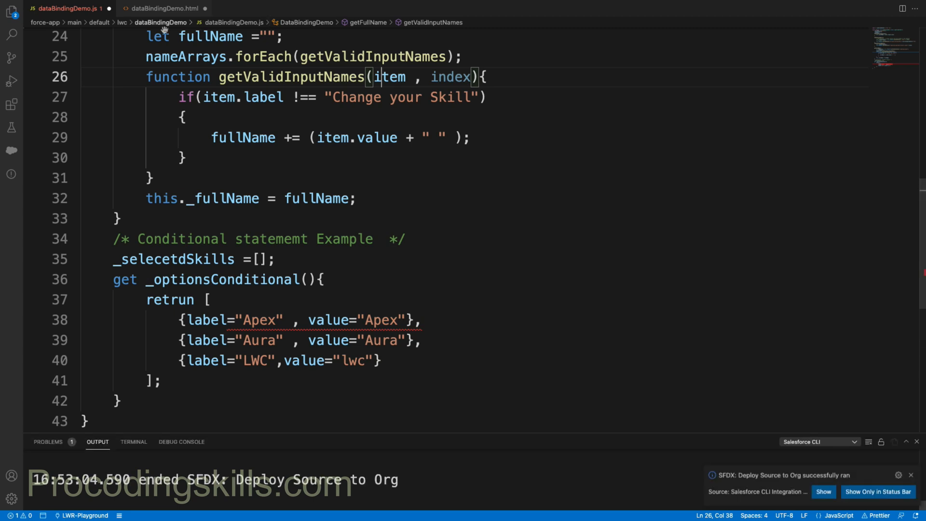
pyautogui.moveTo(353, 126)
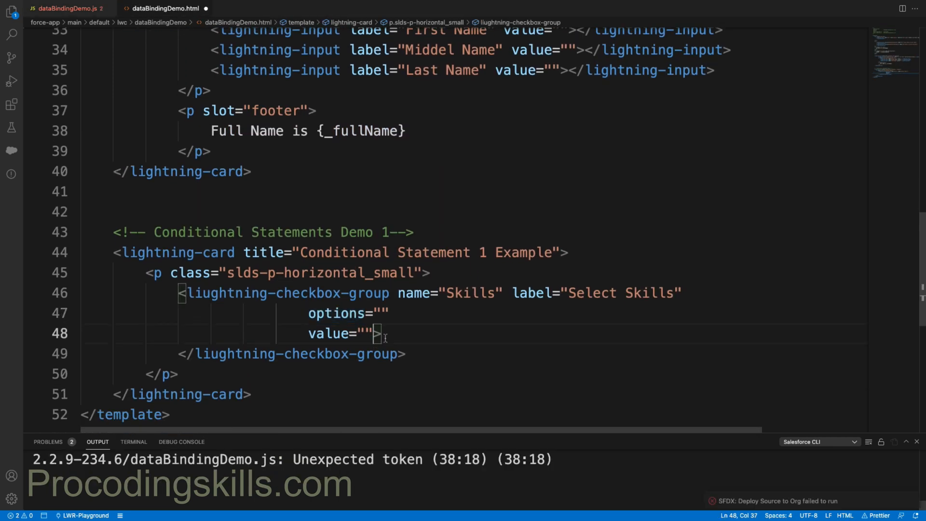
# Set the checkbox group's value to {_selecetdSkills} and review the deploy error output.
pyautogui.write('{}')
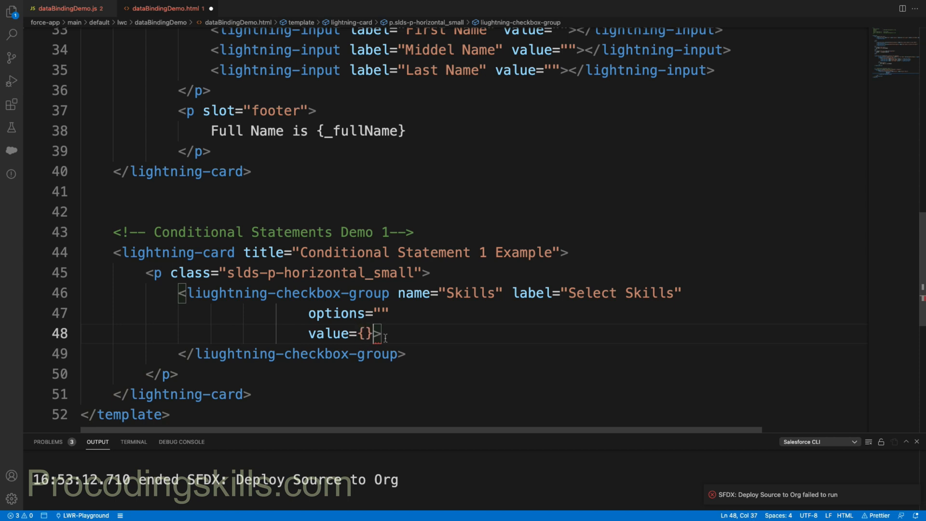
pyautogui.write('_selecetdSkills')
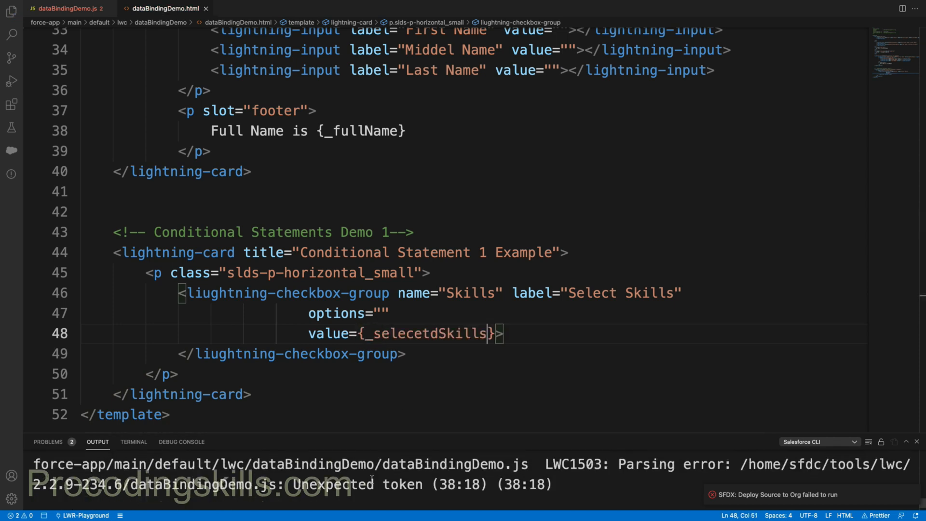
pyautogui.scroll(-3)
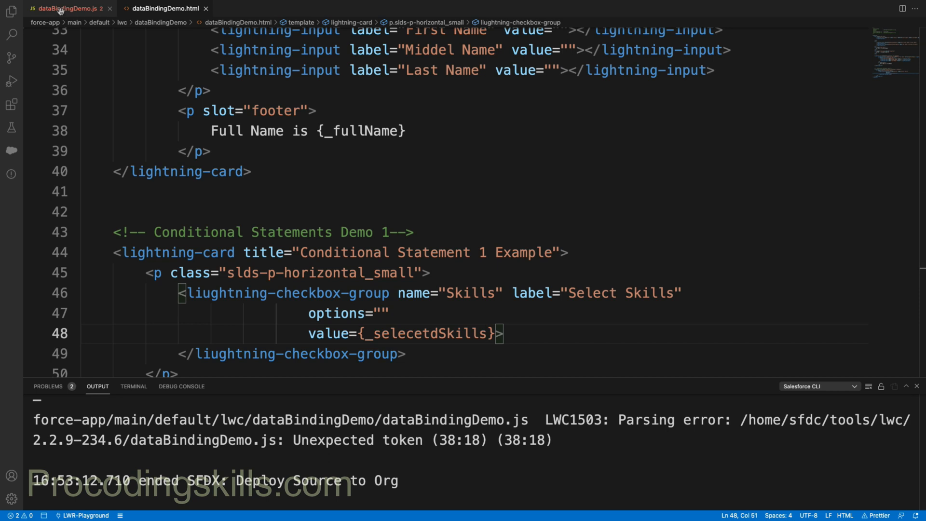
# In dataBindingDemo.js, change label and value in the Apex, Aura and LWC option objects to use colons.
pyautogui.click(65, 9)
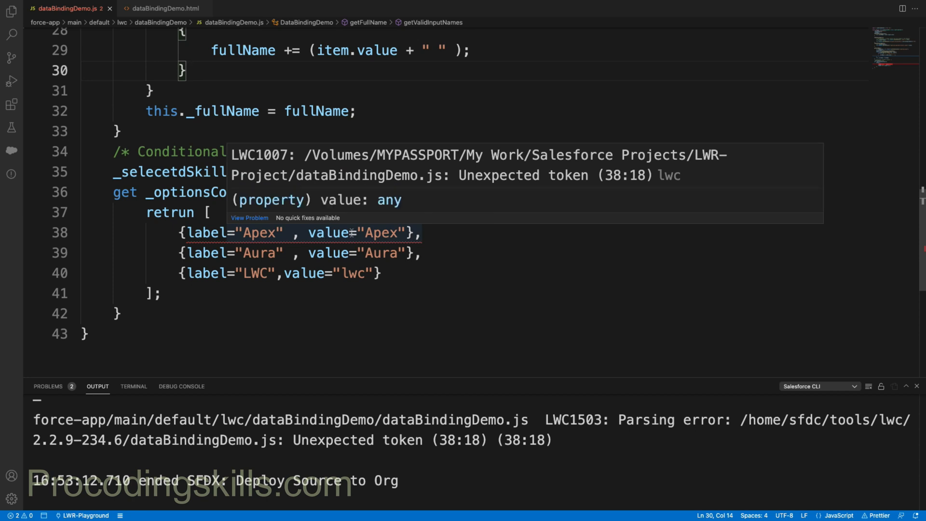
pyautogui.click(236, 232)
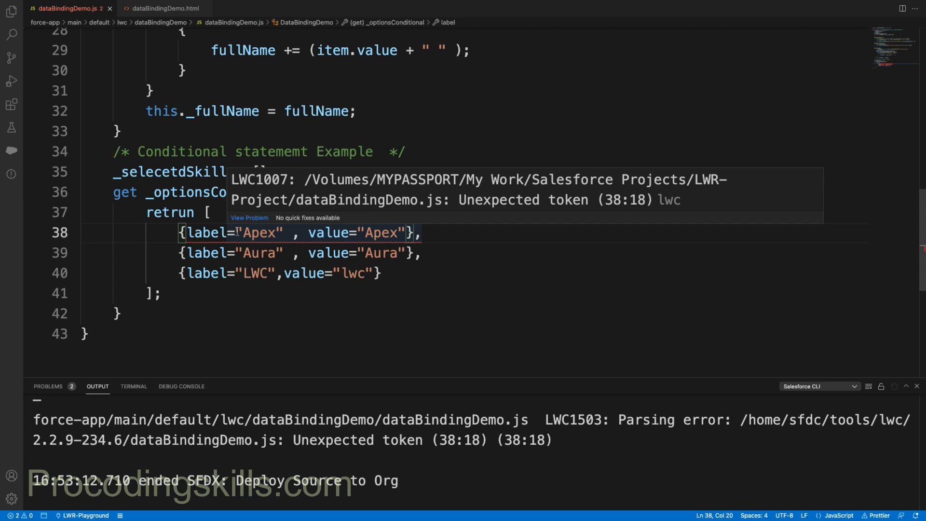
pyautogui.write('"  "')
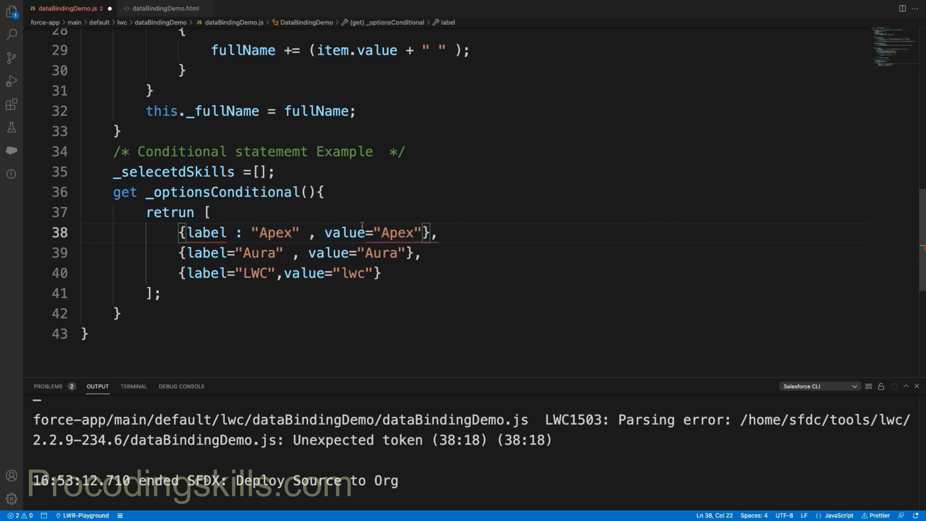
pyautogui.write(':')
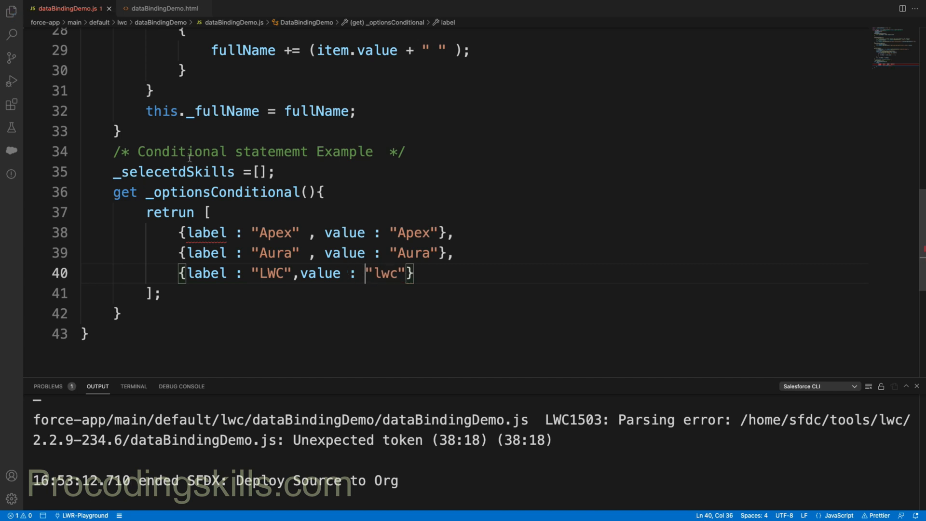
pyautogui.doubleClick(172, 172)
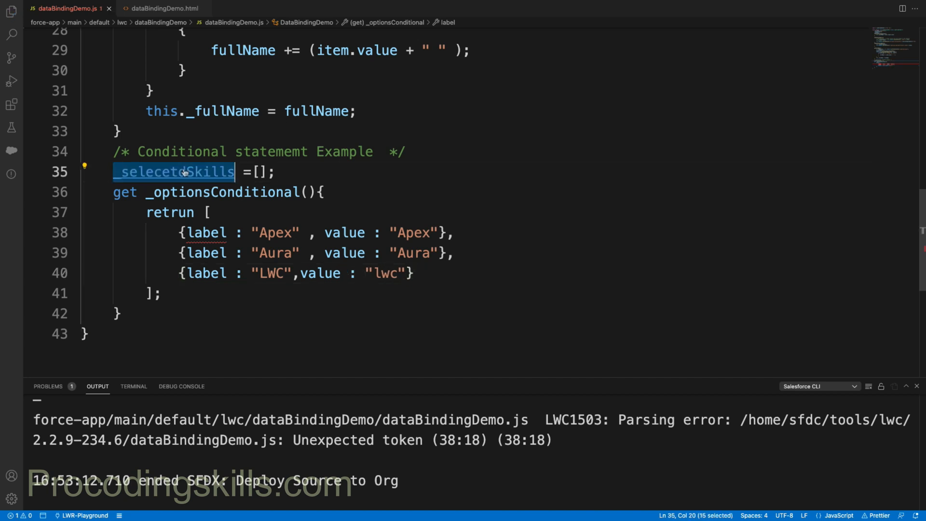
# Rename the misspelled liughtning-checkbox-group tag to lightning-checkbox-group in the HTML template.
pyautogui.click(162, 8)
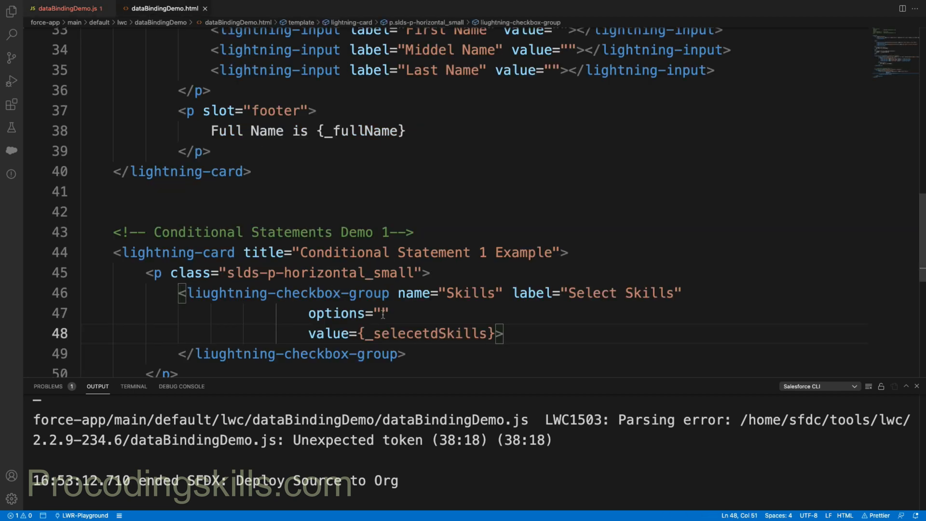
pyautogui.click(67, 8)
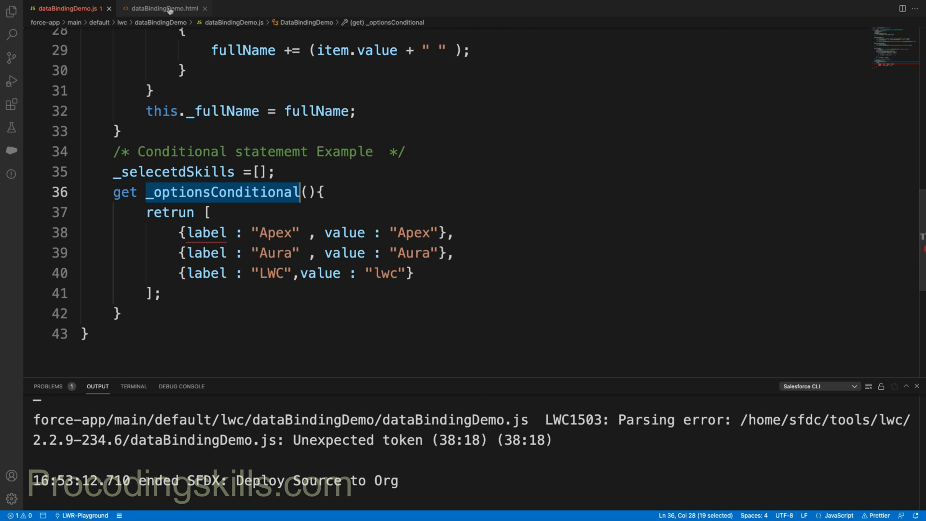
pyautogui.click(164, 9)
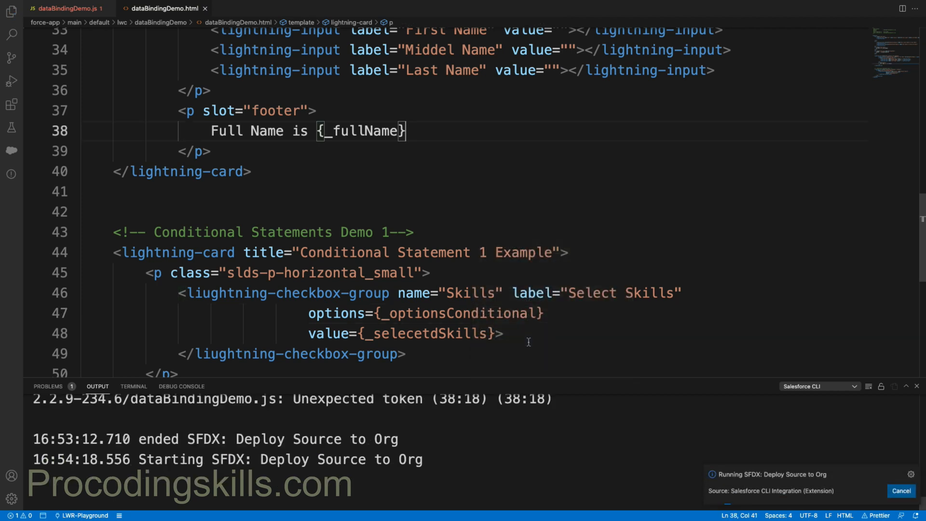
pyautogui.doubleClick(425, 333)
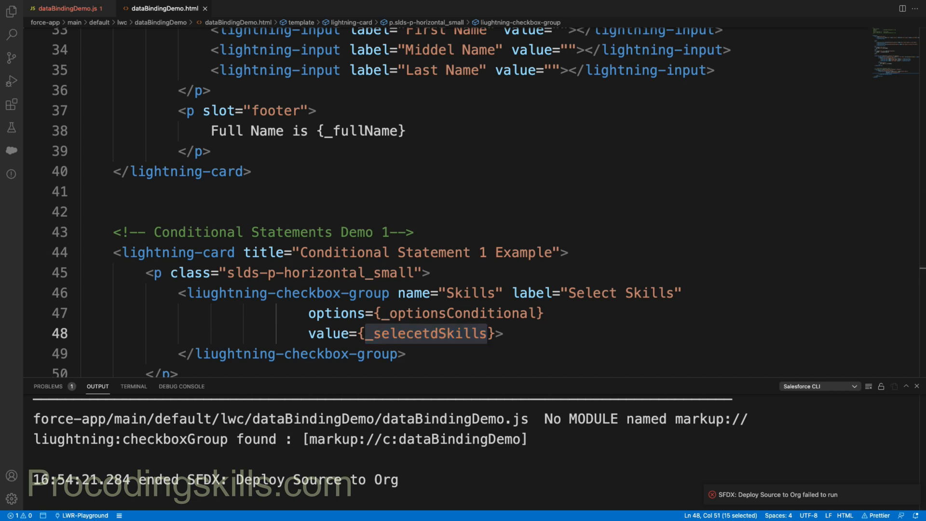
pyautogui.moveTo(329, 378)
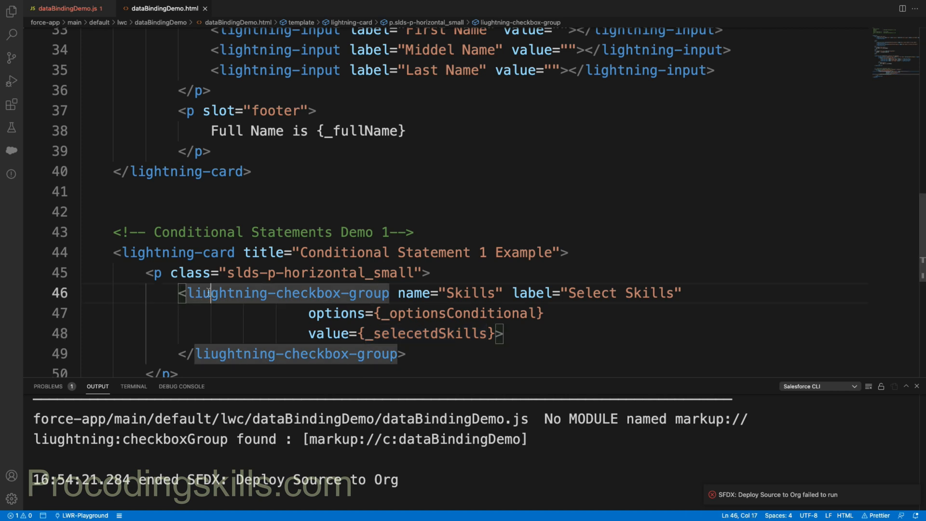
pyautogui.press('Backspace')
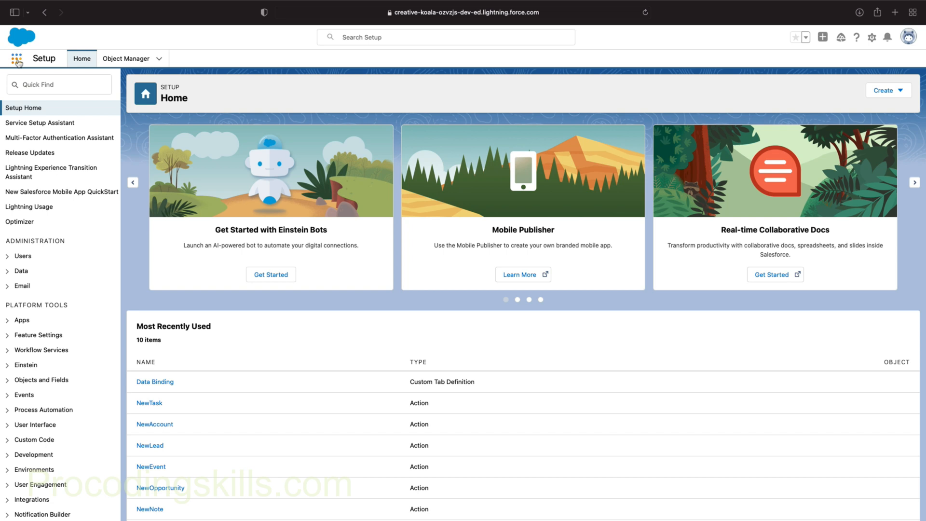
# Search 'data' in the App Launcher and go to the Data Binding page.
pyautogui.write('d')
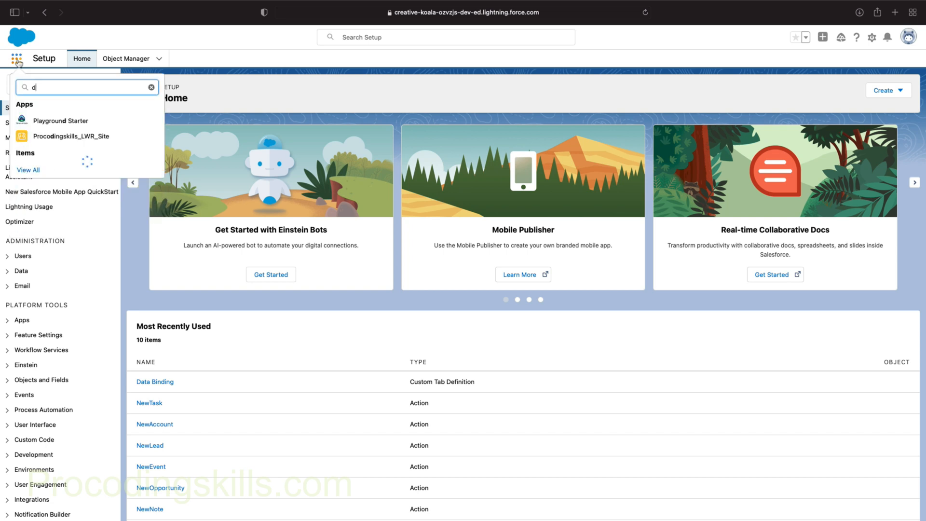
pyautogui.write('ata')
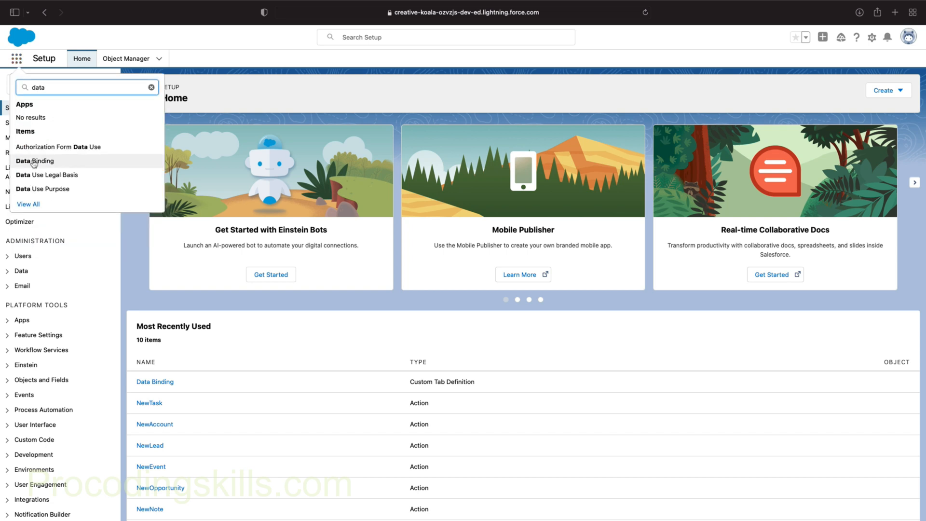
pyautogui.click(35, 161)
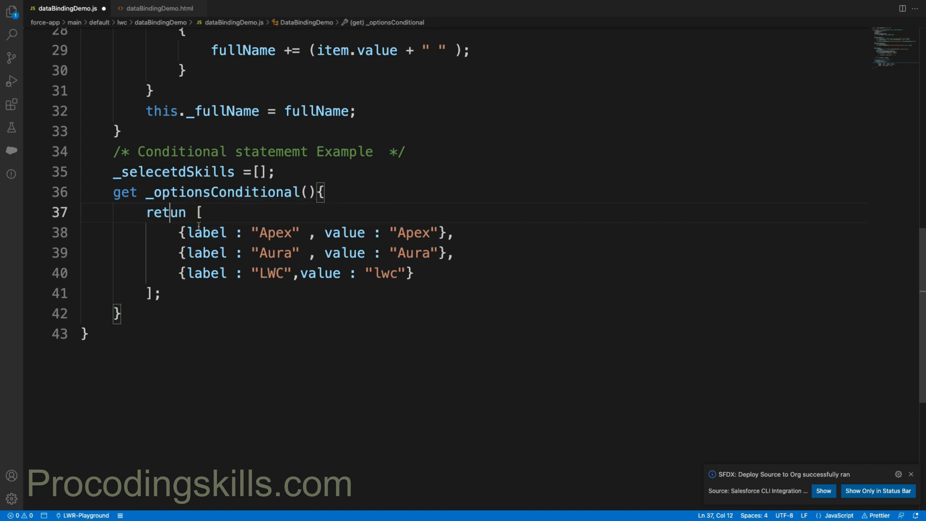
# Correct 'retun' to 'return' in the getter and deploy the source to the org.
pyautogui.write('r')
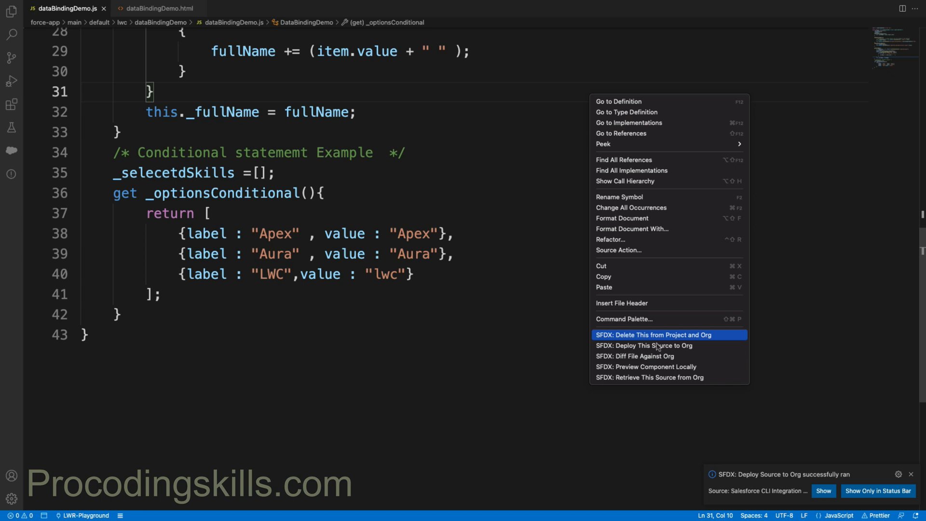
pyautogui.click(643, 345)
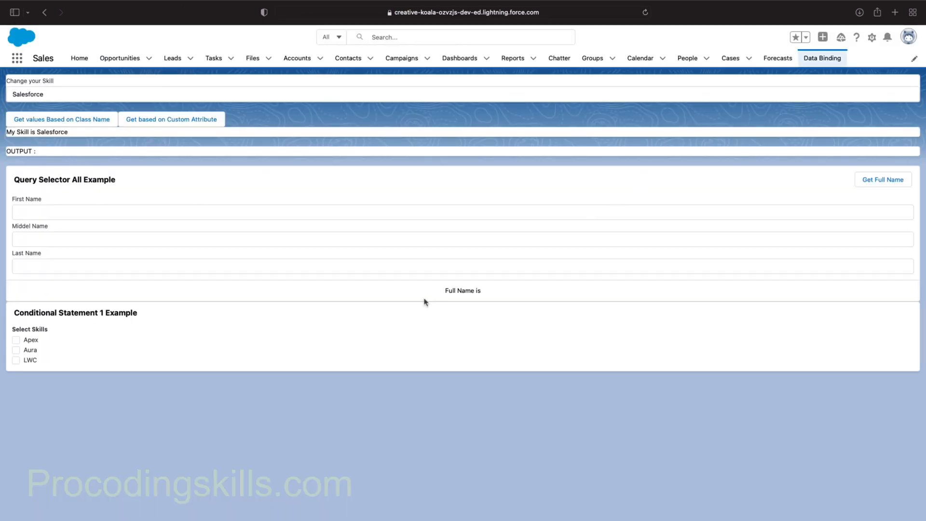
pyautogui.moveTo(28, 330)
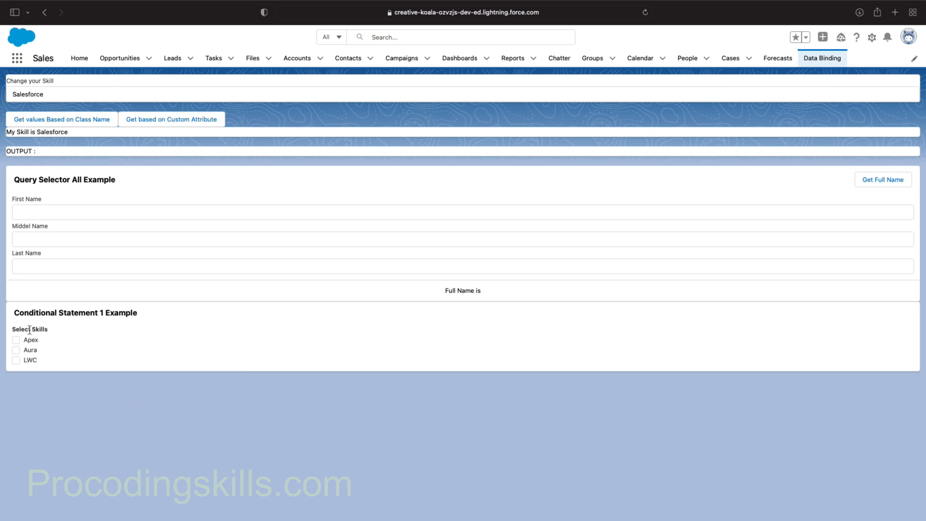
pyautogui.moveTo(252, 206)
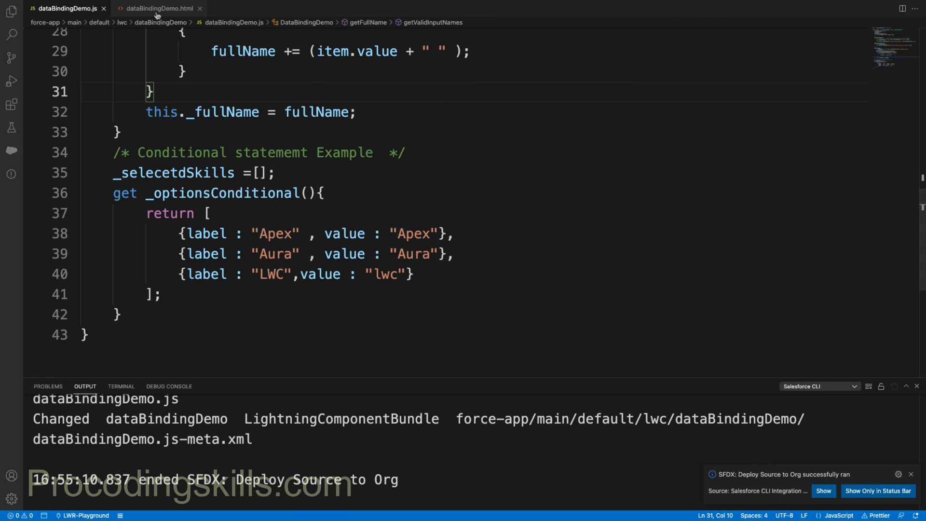
# Insert a <br/> on line 42 between the full-name card and the Conditional Statement 1 card.
pyautogui.click(158, 9)
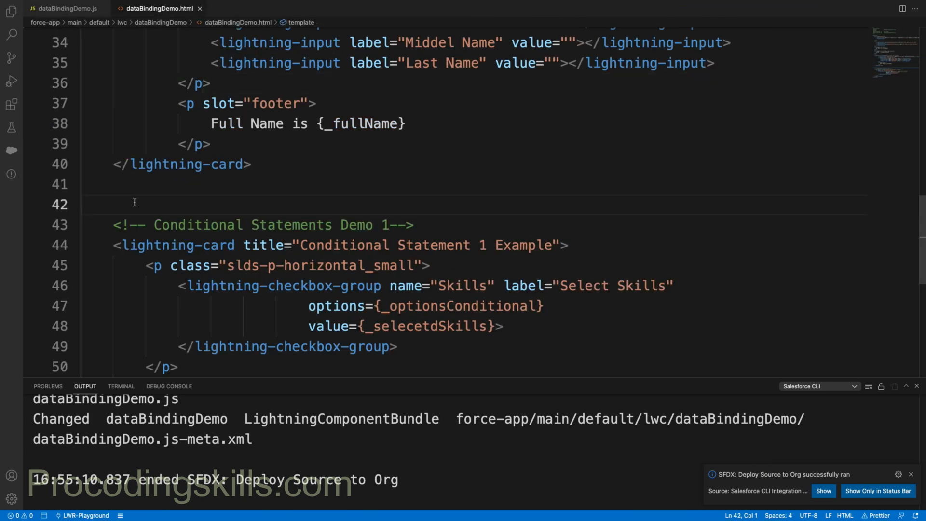
pyautogui.write('<br/>')
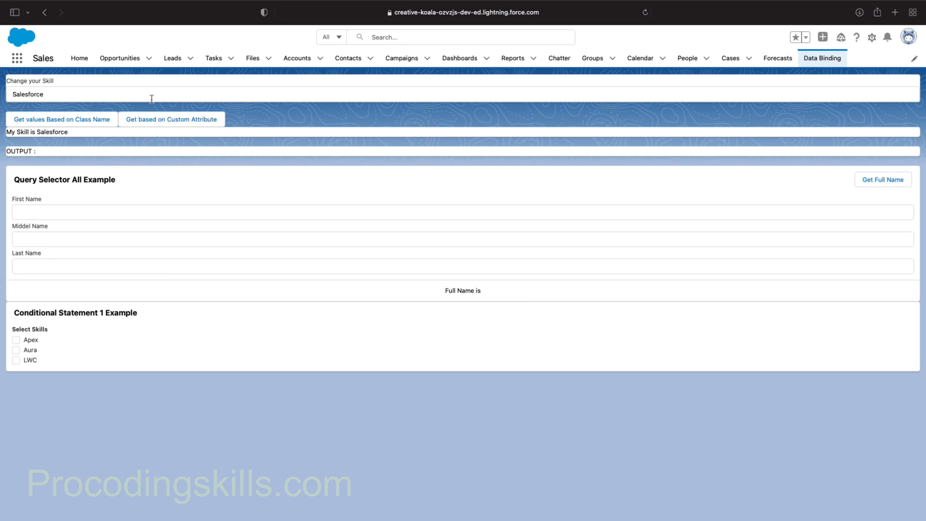
pyautogui.moveTo(166, 165)
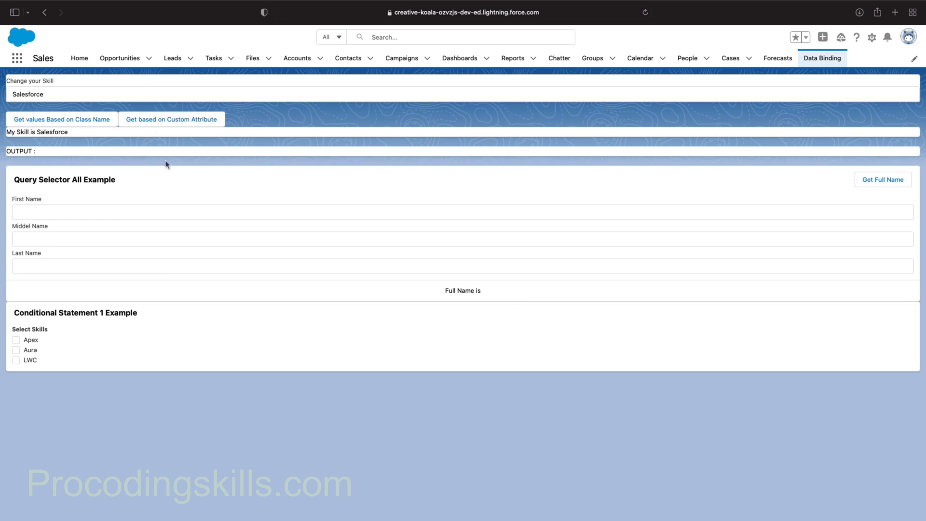
pyautogui.moveTo(162, 318)
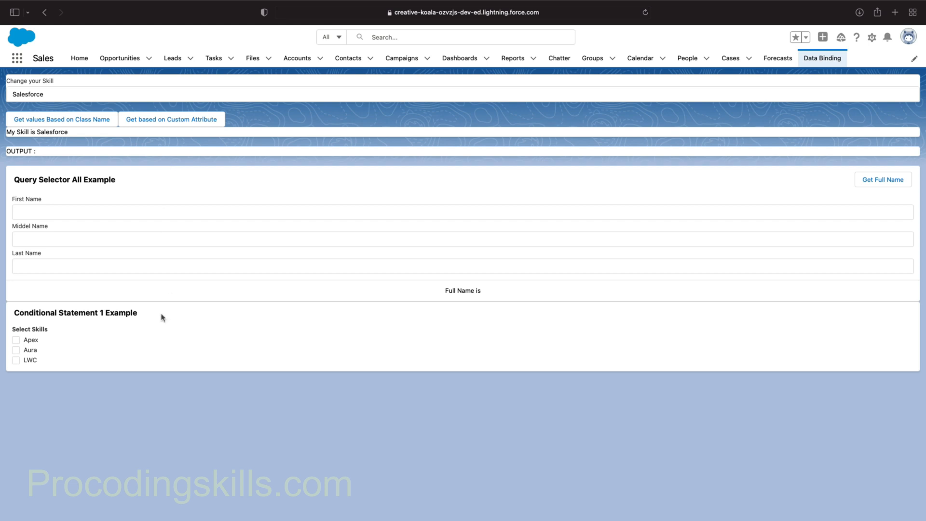
pyautogui.moveTo(289, 136)
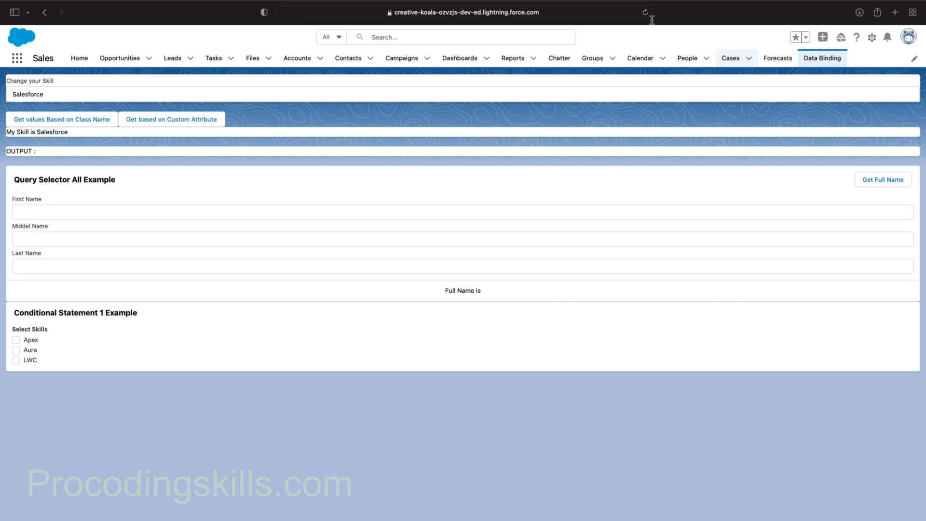
# Reload the Data Binding page and tick Apex in the Select Skills group.
pyautogui.click(17, 339)
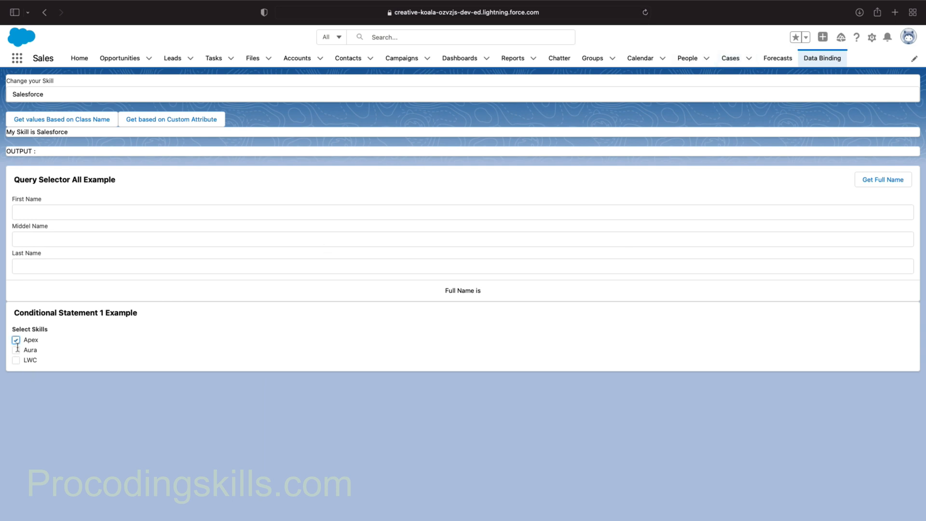
pyautogui.click(17, 360)
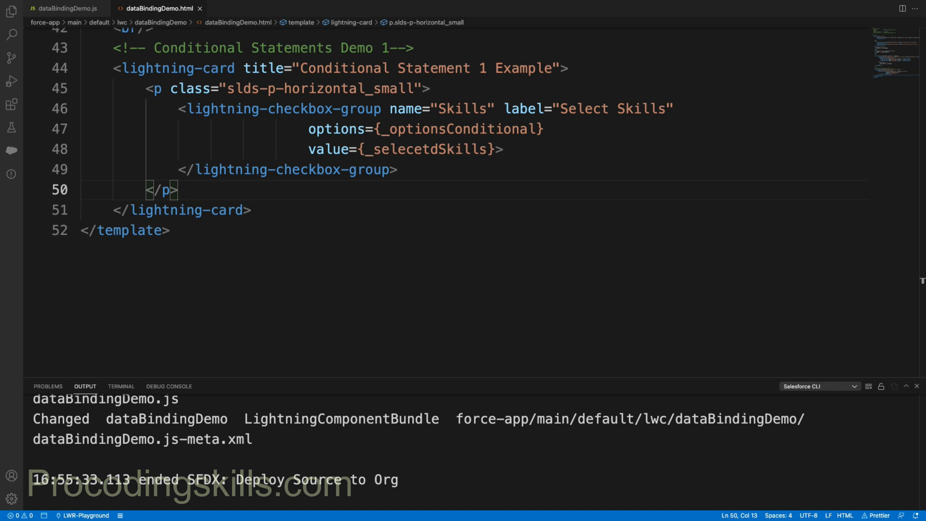
pyautogui.moveTo(203, 195)
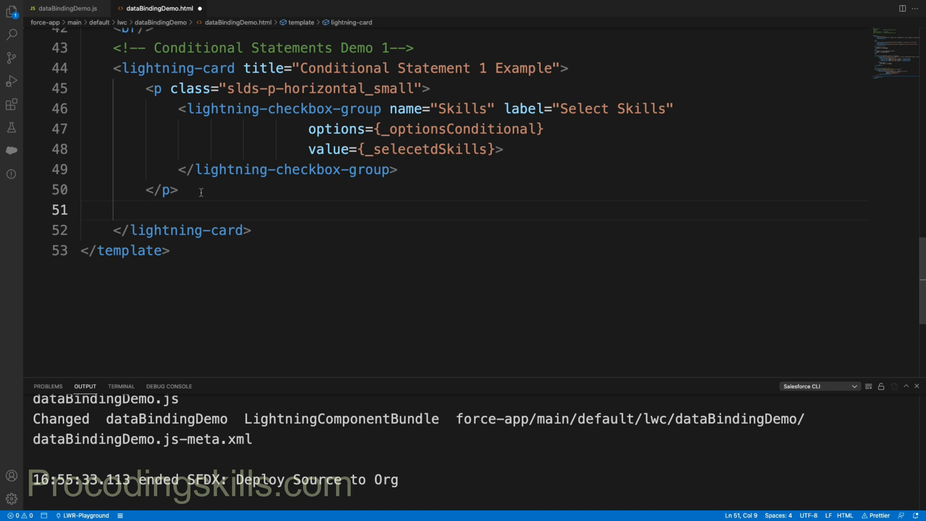
# Add a card footer paragraph reading 'The skills selected by you are'.
pyautogui.write('<p>')
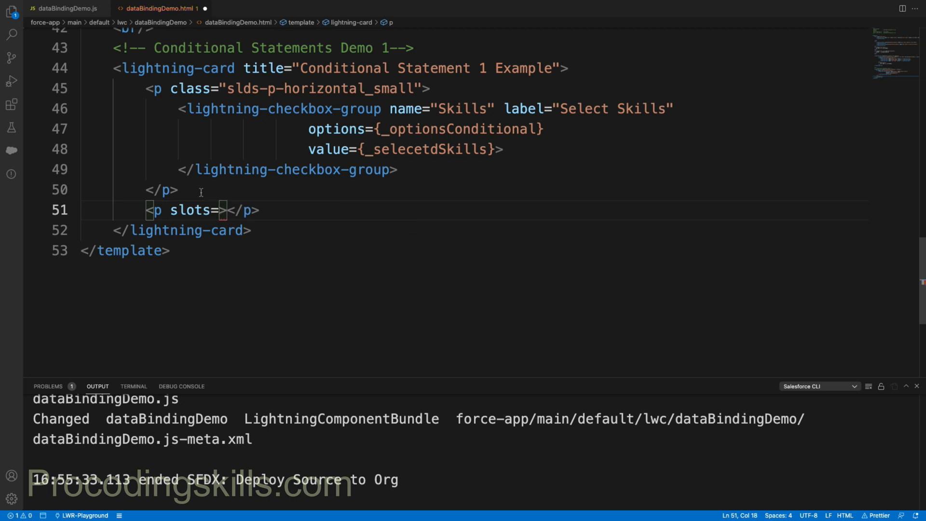
pyautogui.write('"foo"')
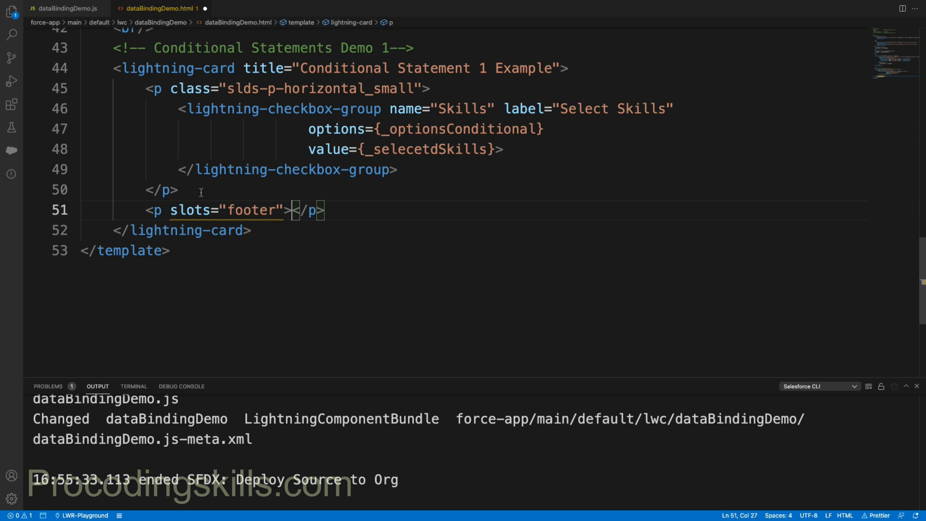
pyautogui.write('The s')
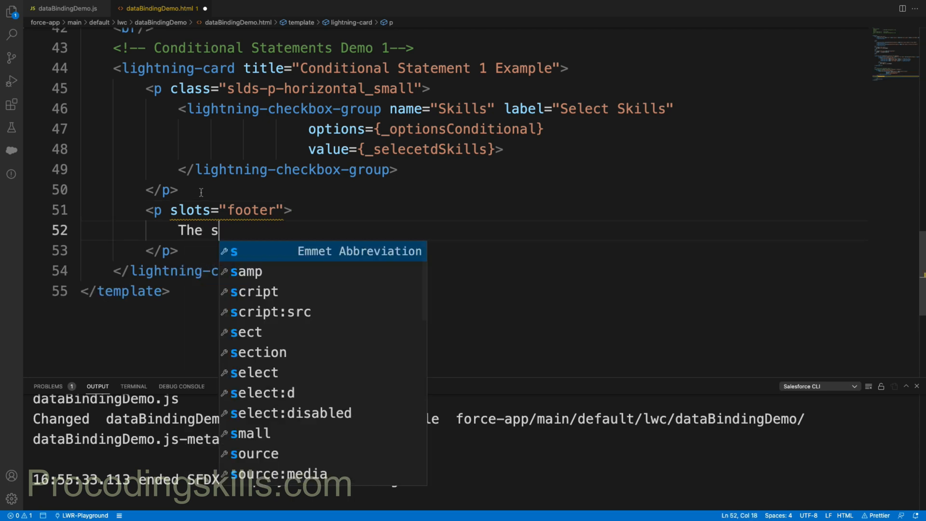
pyautogui.write('kills selecete')
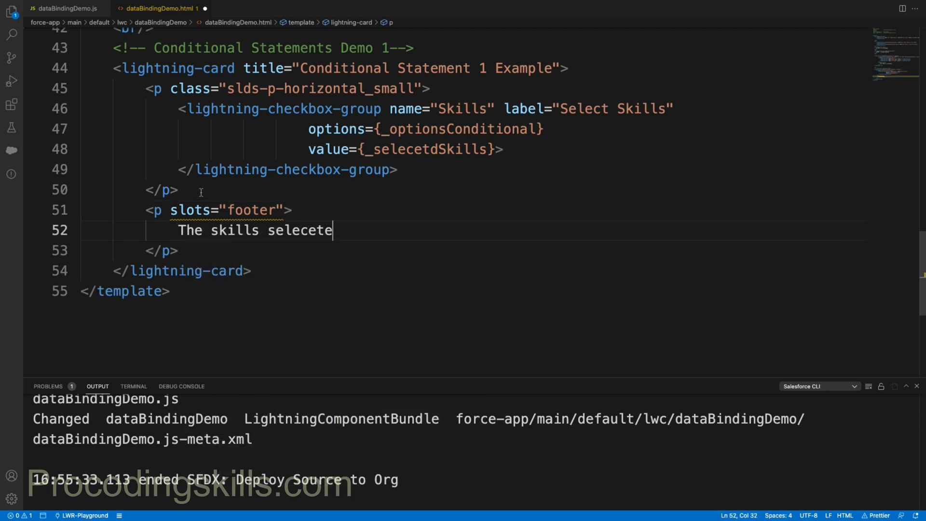
pyautogui.press('Backspace')
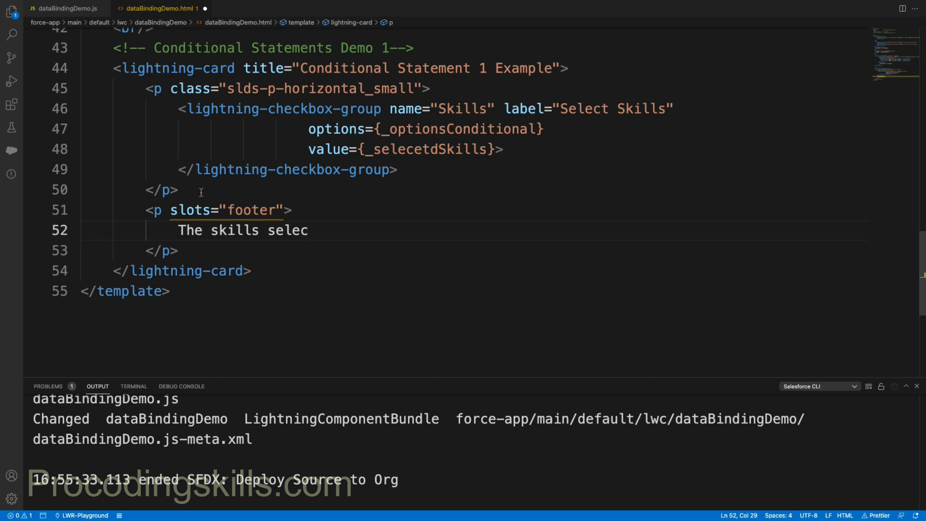
pyautogui.write('ted by yo')
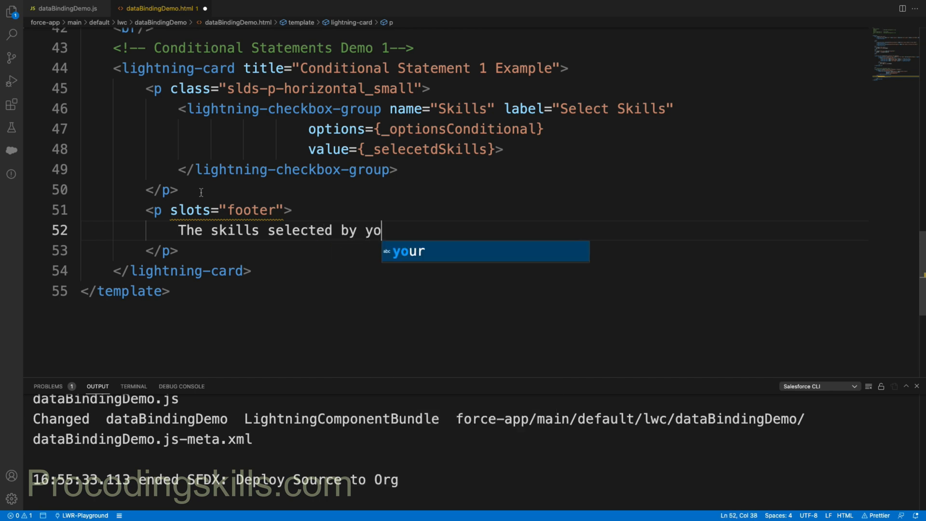
pyautogui.write('u')
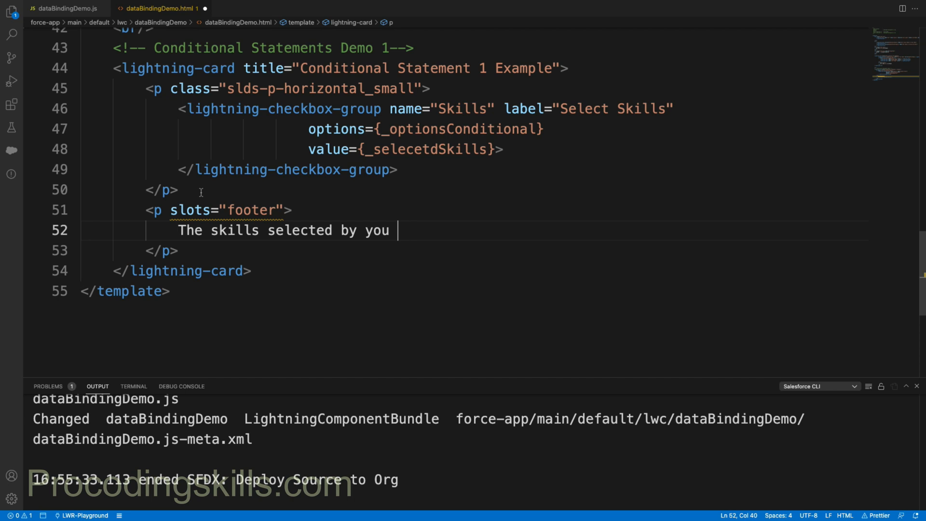
pyautogui.write('are\\')
pyautogui.write('_')
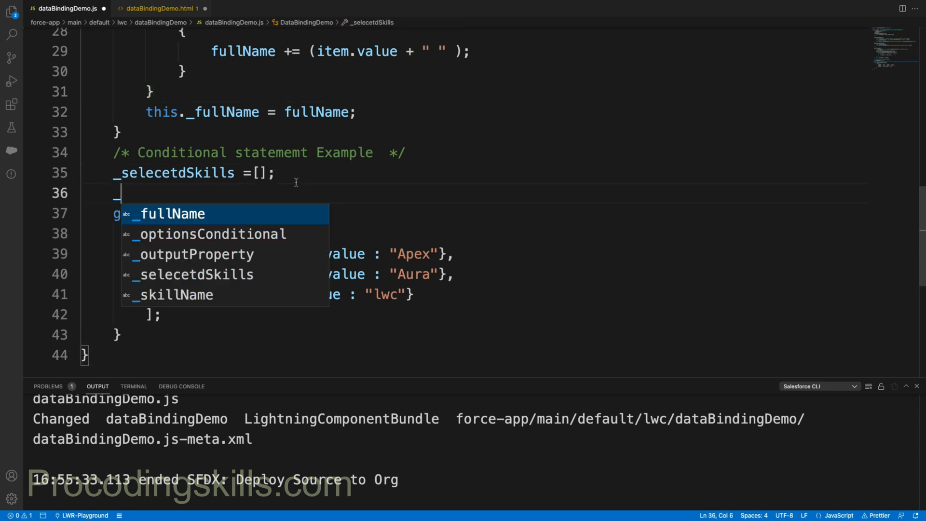
# Declare an _ouputSelectedSkills property in dataBindingDemo.js.
pyautogui.write('ouput')
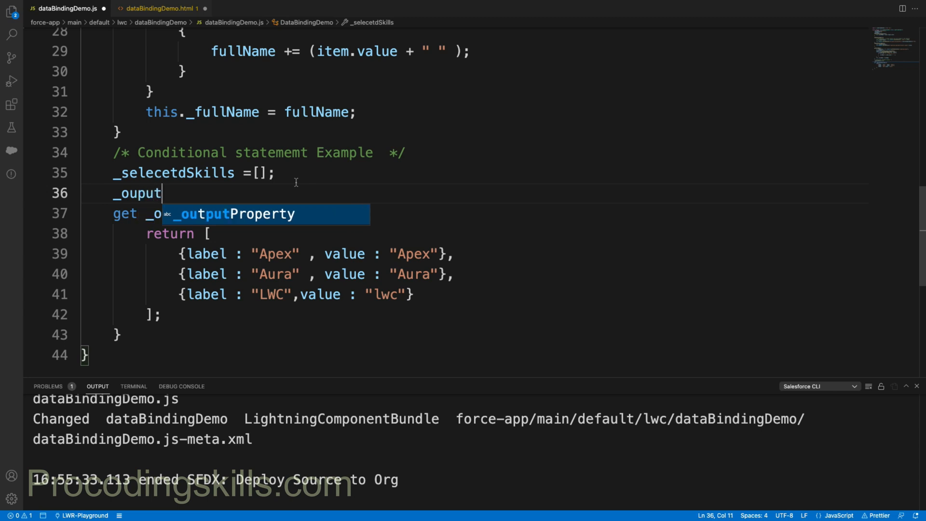
pyautogui.write('Sleecetd')
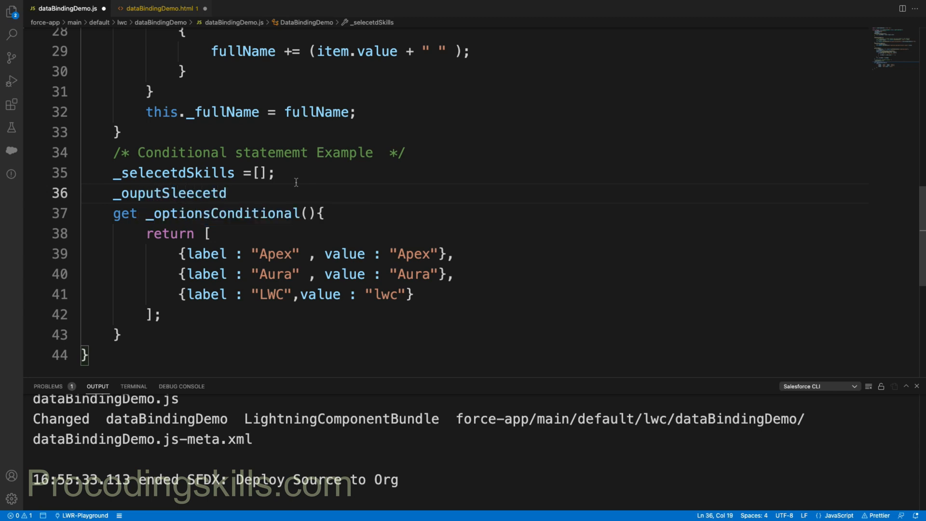
pyautogui.press('BackSpace')
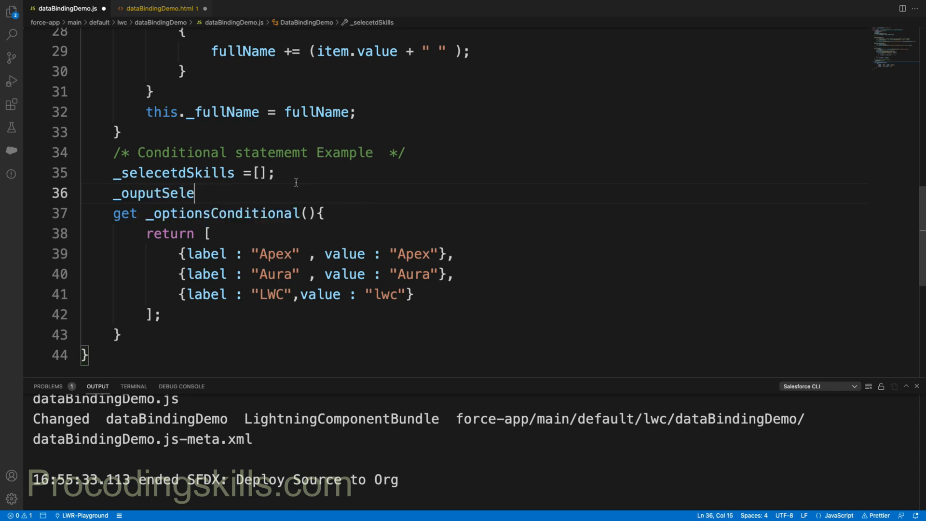
pyautogui.write('ctedSkills')
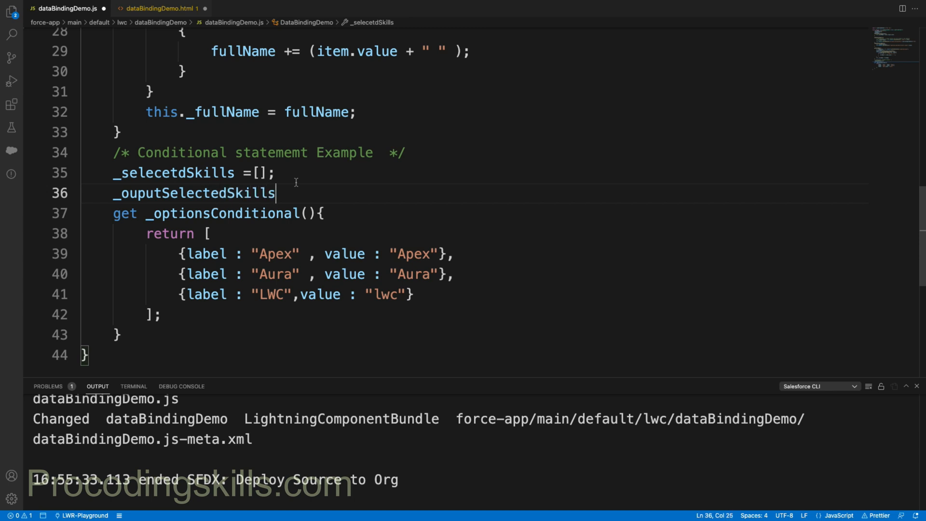
pyautogui.write(';')
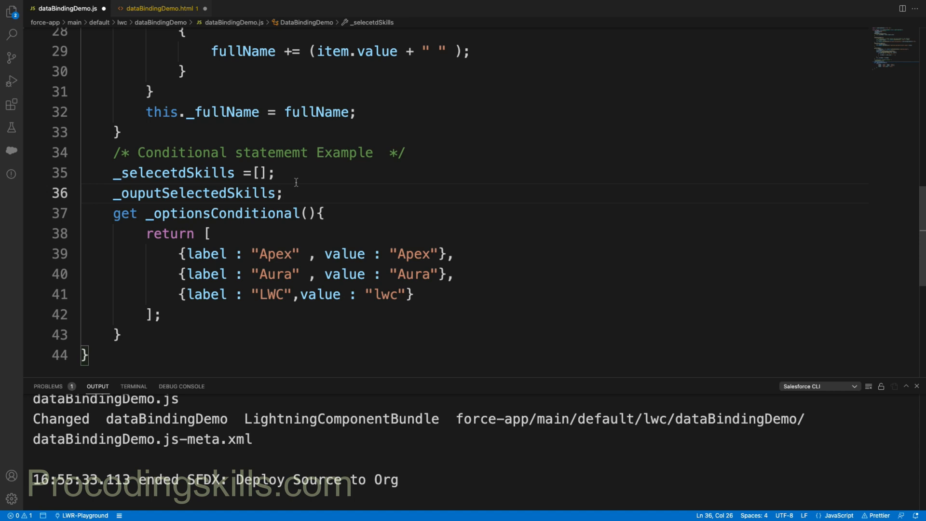
pyautogui.doubleClick(193, 192)
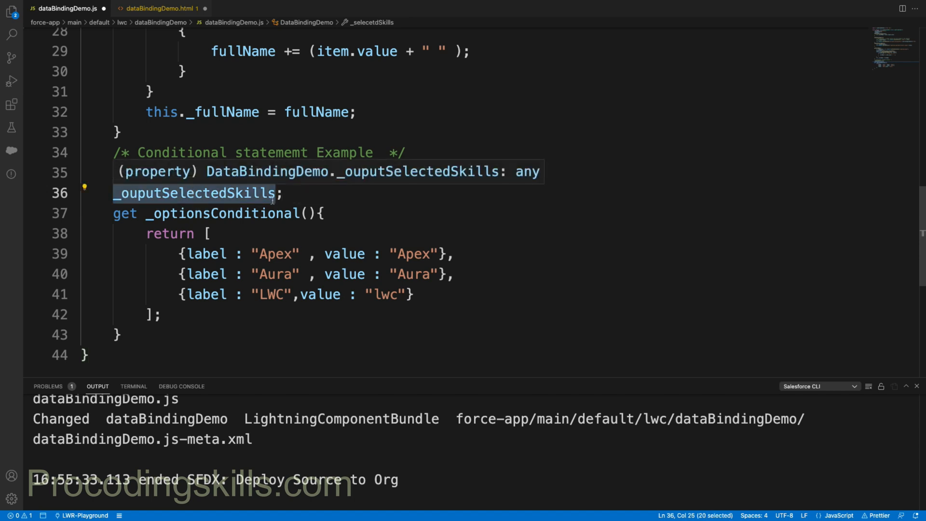
# Bind the footer text to {_ouputSelectedSkills} and bring the Salesforce page forward.
pyautogui.click(159, 9)
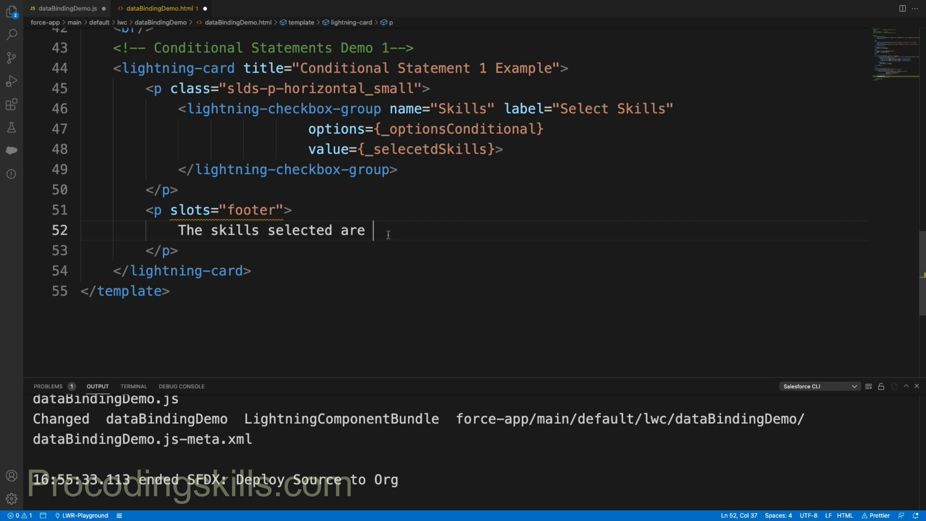
pyautogui.write('_ouputSelectedSkills')
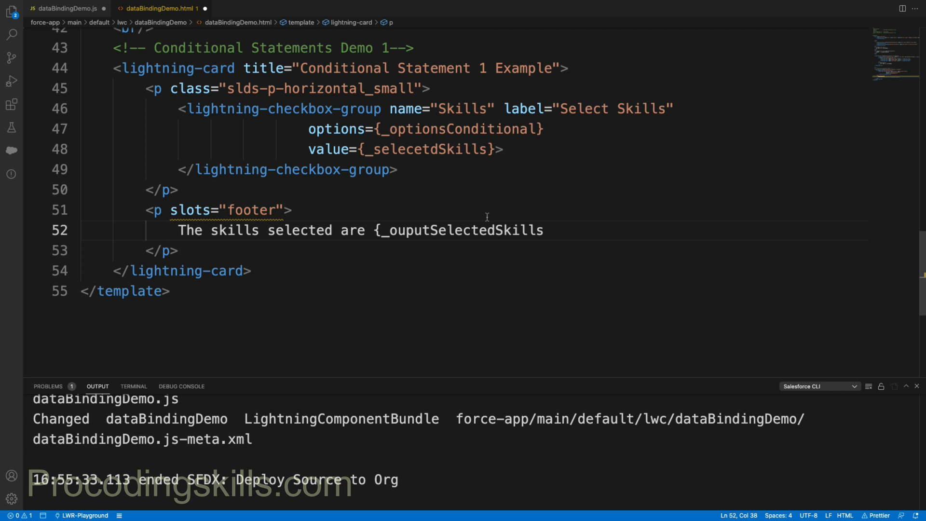
pyautogui.write('}')
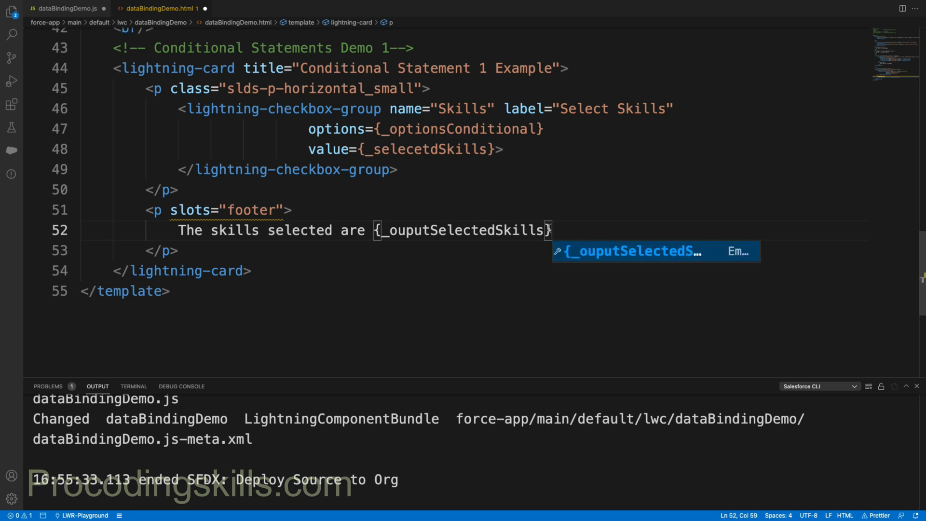
pyautogui.click(65, 9)
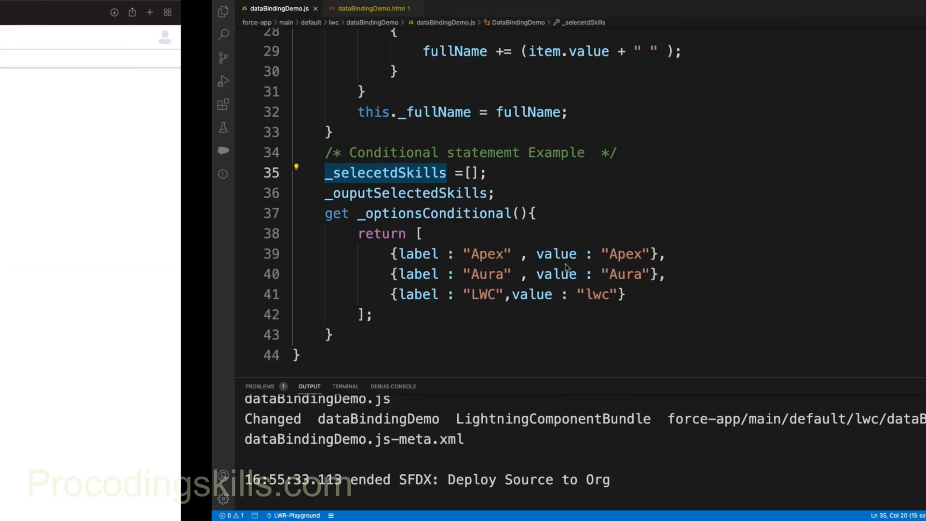
pyautogui.click(370, 9)
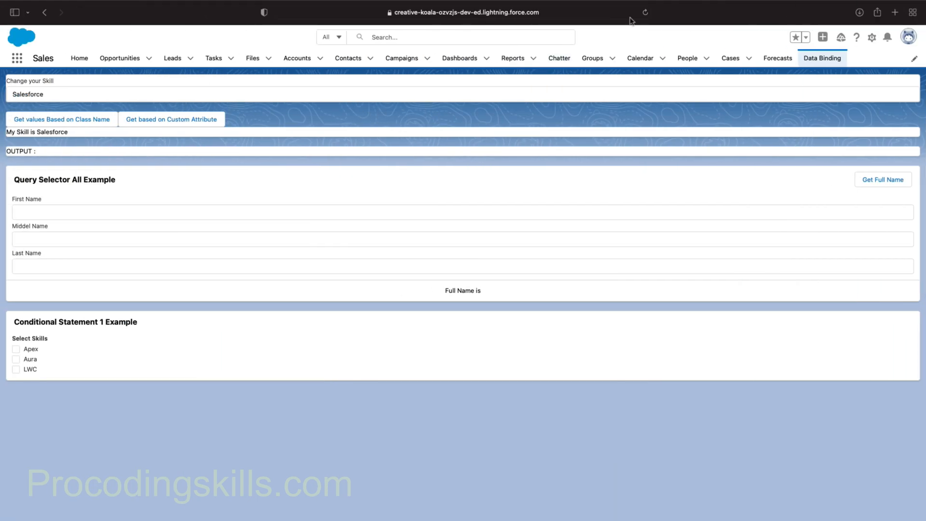
# Reload the Data Binding page, then tick and untick Apex to watch the footer text.
pyautogui.click(646, 13)
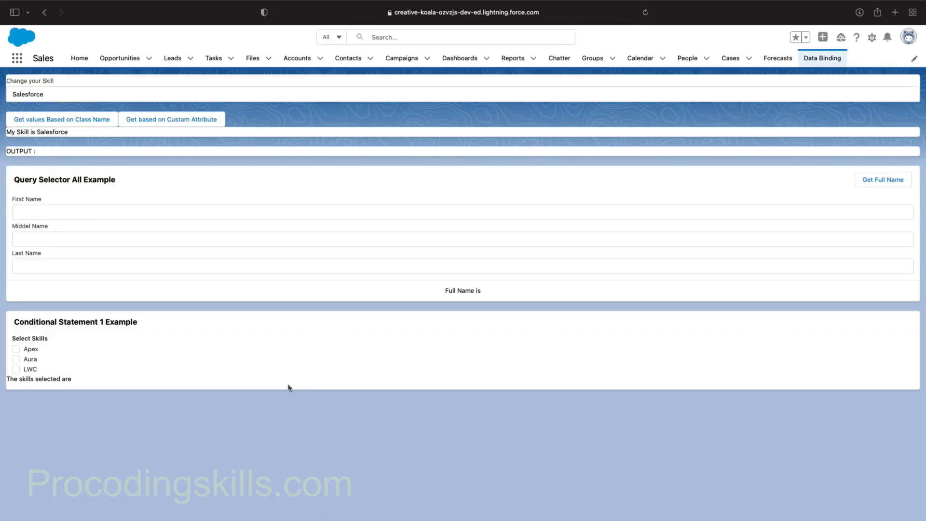
pyautogui.click(16, 349)
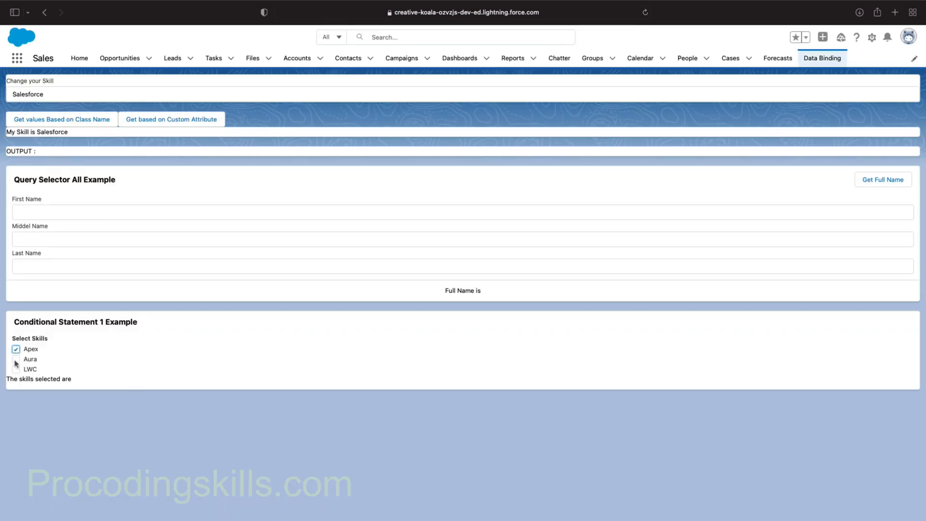
pyautogui.click(16, 349)
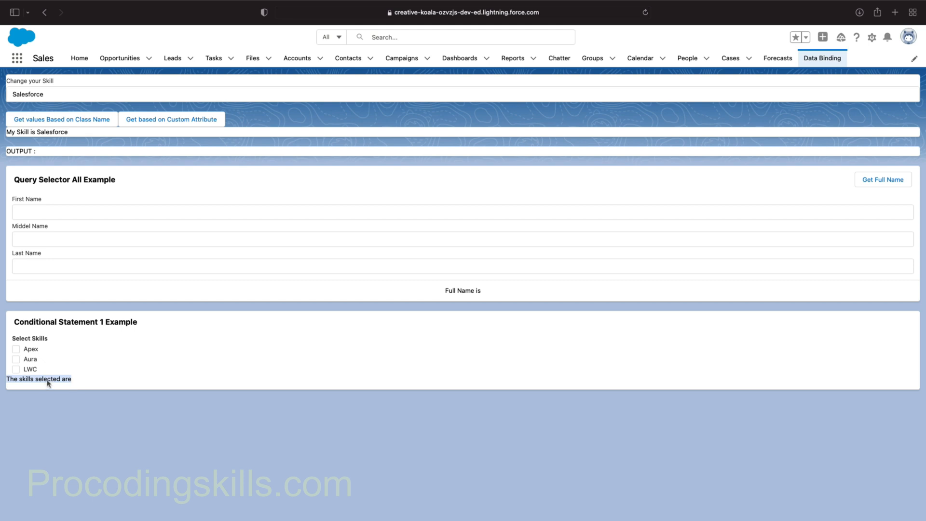
pyautogui.moveTo(93, 382)
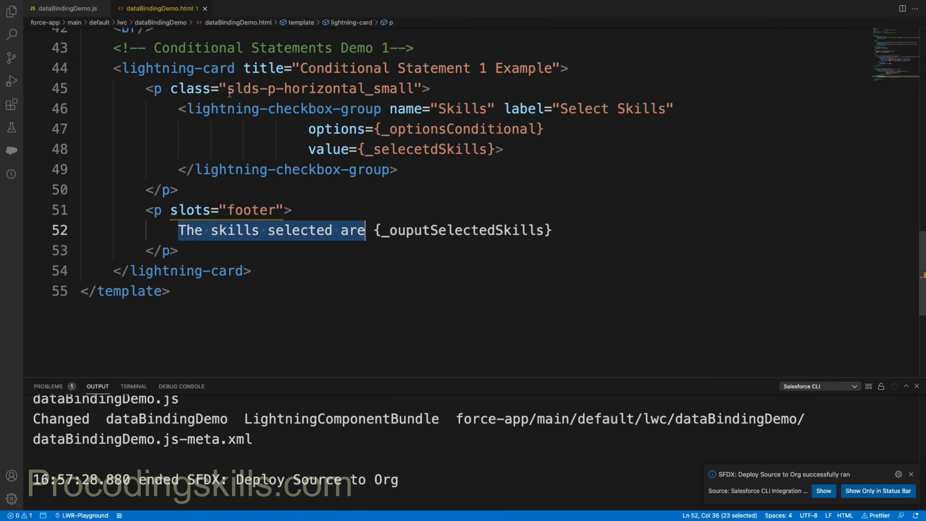
# Review the JS and HTML files and start a blank line after the _optionsConditional getter.
pyautogui.click(65, 9)
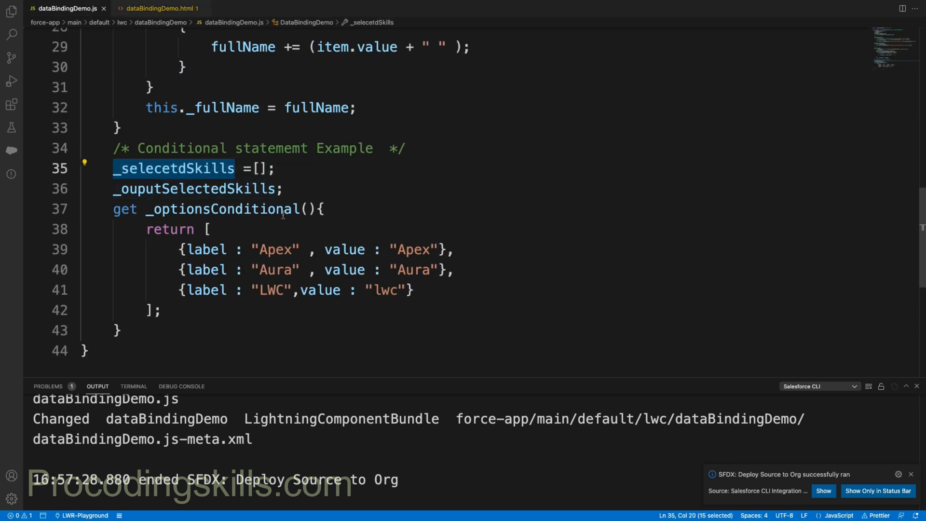
pyautogui.moveTo(693, 351)
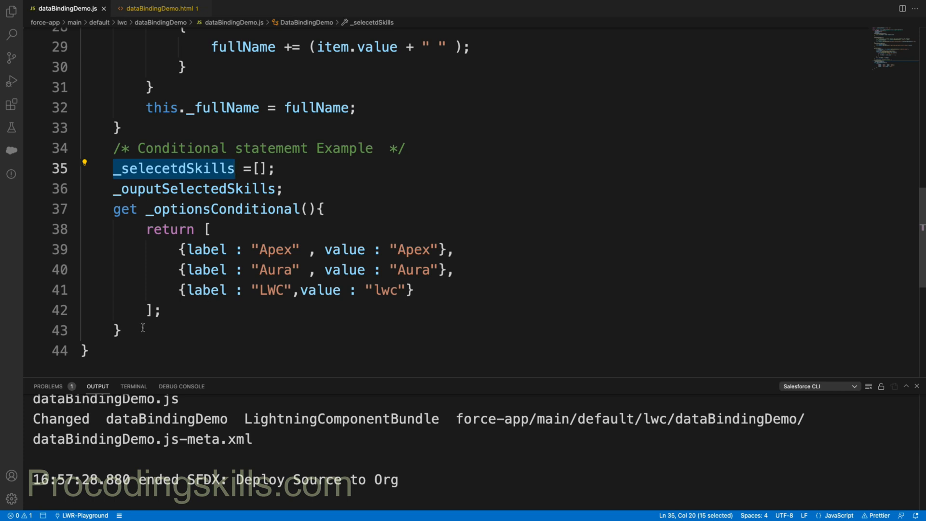
pyautogui.moveTo(195, 188)
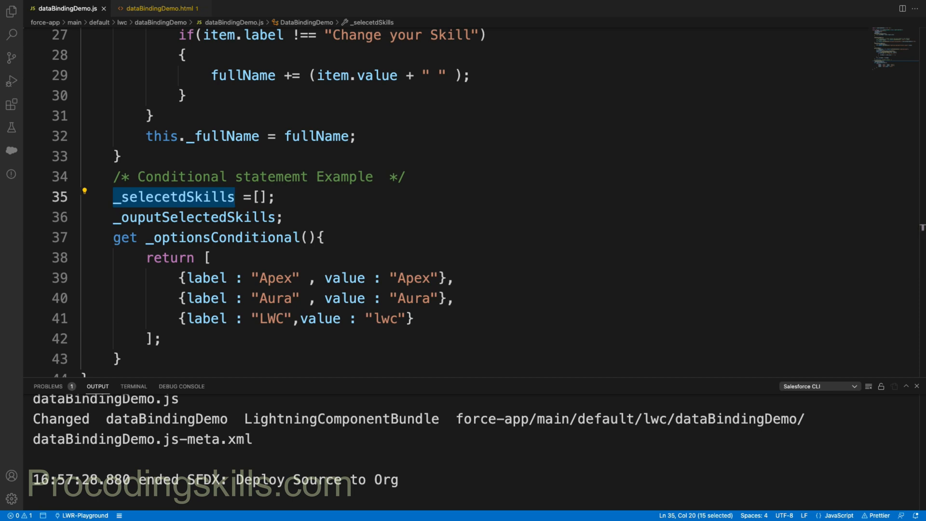
pyautogui.moveTo(805, 399)
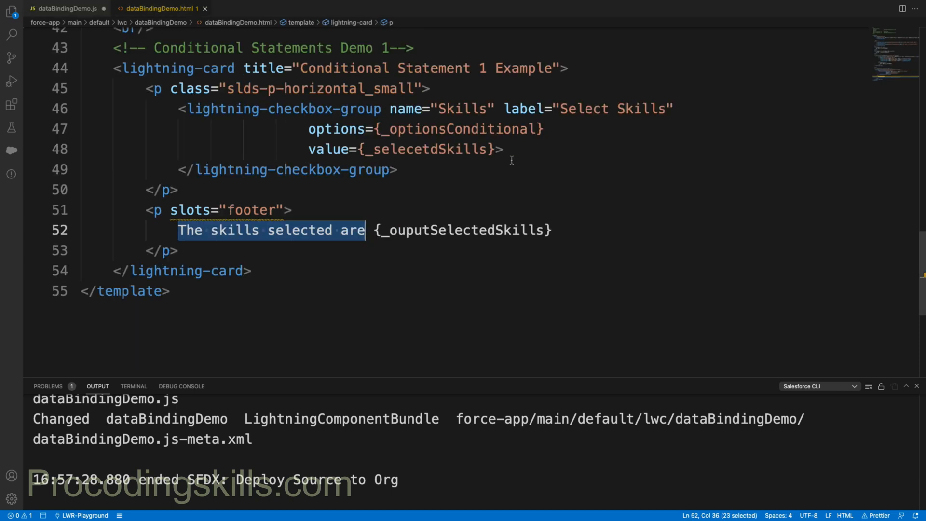
pyautogui.click(505, 148)
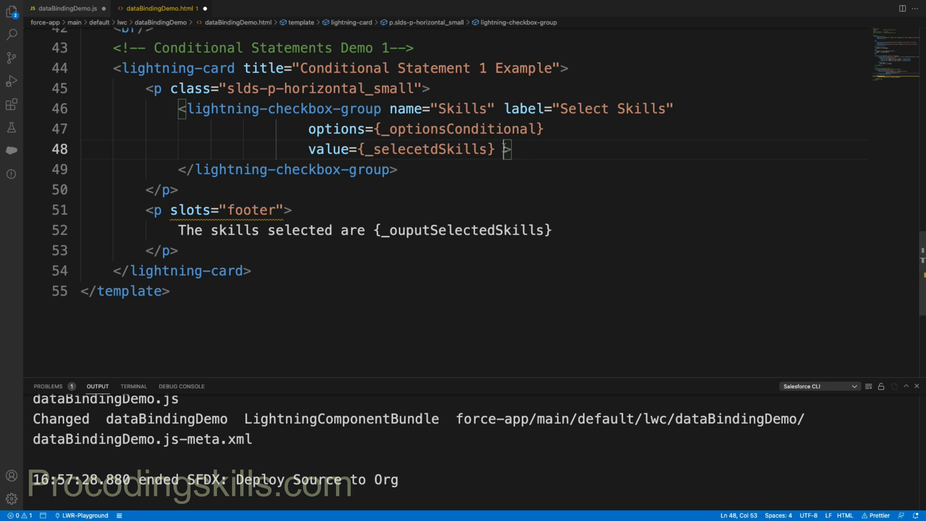
pyautogui.click(67, 9)
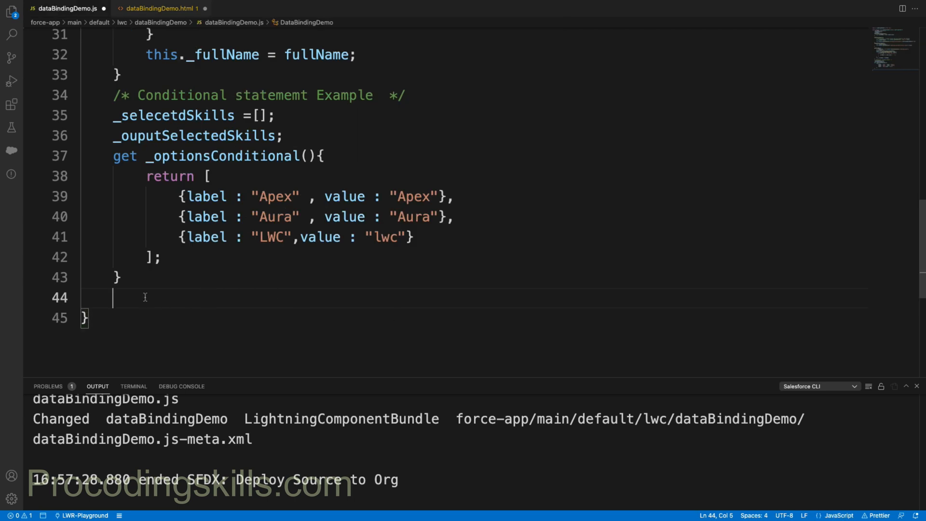
# Add an empty handleSkillSelect(event) method to dataBindingDemo.js.
pyautogui.write('handleSki')
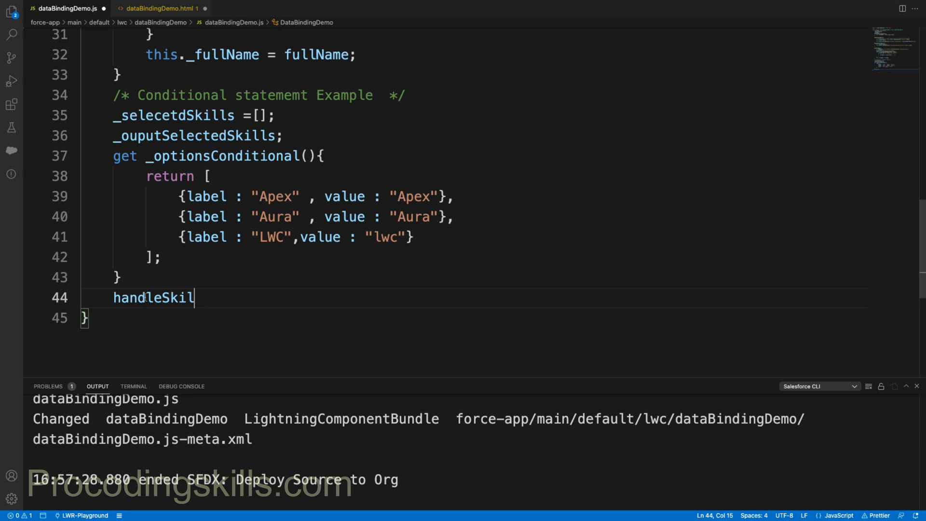
pyautogui.write('lSleect')
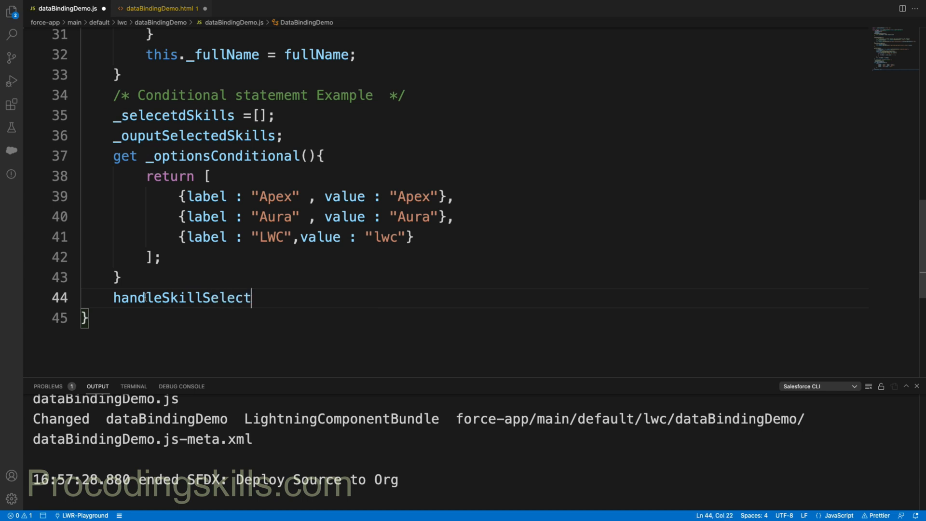
pyautogui.write('()')
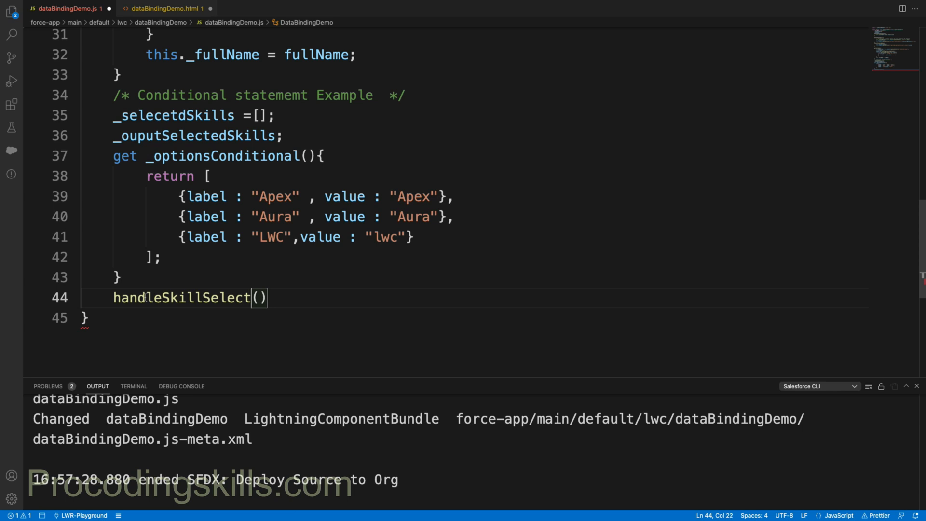
pyautogui.write('event')
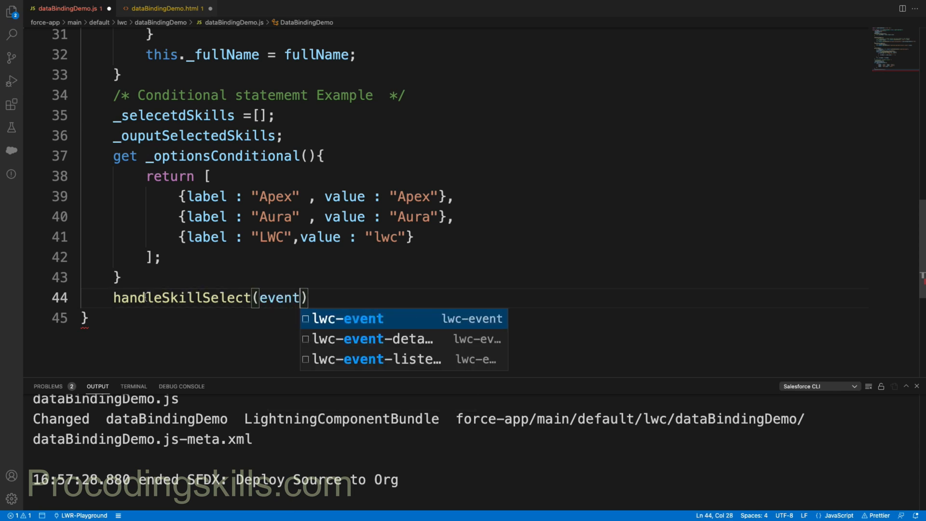
pyautogui.write('{}')
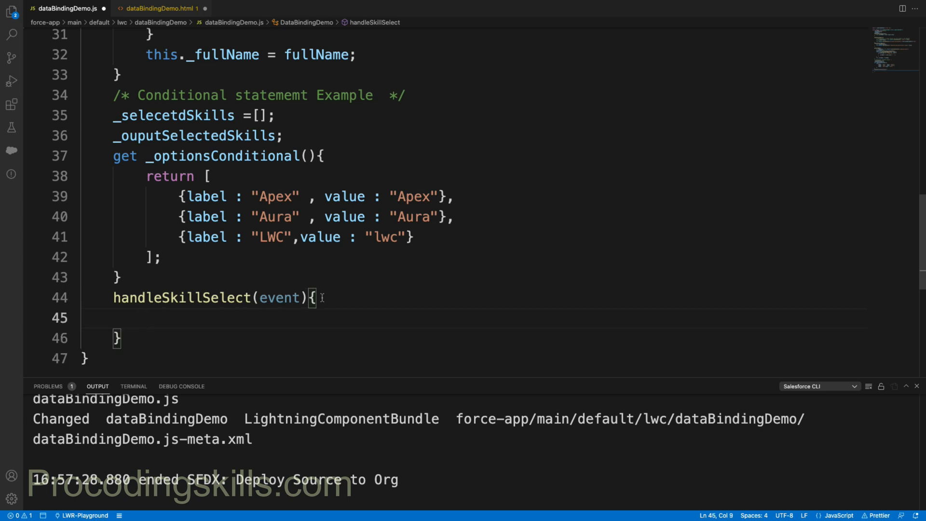
# Make handleSkillSelect assign event.detail.value to this._selecetdSkills.
pyautogui.doubleClick(172, 114)
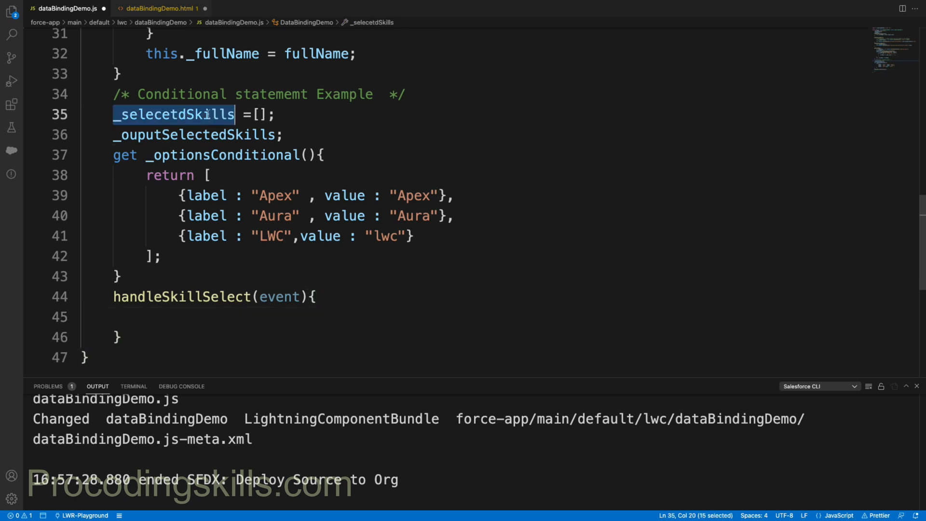
pyautogui.click(155, 317)
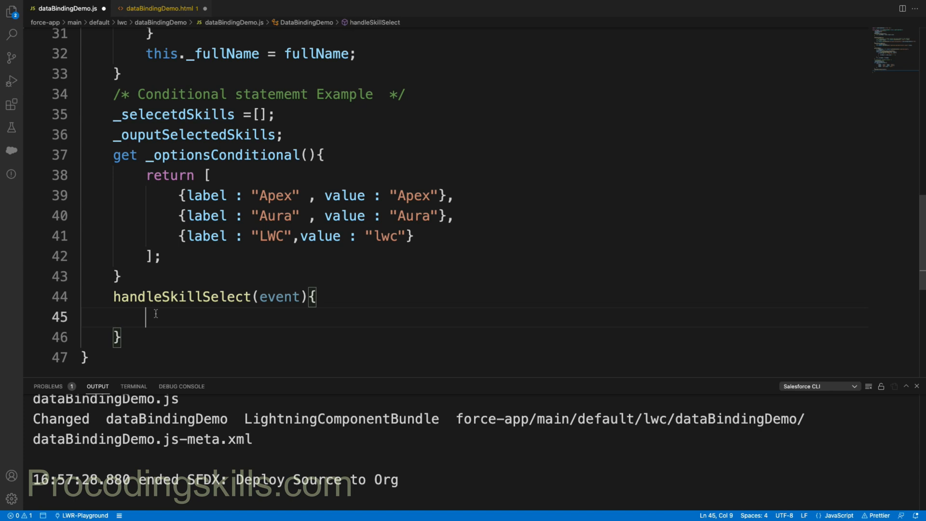
pyautogui.write('this._selecetdSkills')
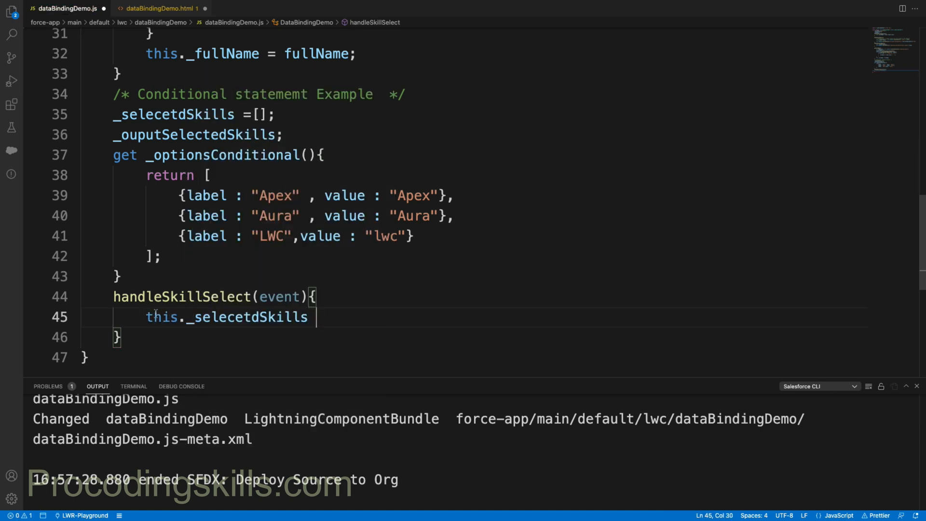
pyautogui.write('=')
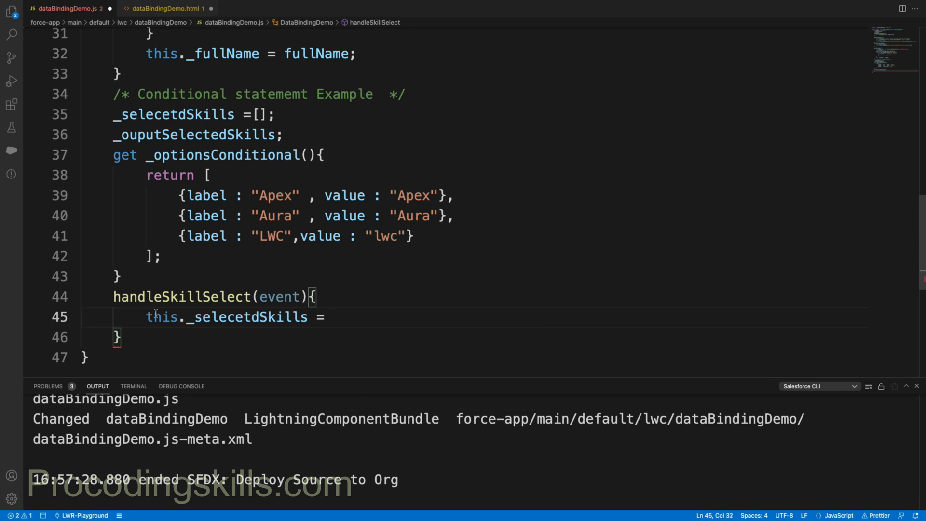
pyautogui.write('event')
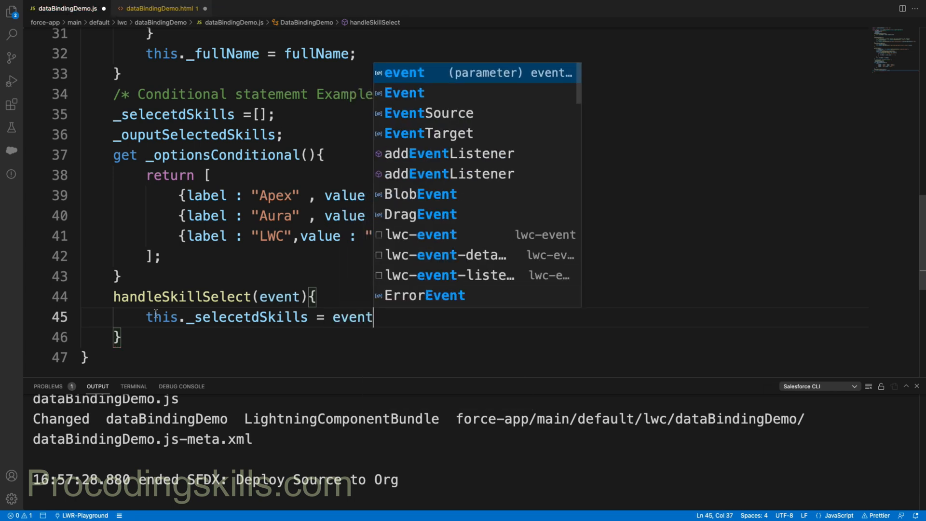
pyautogui.write('.detail.')
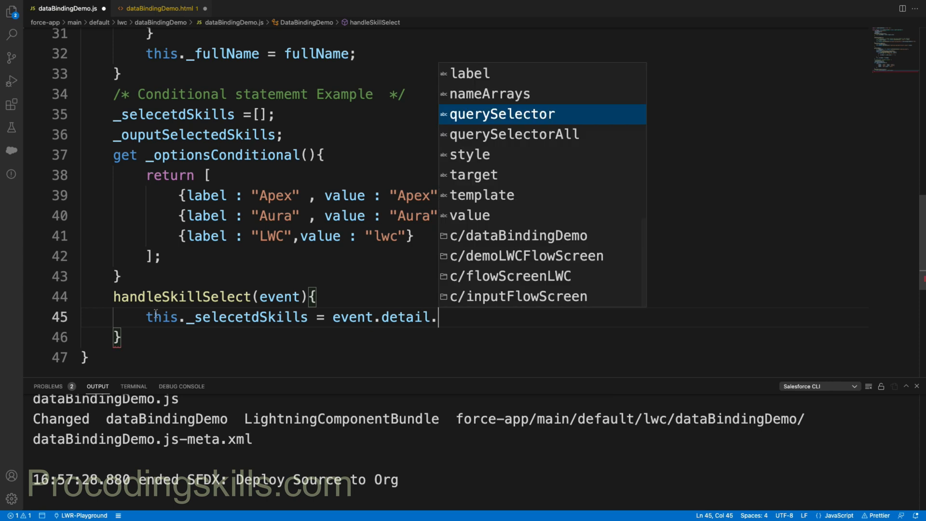
pyautogui.write('value')
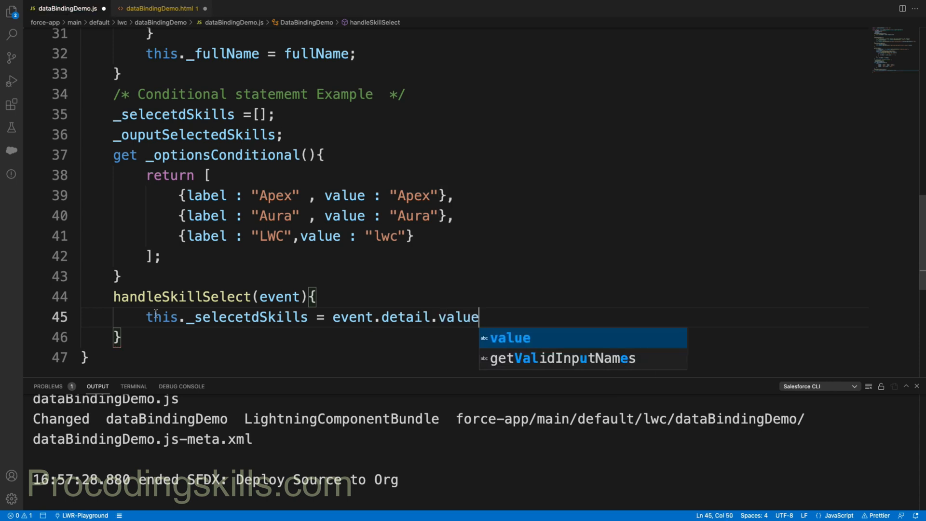
pyautogui.write(';')
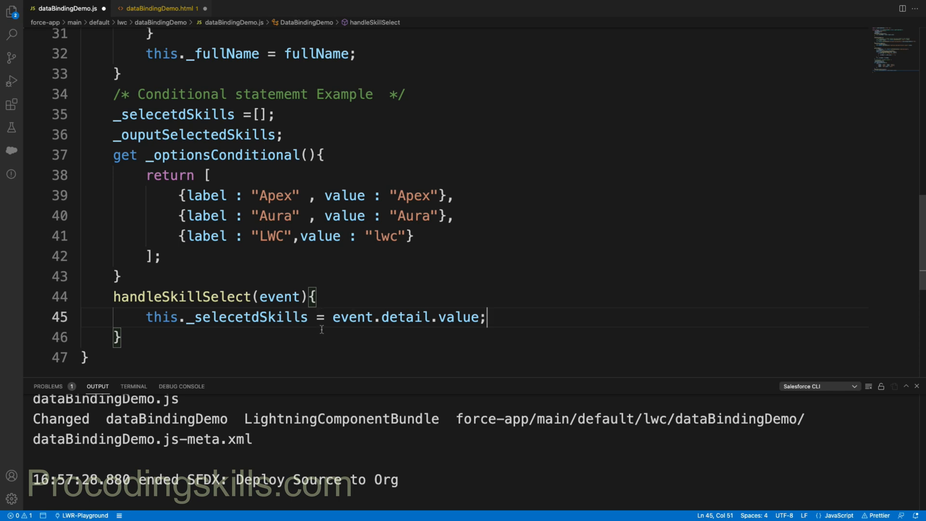
pyautogui.click(454, 317)
pyautogui.write('get ')
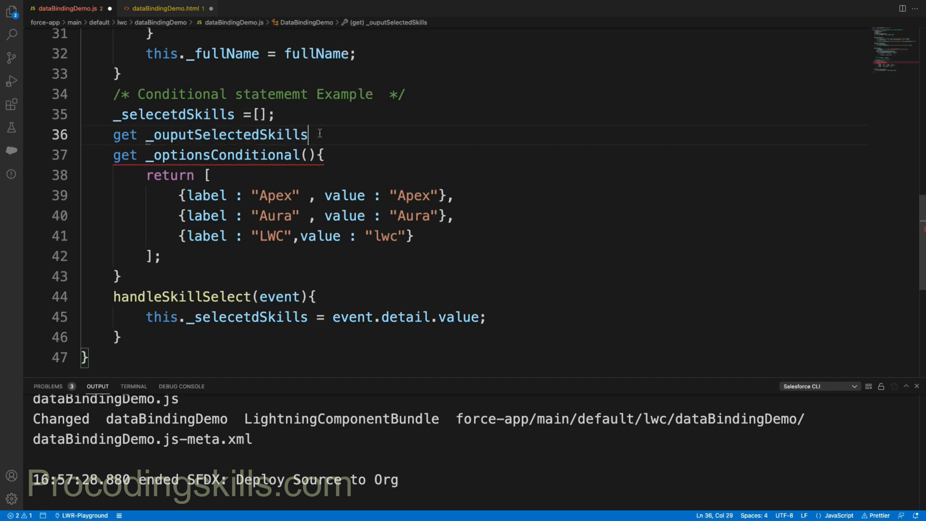
# Write the getter body with an if checking this._selecetdSkills.length > 0.
pyautogui.write('(){}')
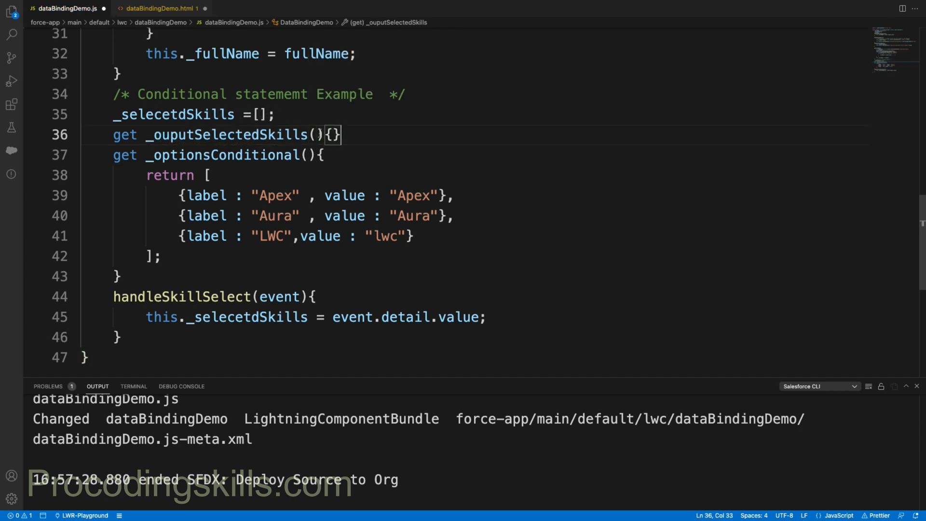
pyautogui.write('ret')
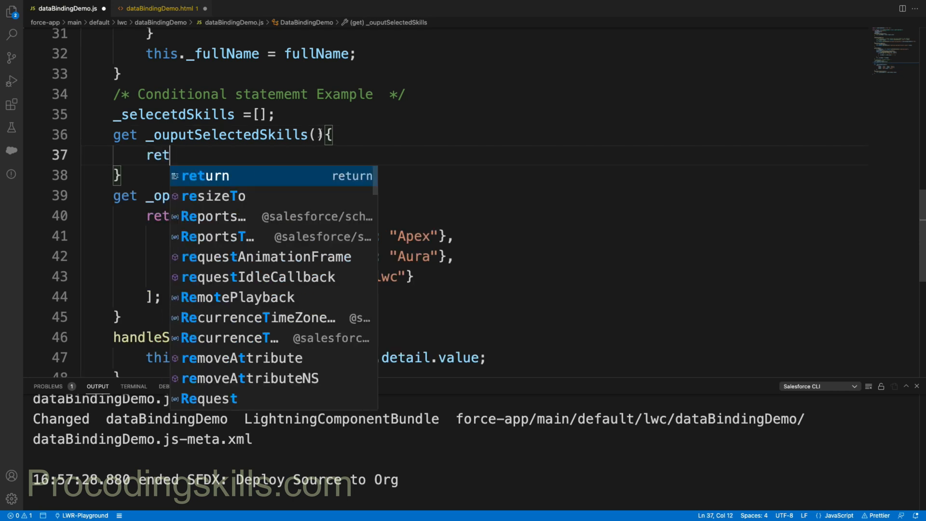
pyautogui.press('Tab')
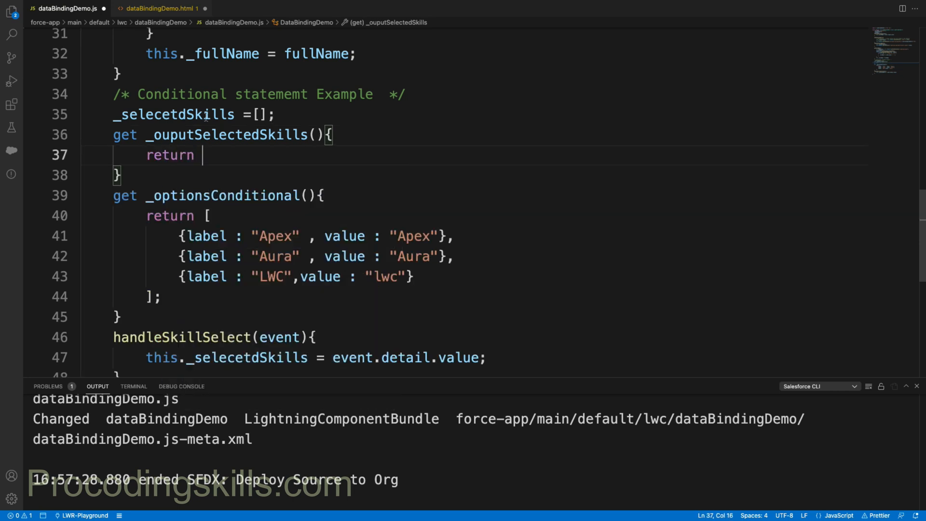
pyautogui.doubleClick(173, 114)
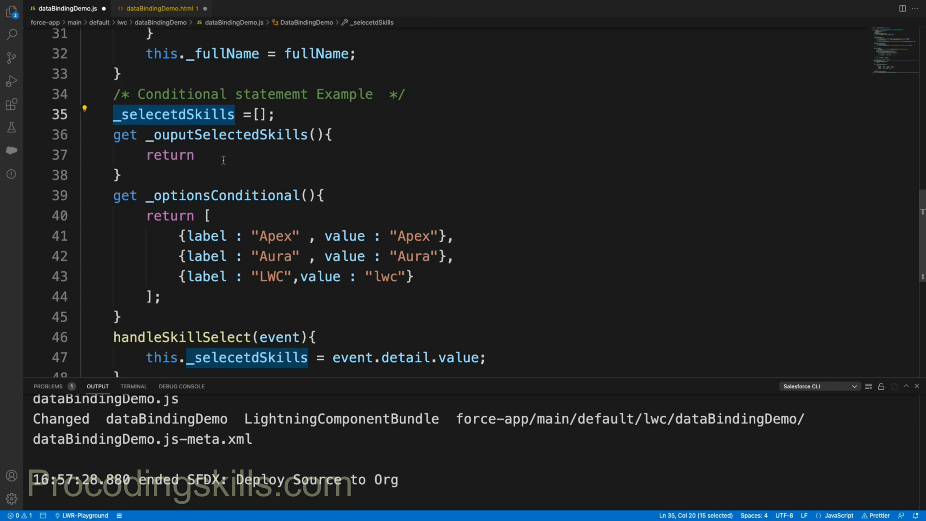
pyautogui.write('_selecetdSkills')
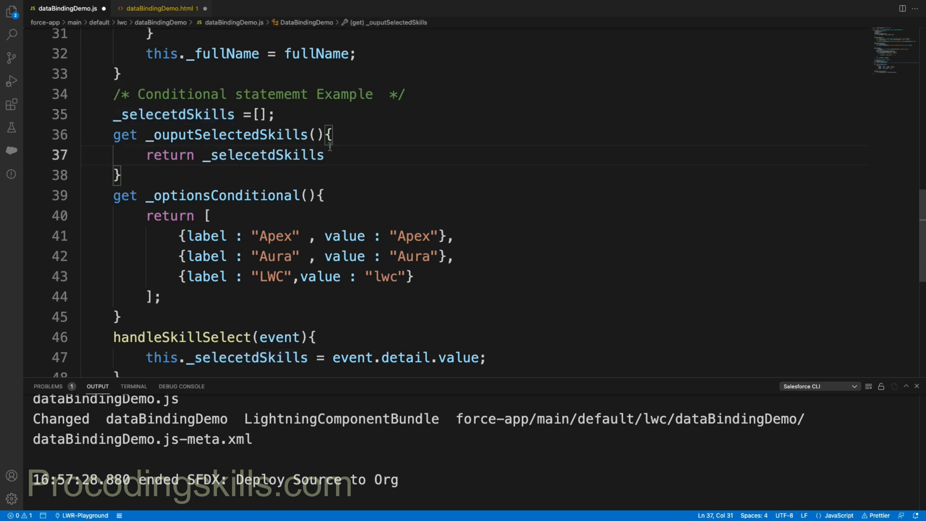
pyautogui.press('Enter')
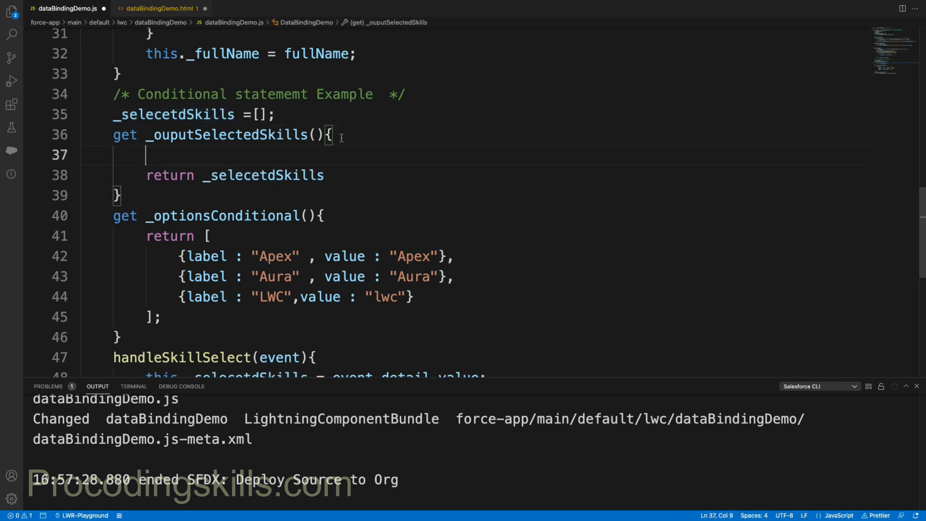
pyautogui.write('if(){}')
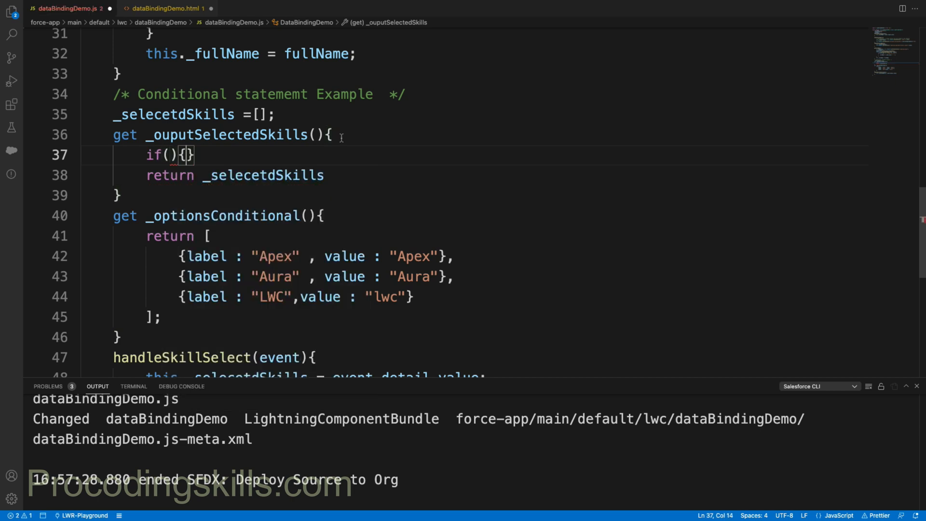
pyautogui.click(168, 154)
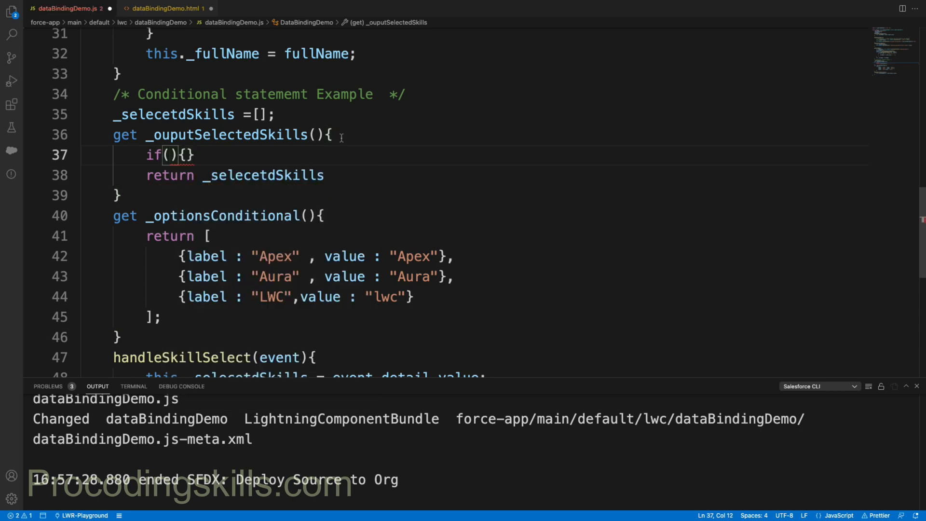
pyautogui.write('_selecetdSkills')
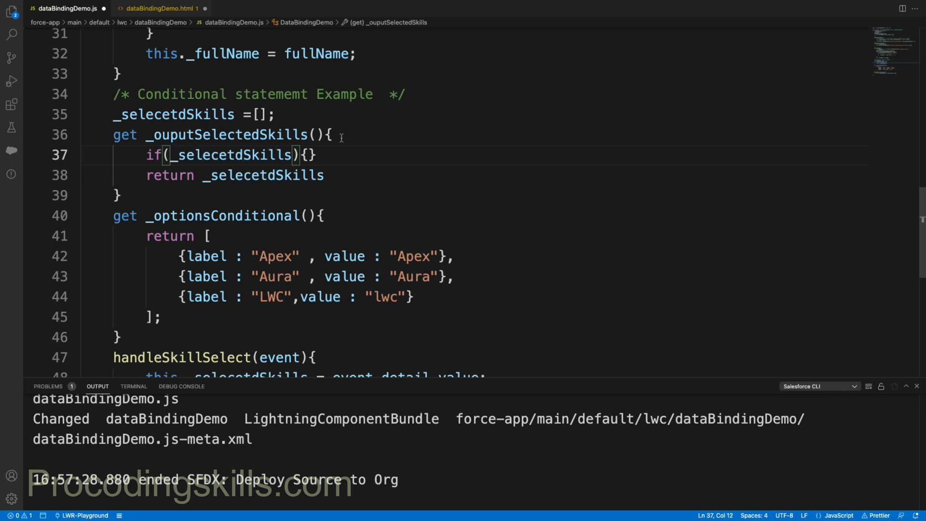
pyautogui.write('this.')
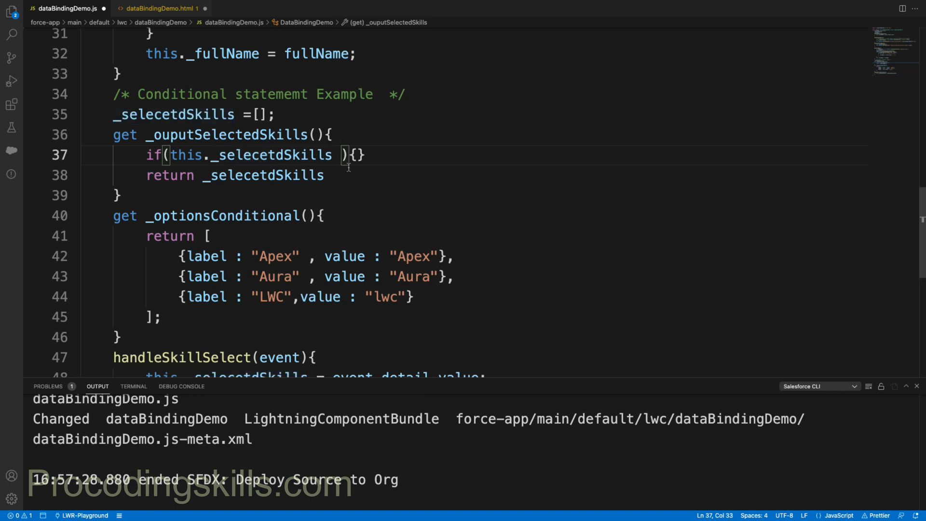
pyautogui.write('.')
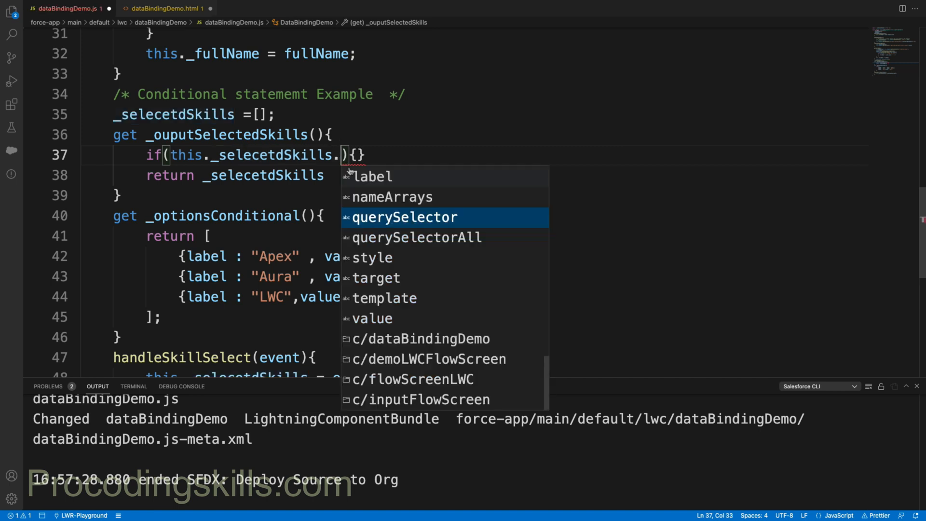
pyautogui.write('length >')
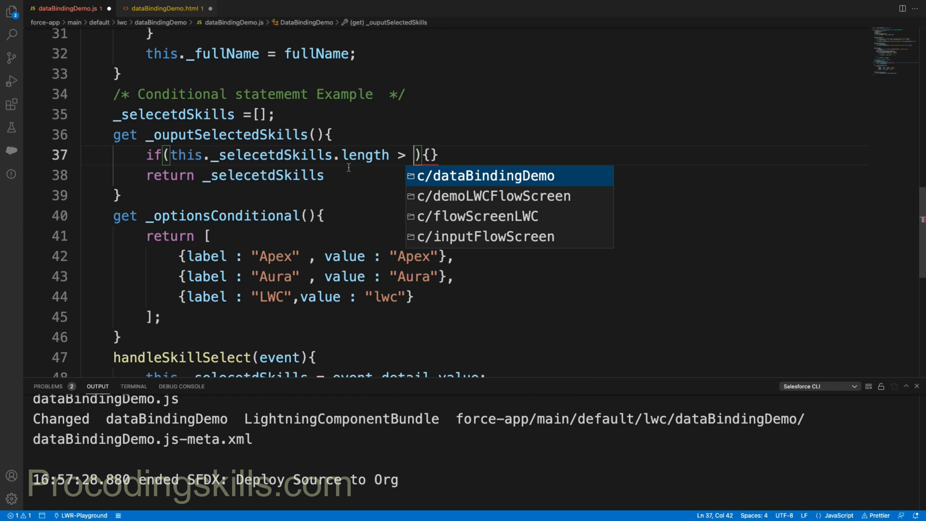
pyautogui.write('0')
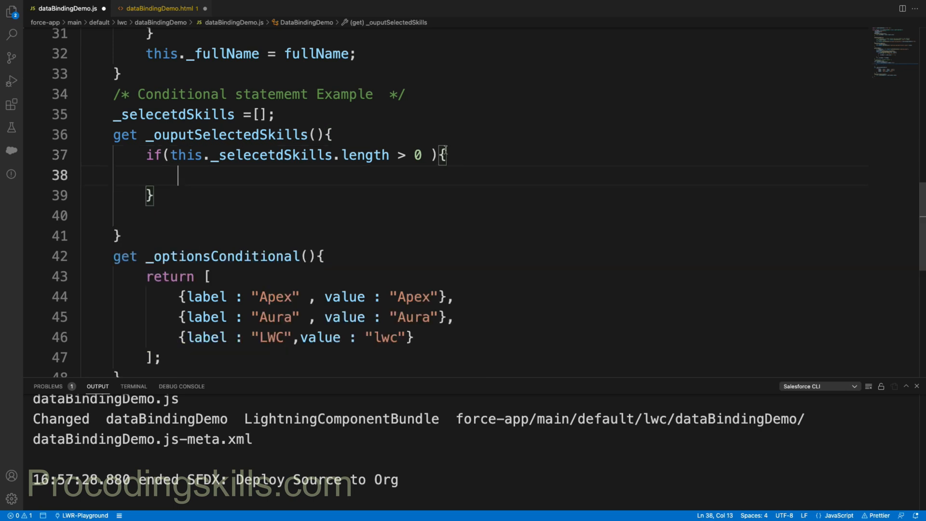
# Return this._selecetdSkills.join(",") inside the if, else return null.
pyautogui.write('return _selecetdSkills')
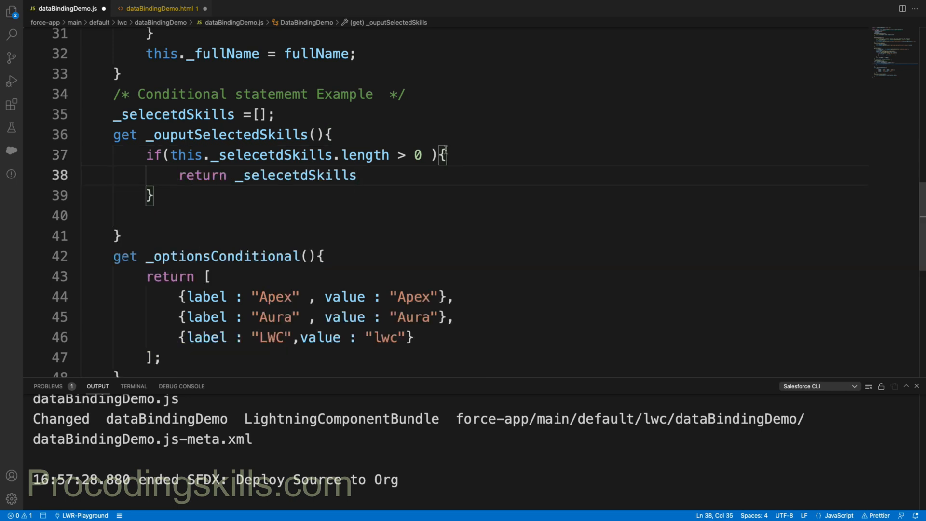
pyautogui.write('.join(')
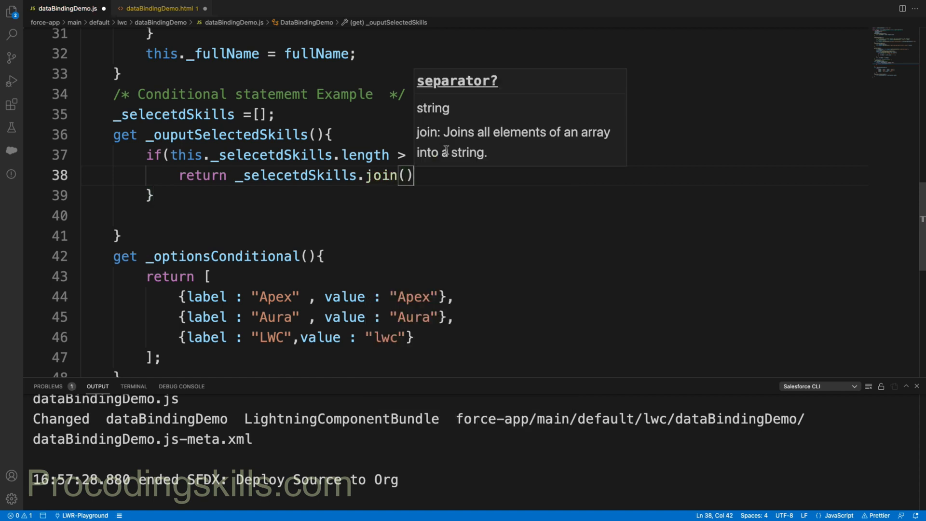
pyautogui.write(';')
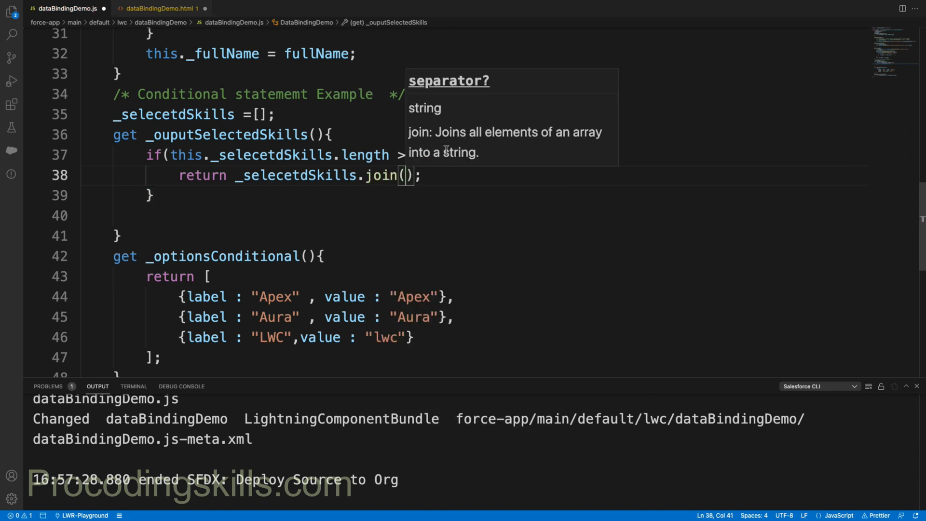
pyautogui.write('","')
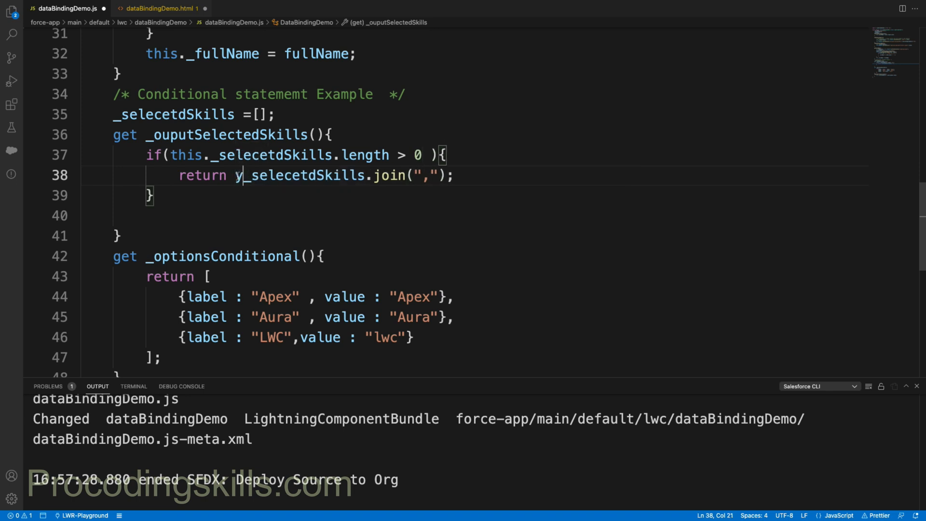
pyautogui.write('this.')
pyautogui.click(474, 215)
pyautogui.write('e')
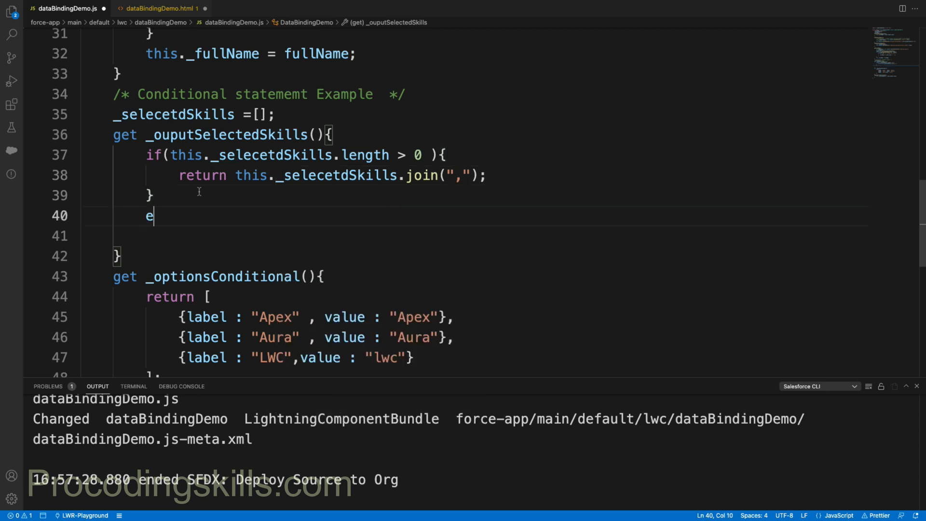
pyautogui.write('lse{}')
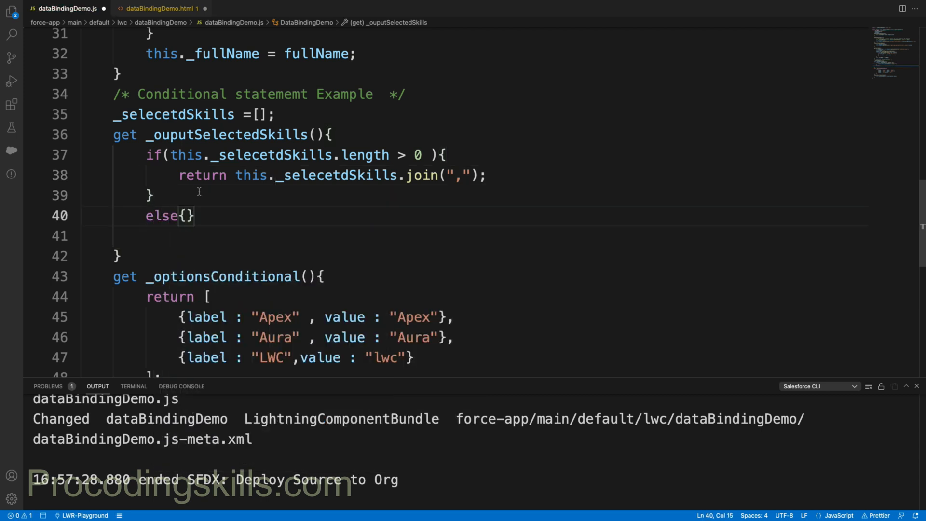
pyautogui.write('return')
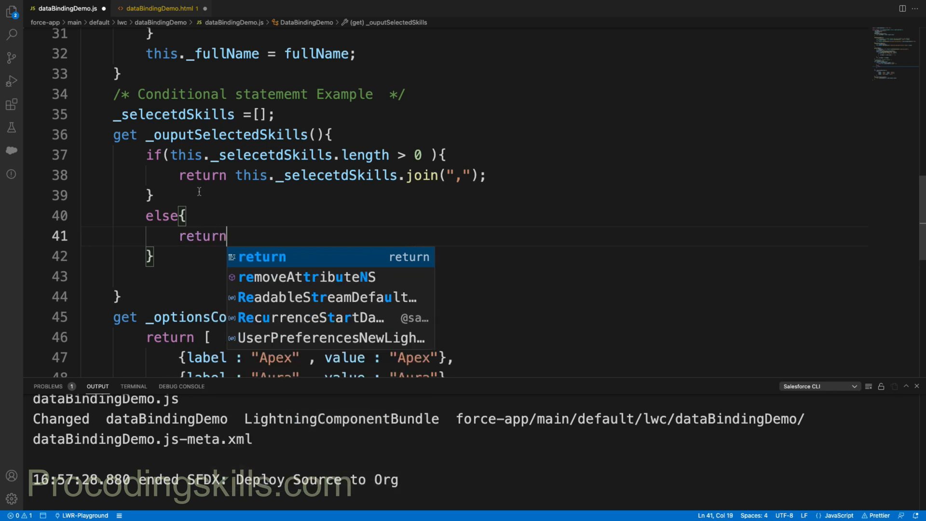
pyautogui.write('null;')
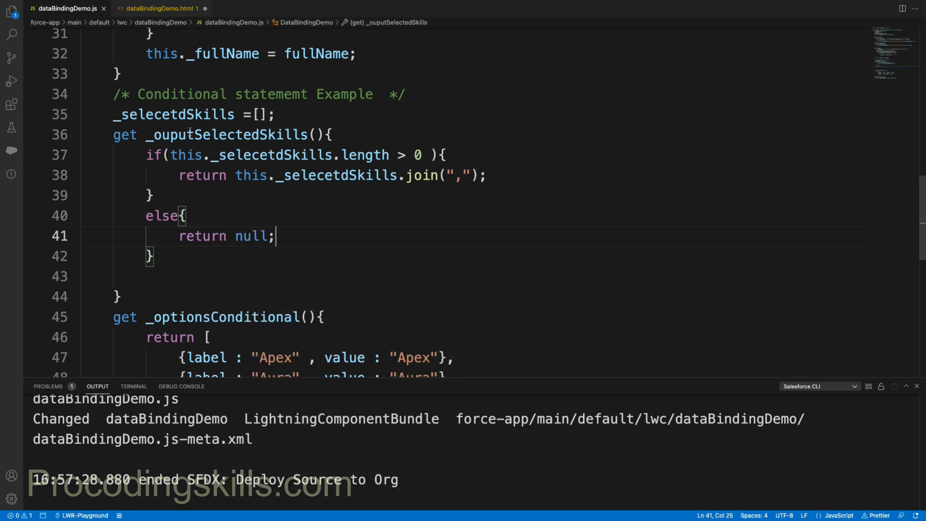
pyautogui.doubleClick(225, 134)
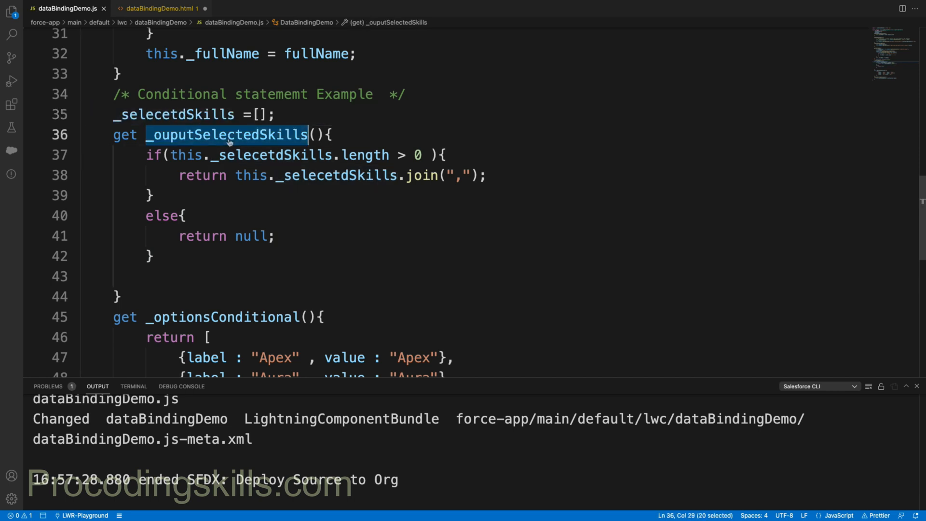
pyautogui.click(160, 8)
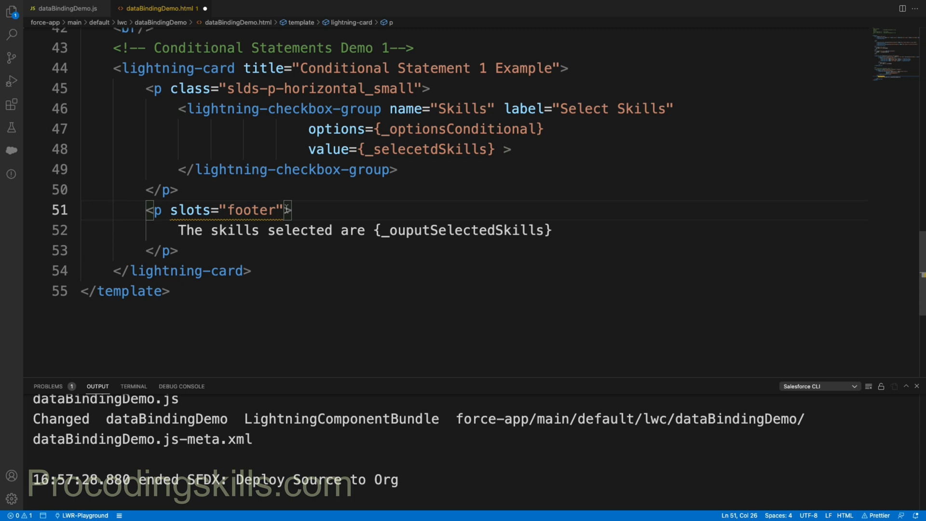
# Add if:true={_ouputSelectedSkills} to the footer paragraph and deploy to the org.
pyautogui.write('if:t')
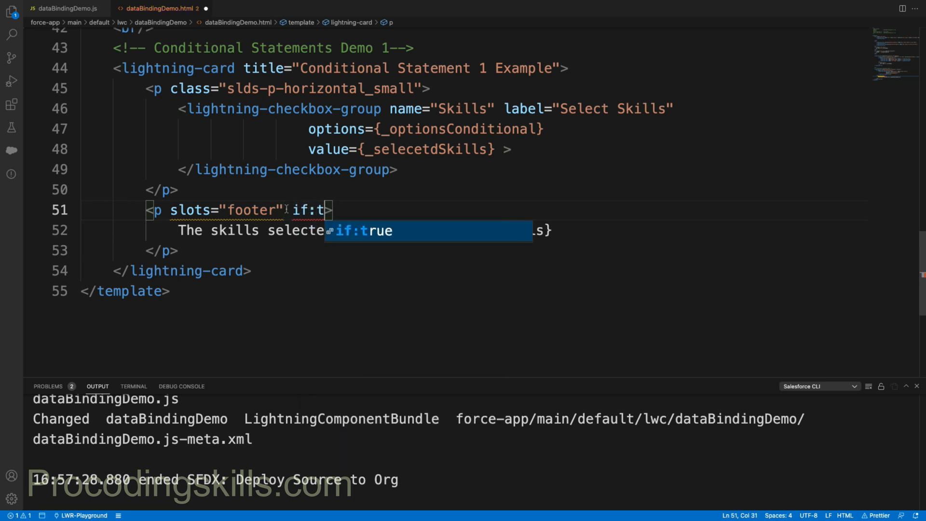
pyautogui.press('Tab')
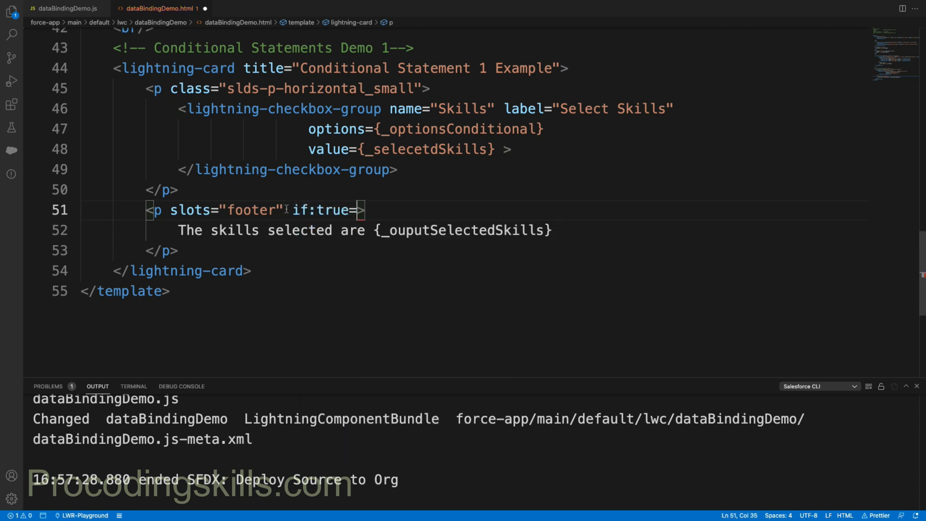
pyautogui.write('{_ouputSelectedSkills}')
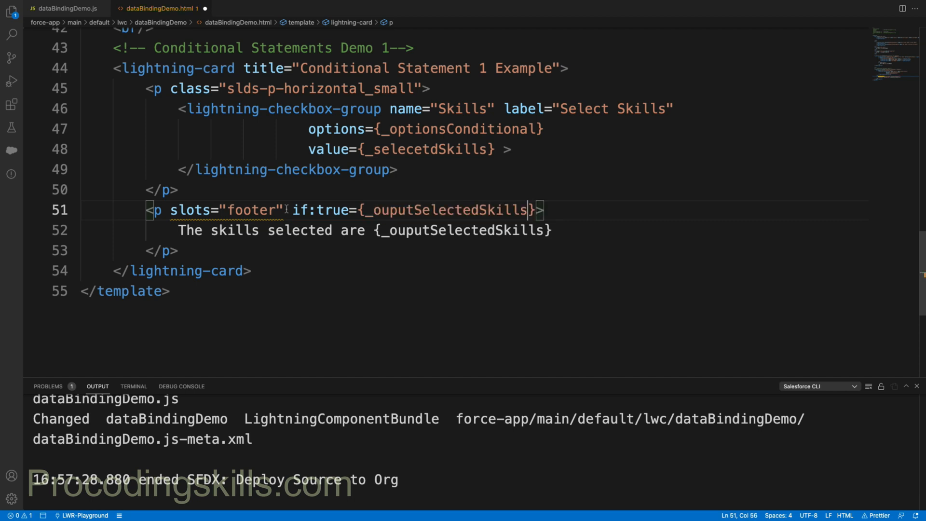
pyautogui.rightClick(423, 128)
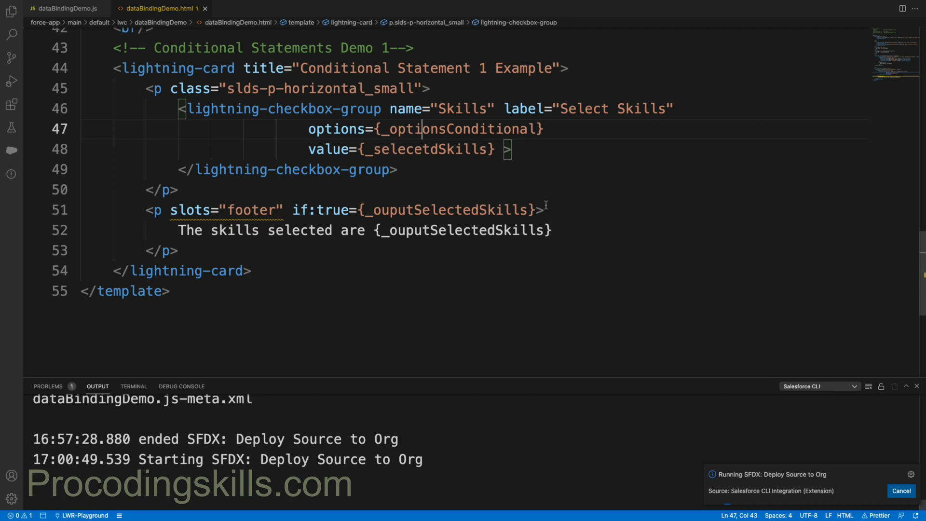
pyautogui.click(538, 209)
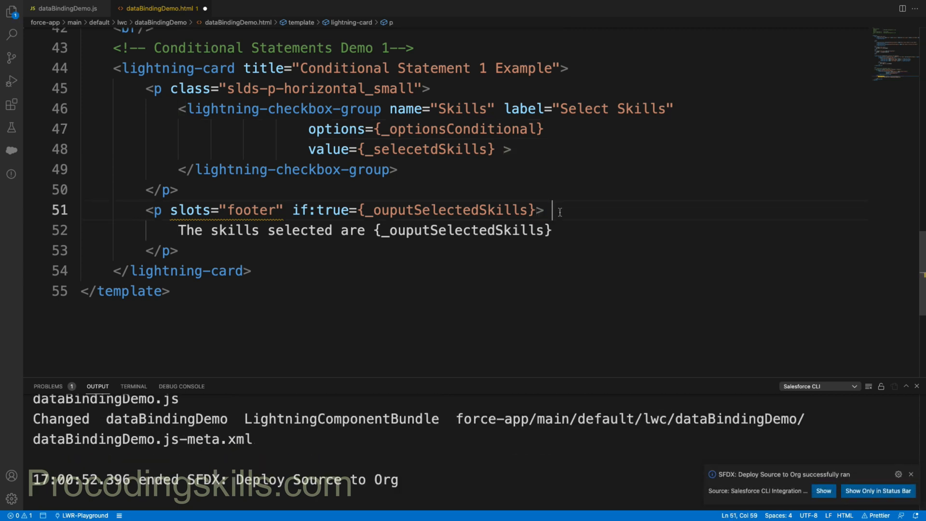
# Write a temporary aura:if istrue="condition==value" comparison note, then delete it.
pyautogui.write('aura:if istr')
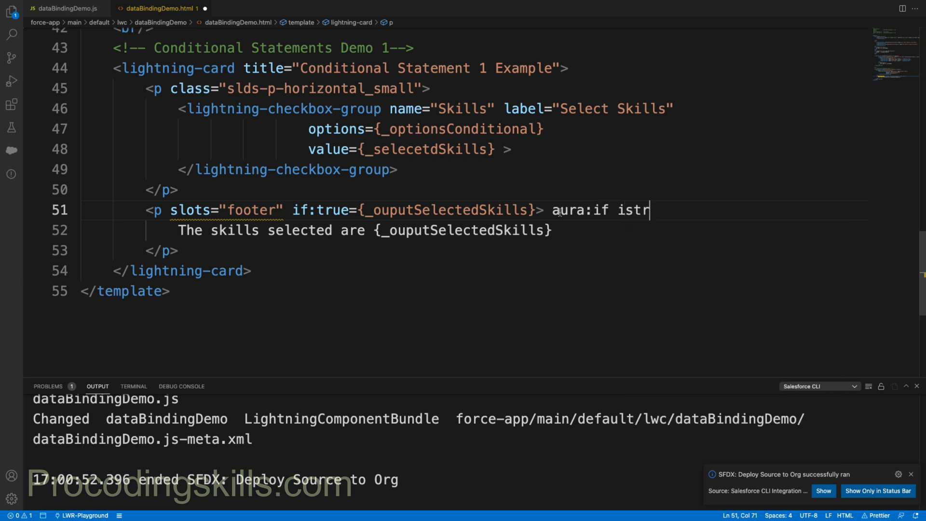
pyautogui.write('ue=""')
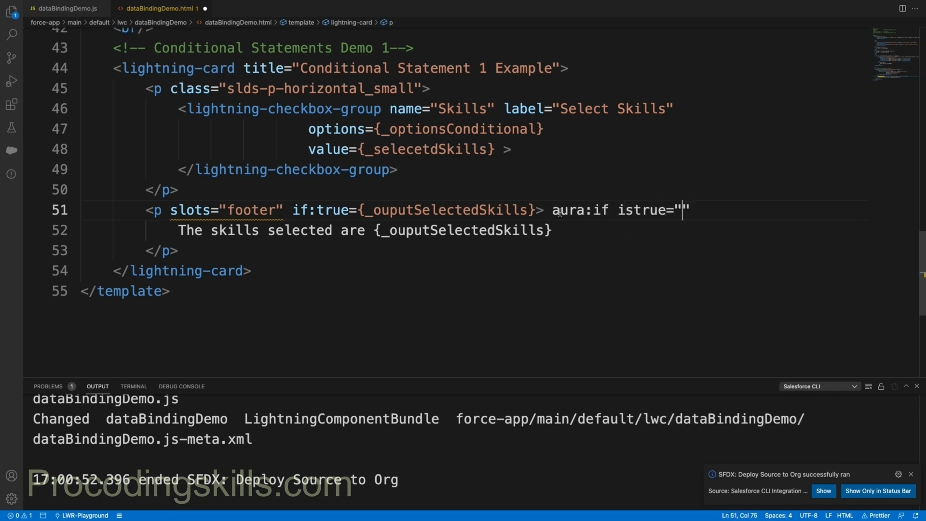
pyautogui.write('cons')
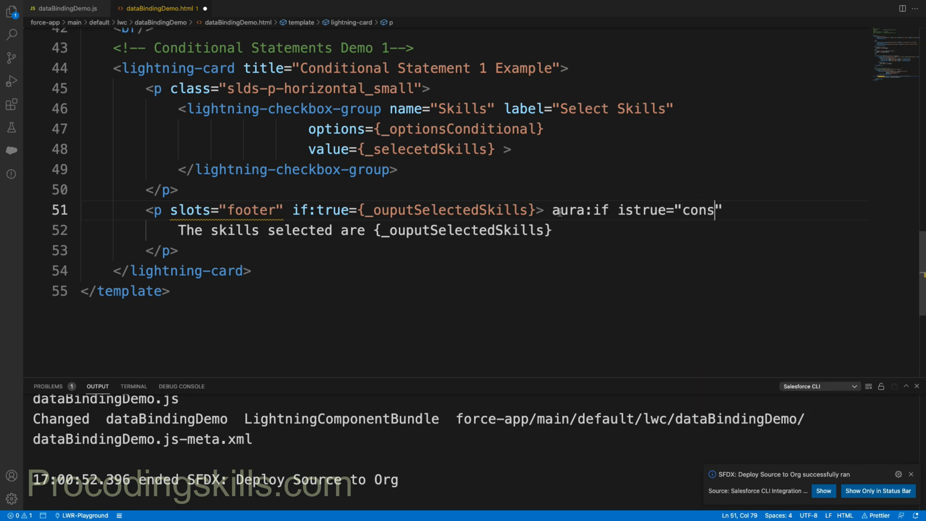
pyautogui.write('tion==val')
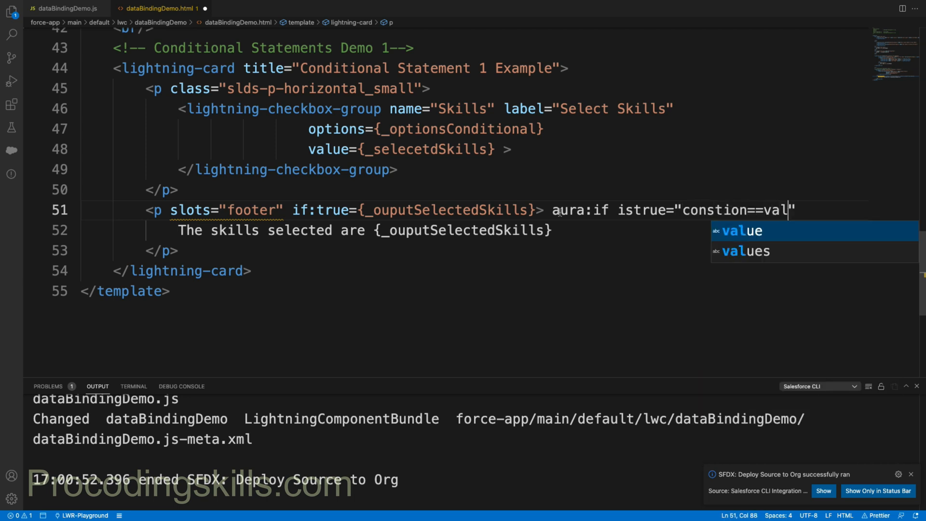
pyautogui.write('ue')
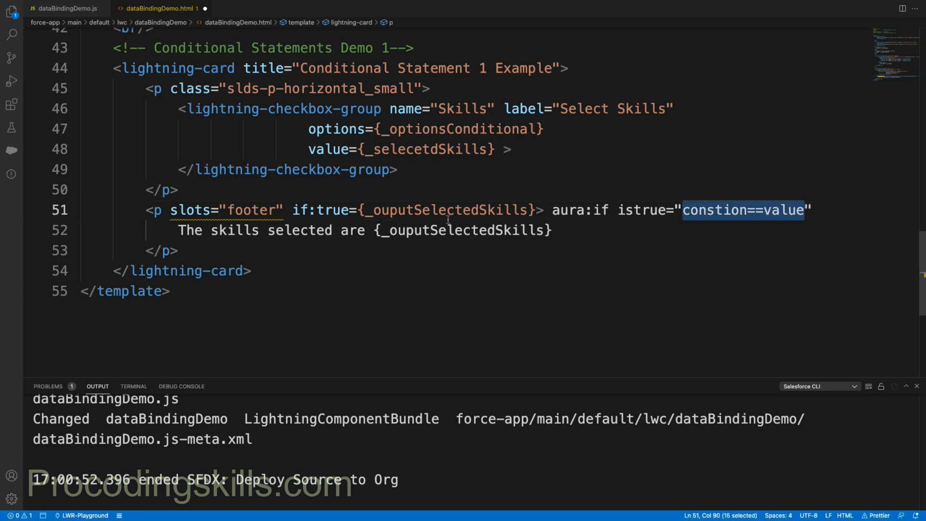
pyautogui.doubleClick(445, 209)
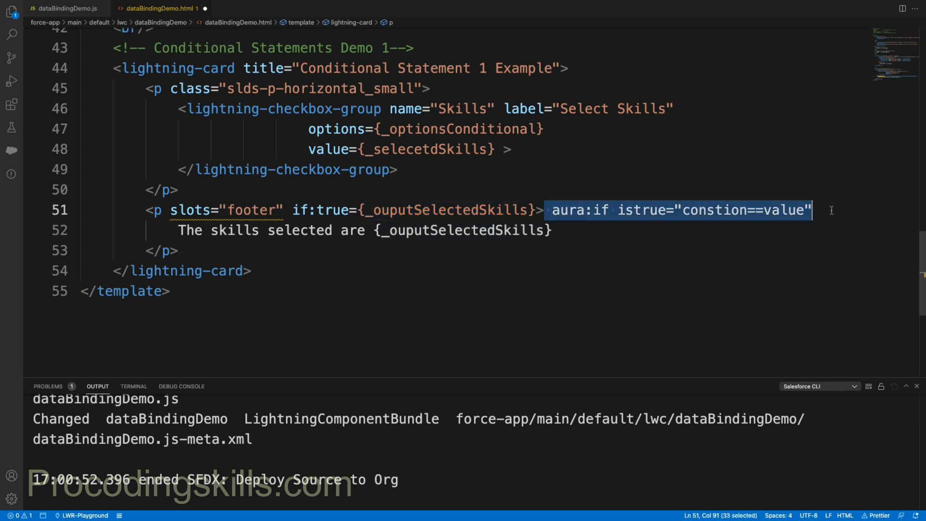
pyautogui.press('Delete')
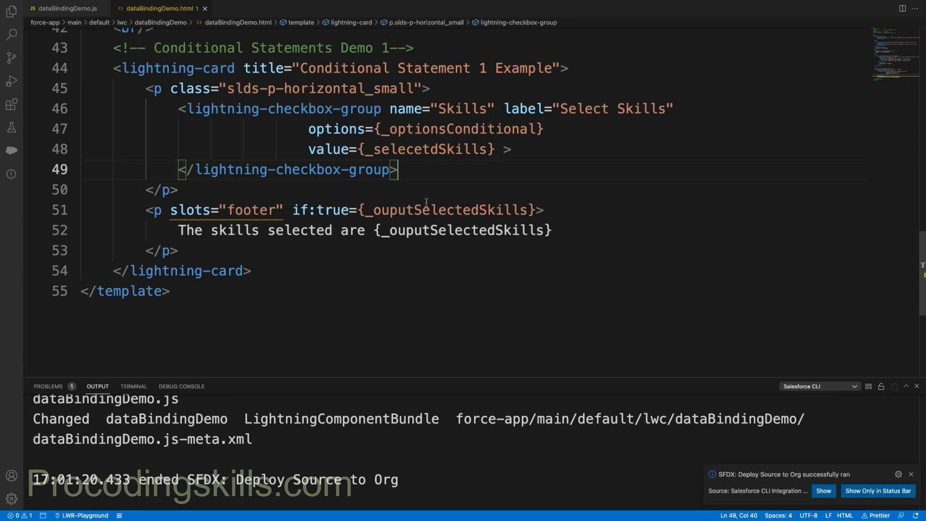
pyautogui.doubleClick(446, 209)
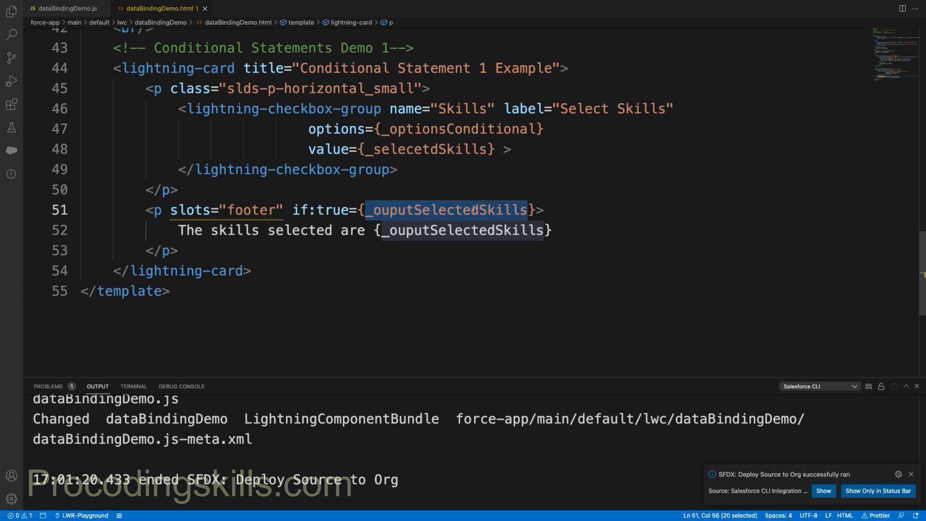
pyautogui.moveTo(409, 193)
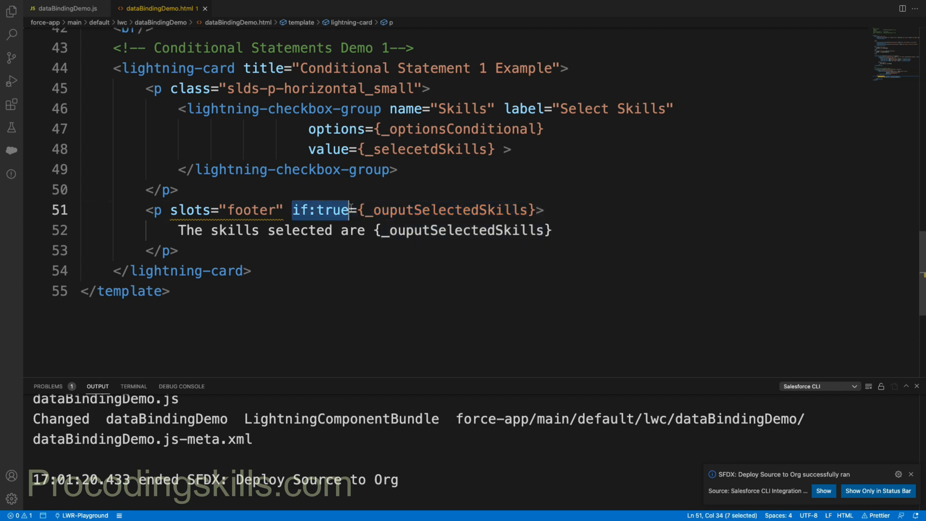
pyautogui.moveTo(428, 214)
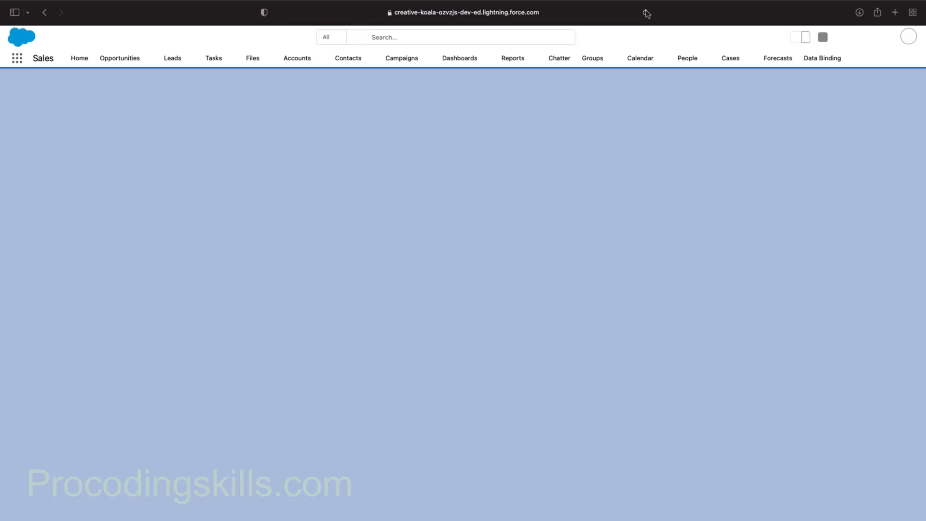
# Reload the Data Binding page and tick the LWC skill checkbox.
pyautogui.click(822, 58)
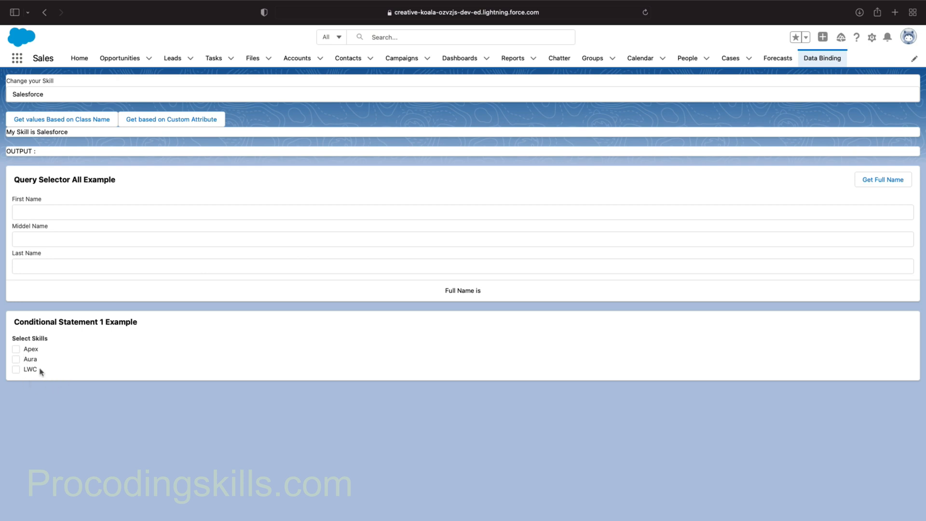
pyautogui.click(17, 368)
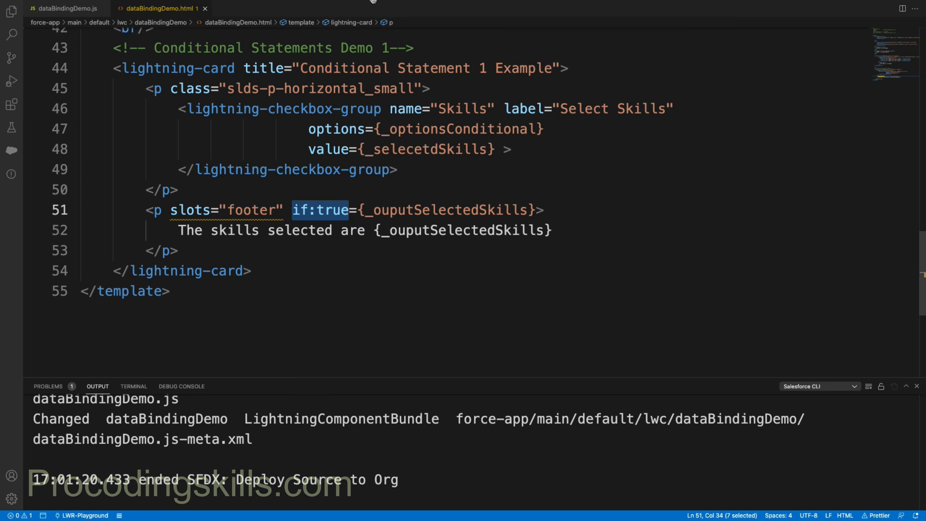
# Add onchange={handleSkillSelect} to the checkbox group and deploy this source to the org.
pyautogui.click(64, 8)
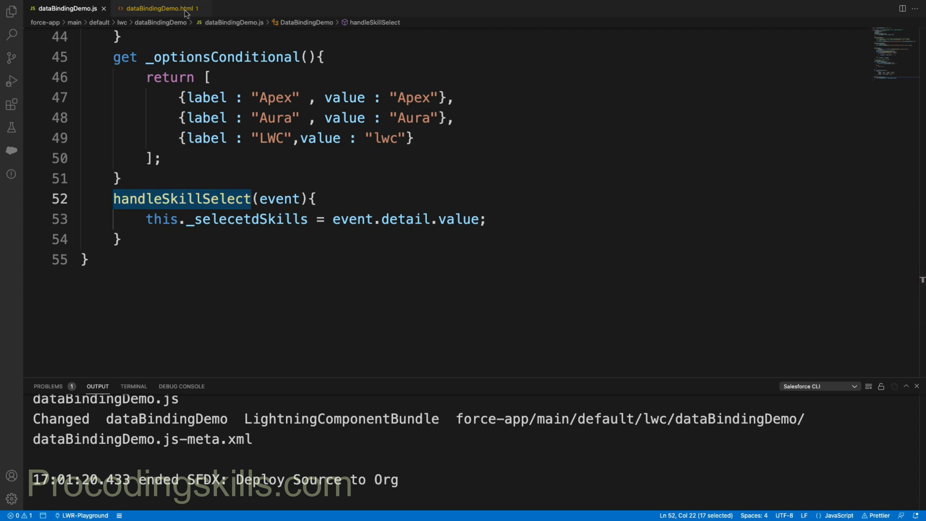
pyautogui.click(156, 8)
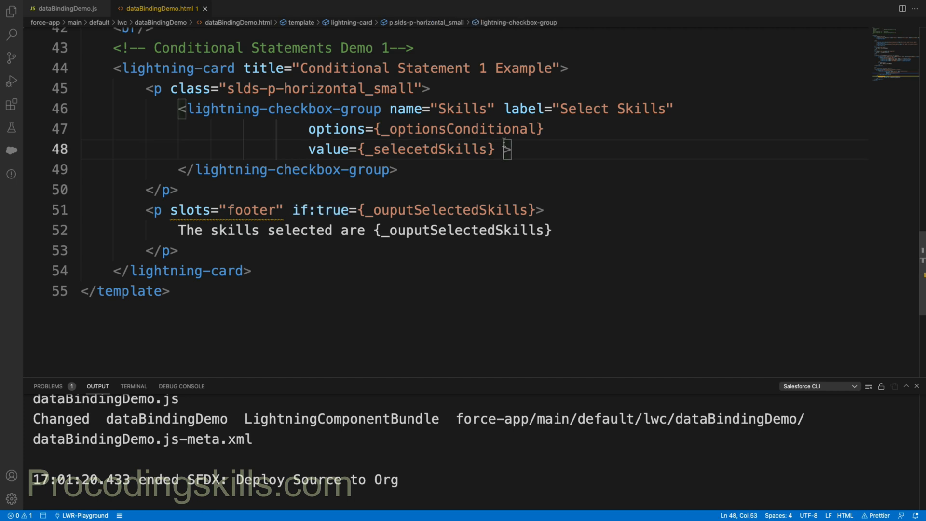
pyautogui.write('onchange=""')
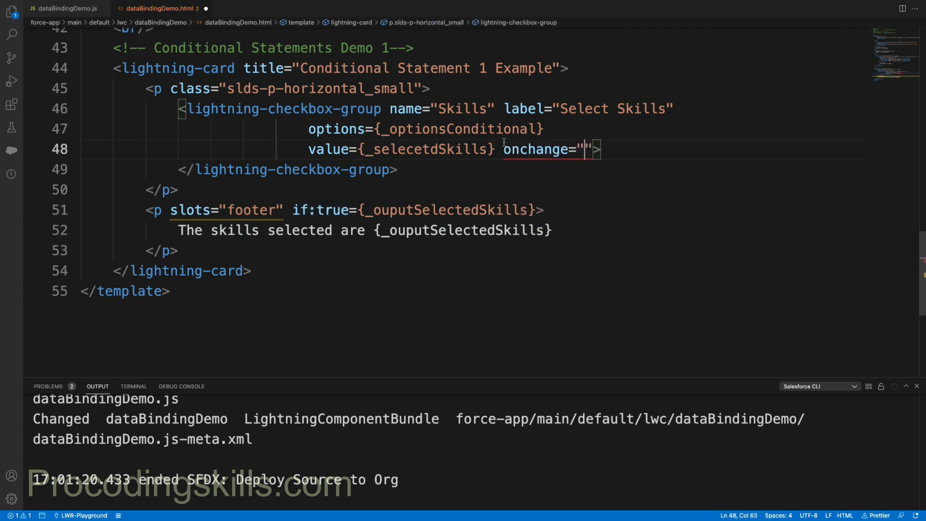
pyautogui.write('{}')
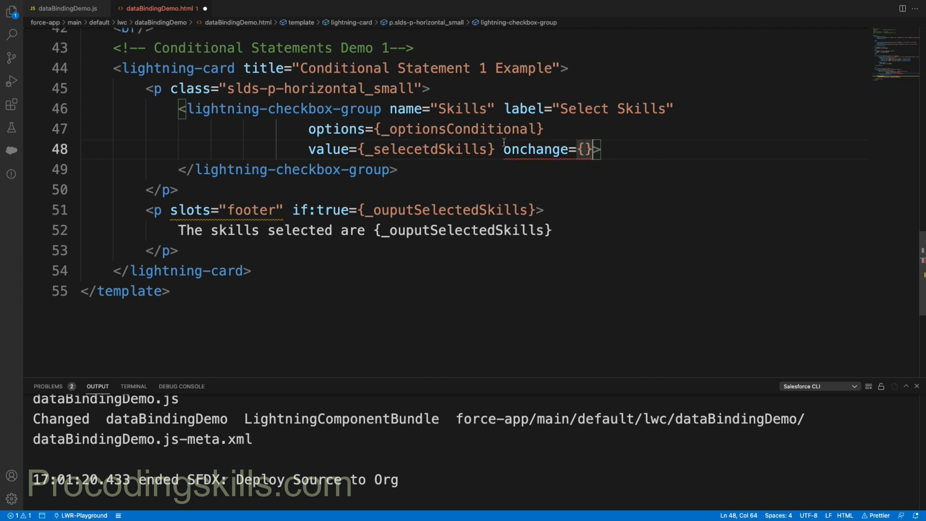
pyautogui.write('handleSkillSelect')
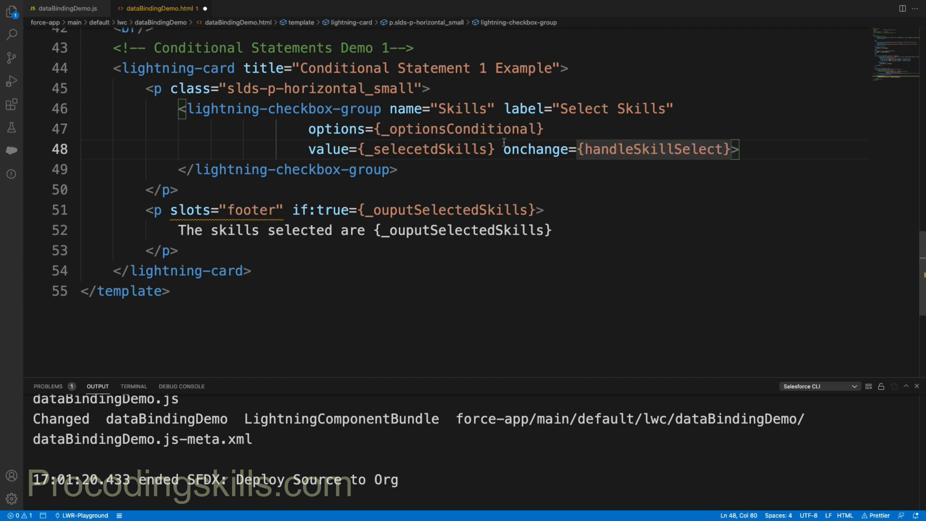
pyautogui.rightClick(159, 212)
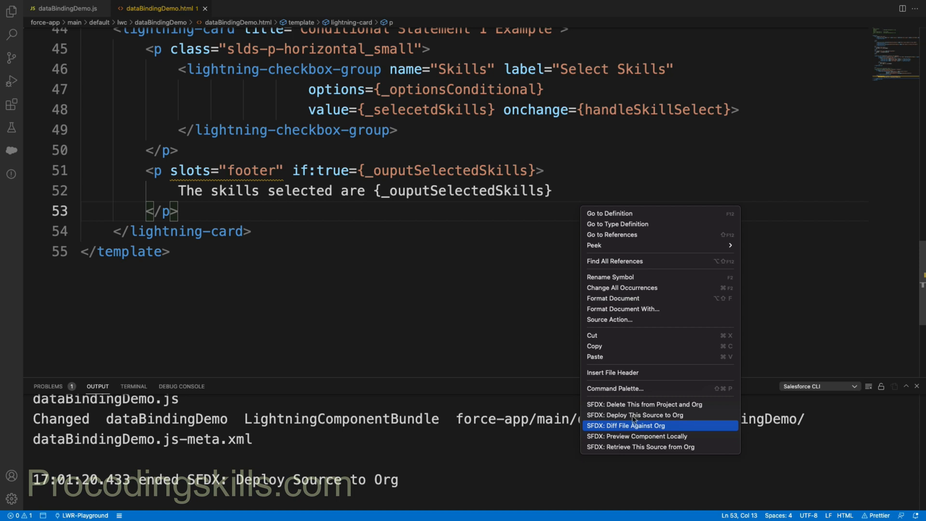
pyautogui.click(635, 415)
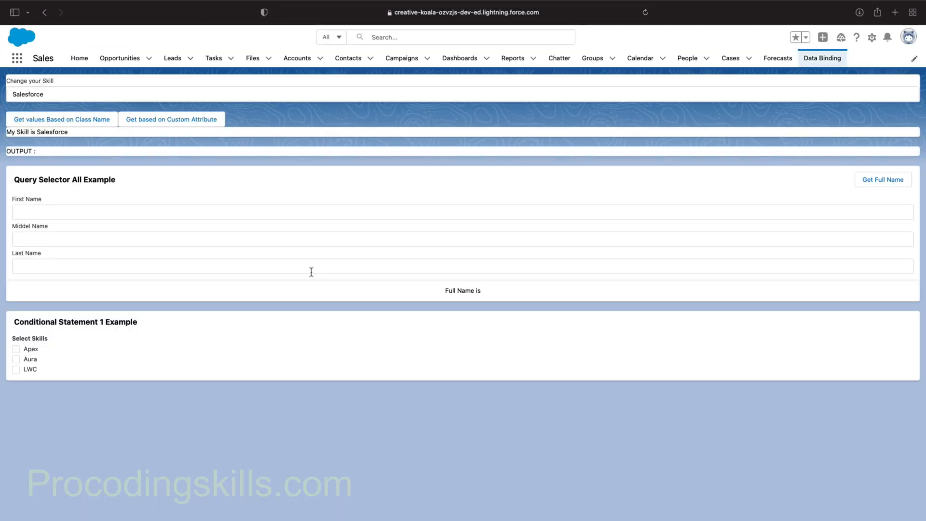
# Tick LWC, Aura and Apex in different combinations, watching the footer list update.
pyautogui.click(16, 370)
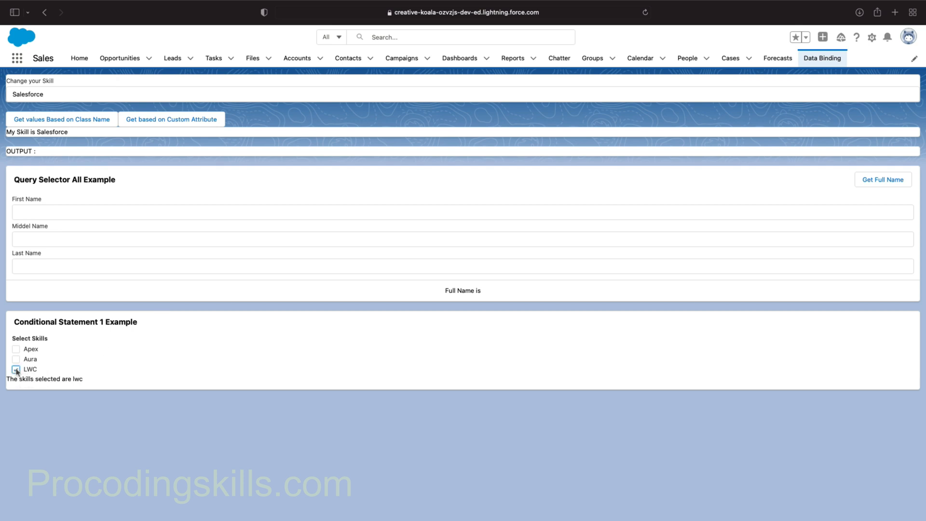
pyautogui.click(17, 359)
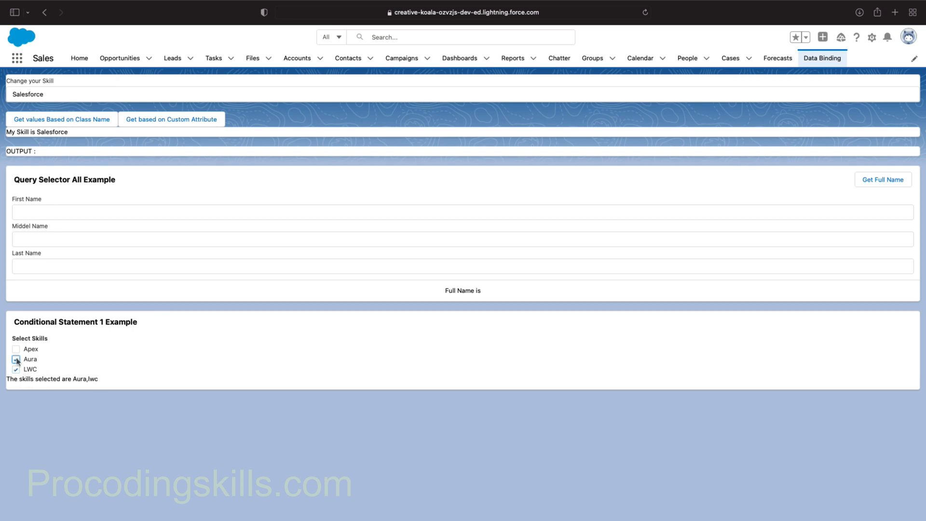
pyautogui.click(16, 349)
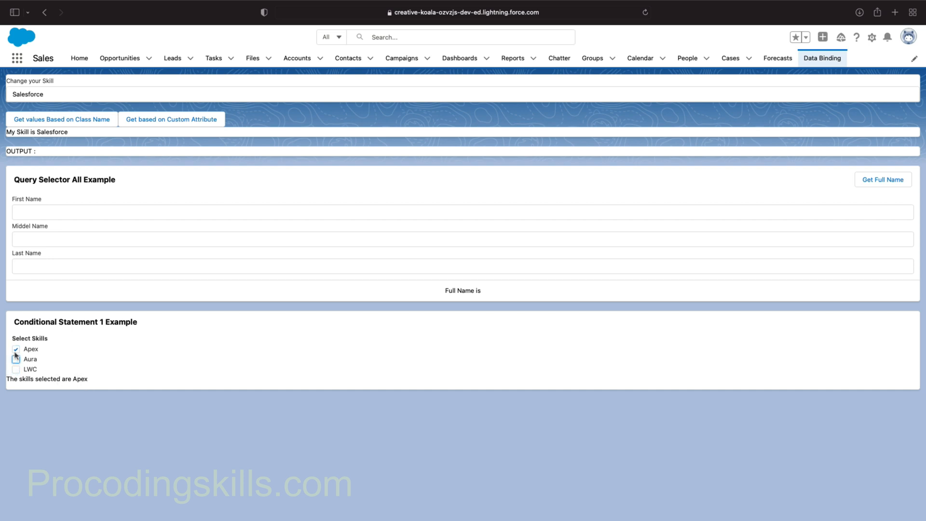
pyautogui.click(15, 359)
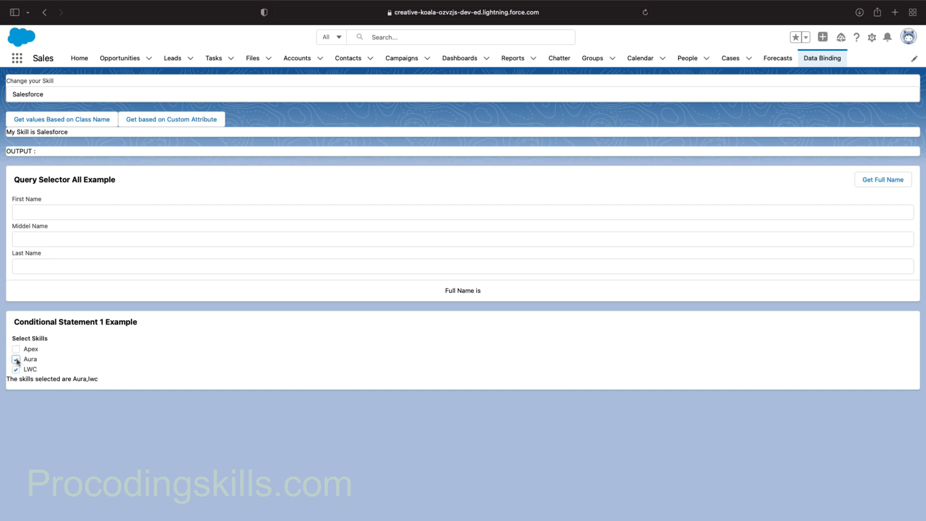
pyautogui.click(16, 370)
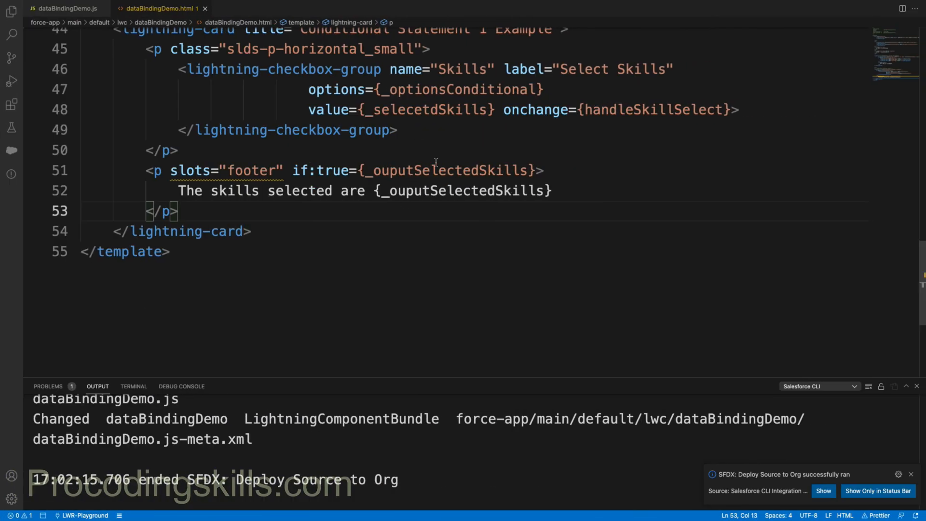
# Highlight the footer condition, then the _ouputSelectedSkills getter in dataBindingDemo.js.
pyautogui.doubleClick(446, 170)
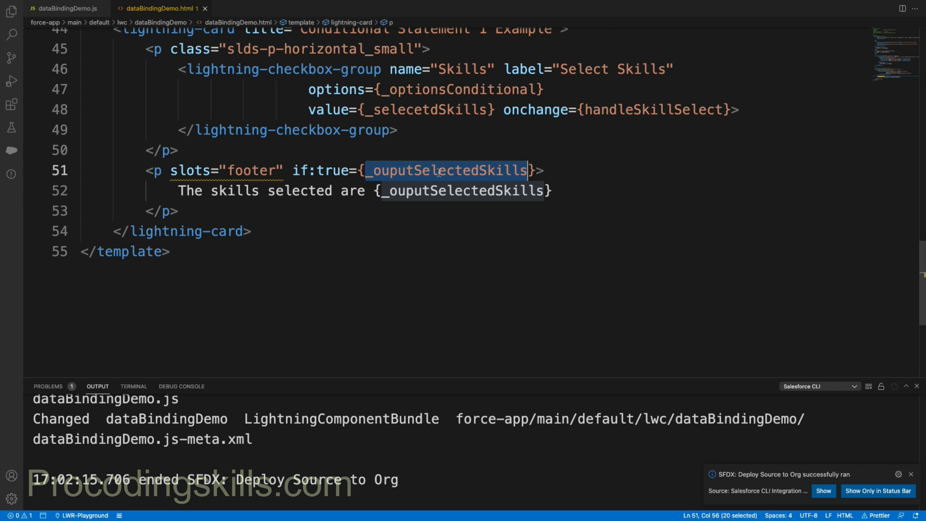
pyautogui.click(910, 474)
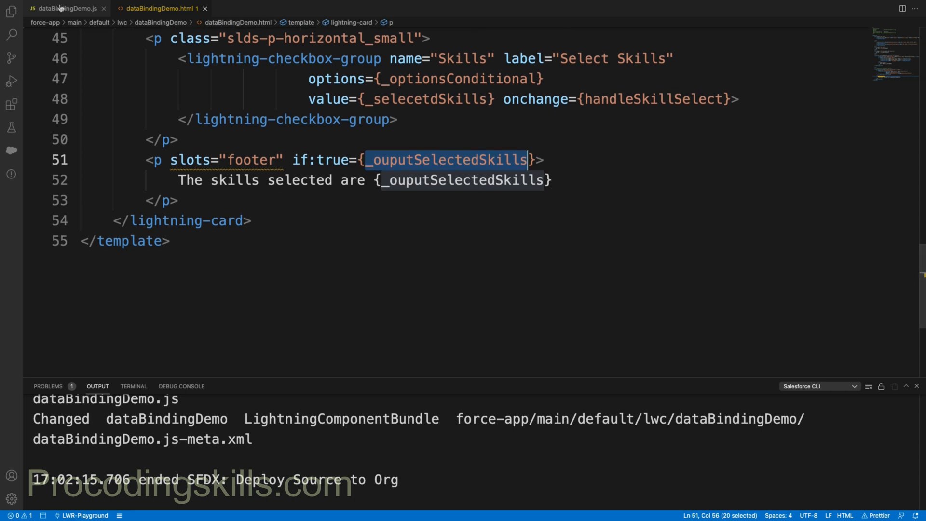
pyautogui.click(64, 9)
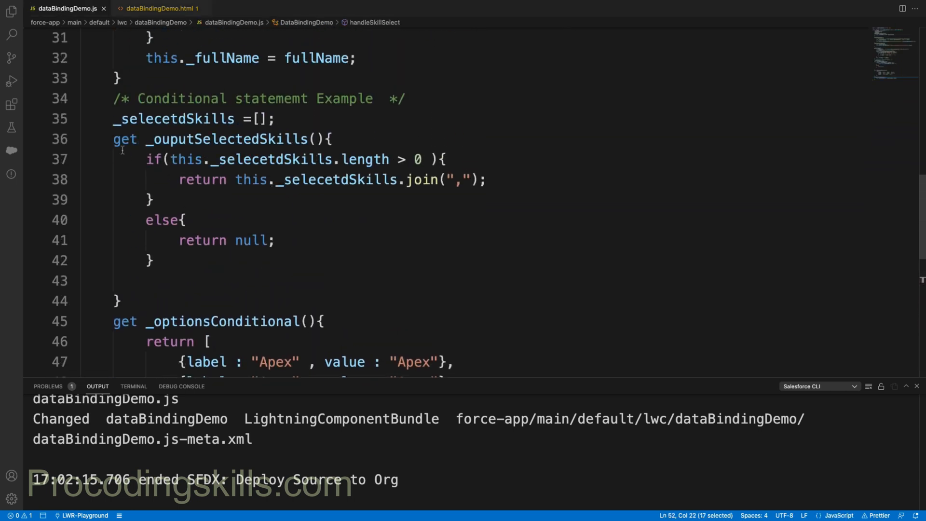
pyautogui.tripleClick(222, 140)
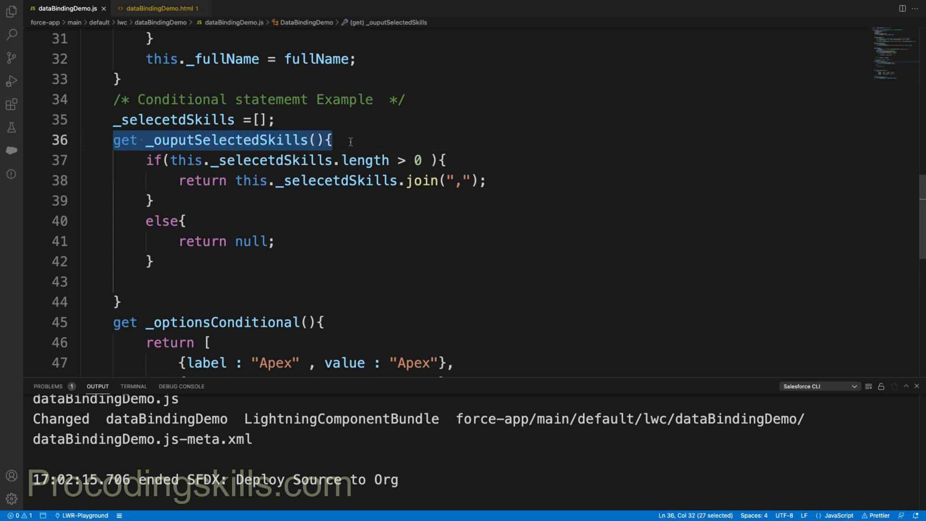